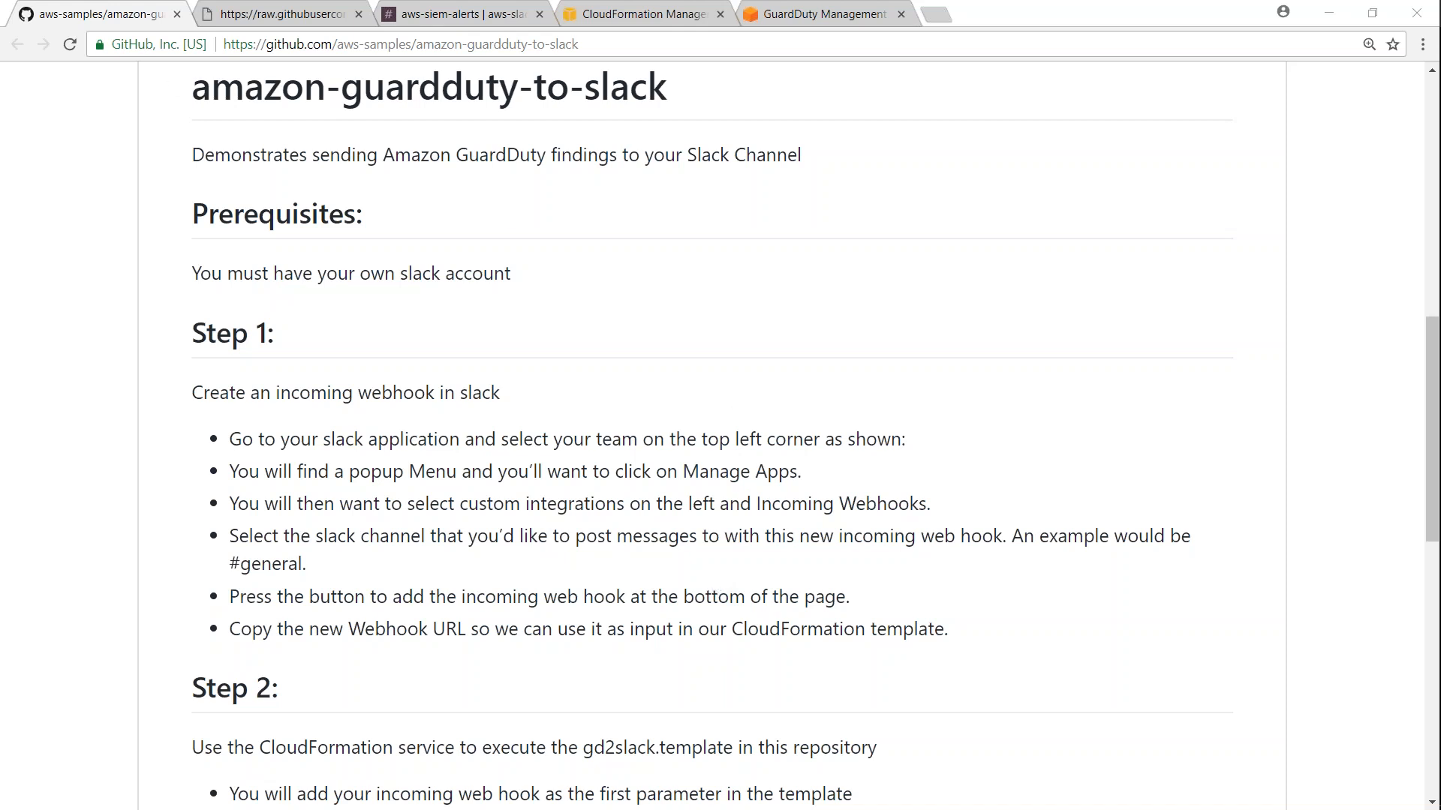
- Reach the Incoming WebHooks integration through Slack's Apps and Custom Integrations pages
click(460, 13)
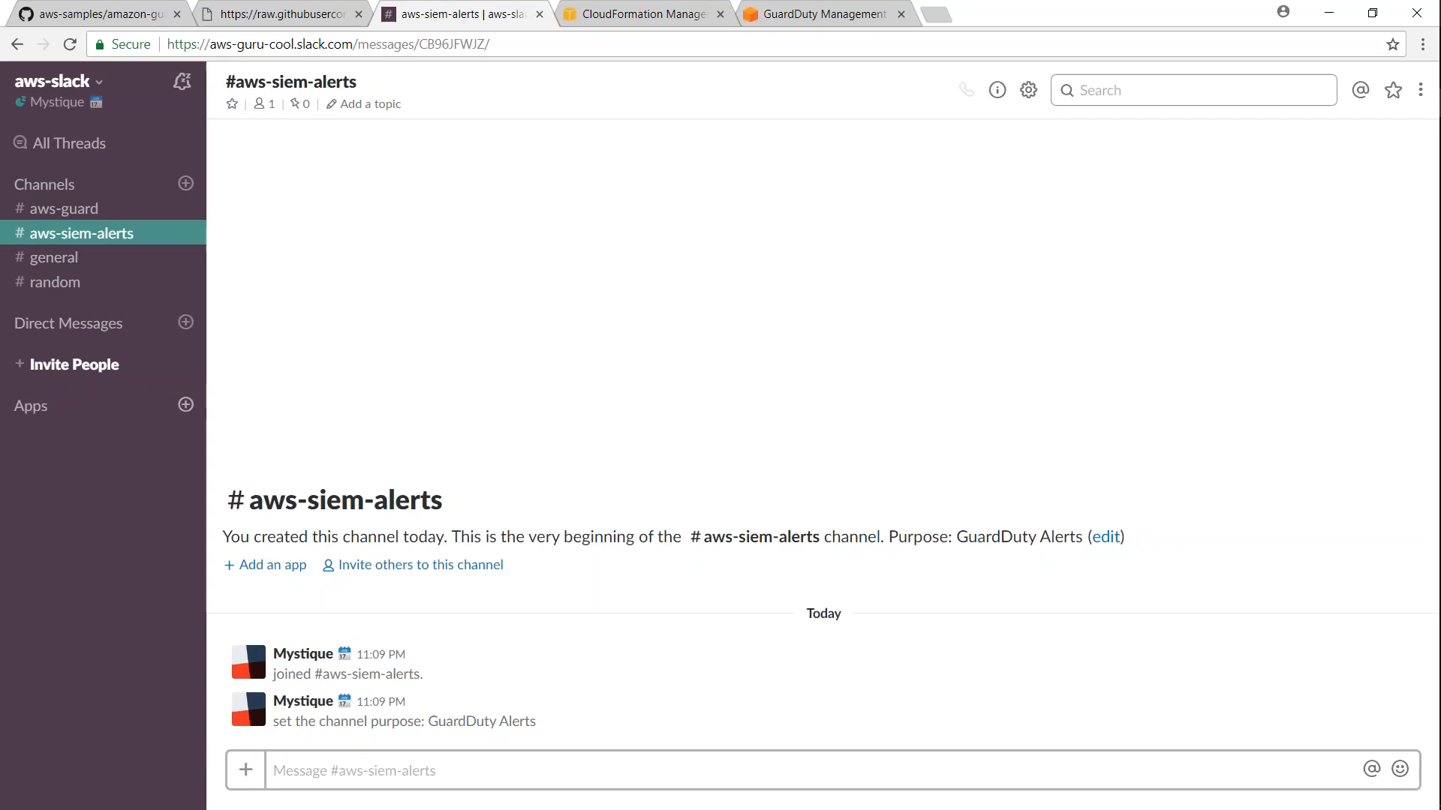
mouse_move(186, 404)
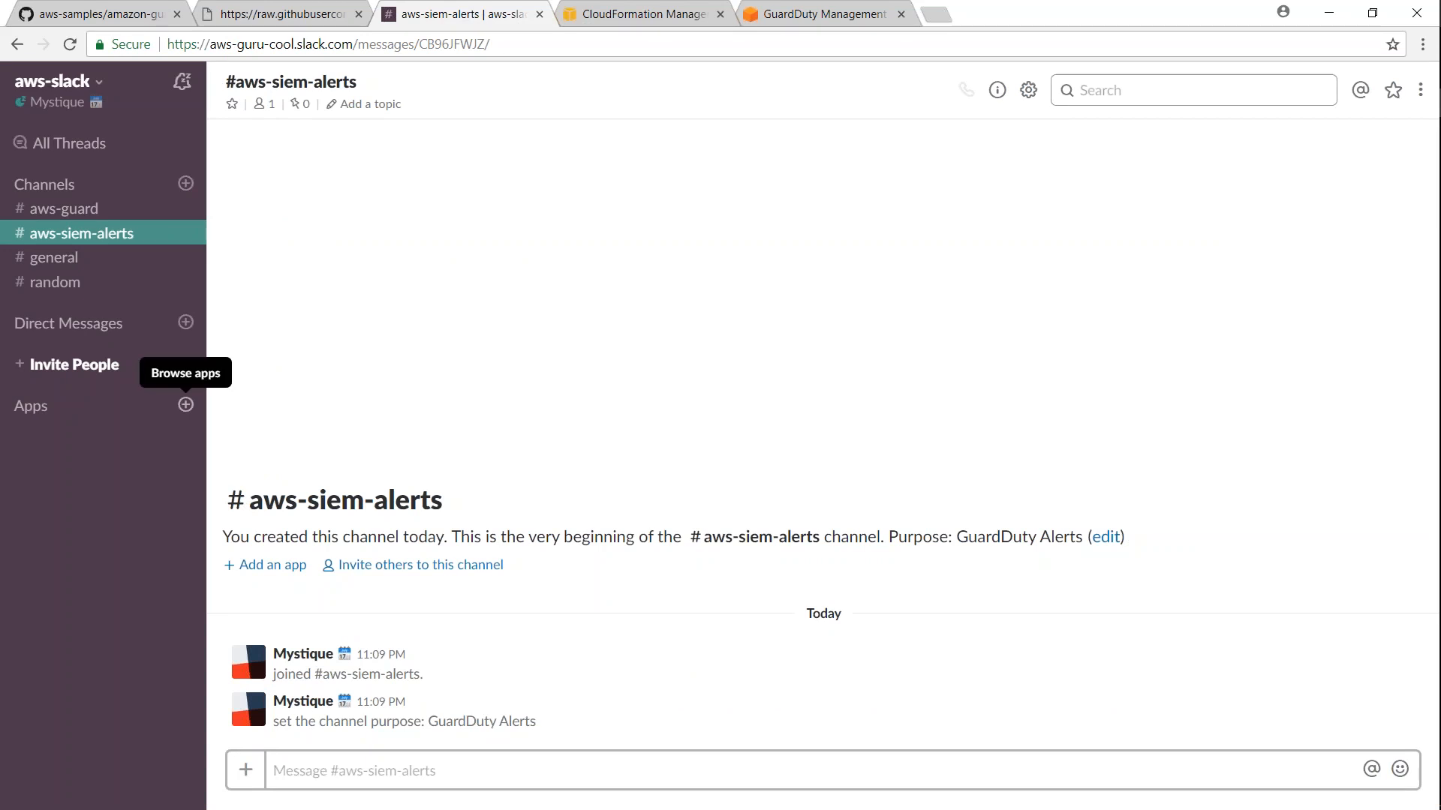
click(185, 405)
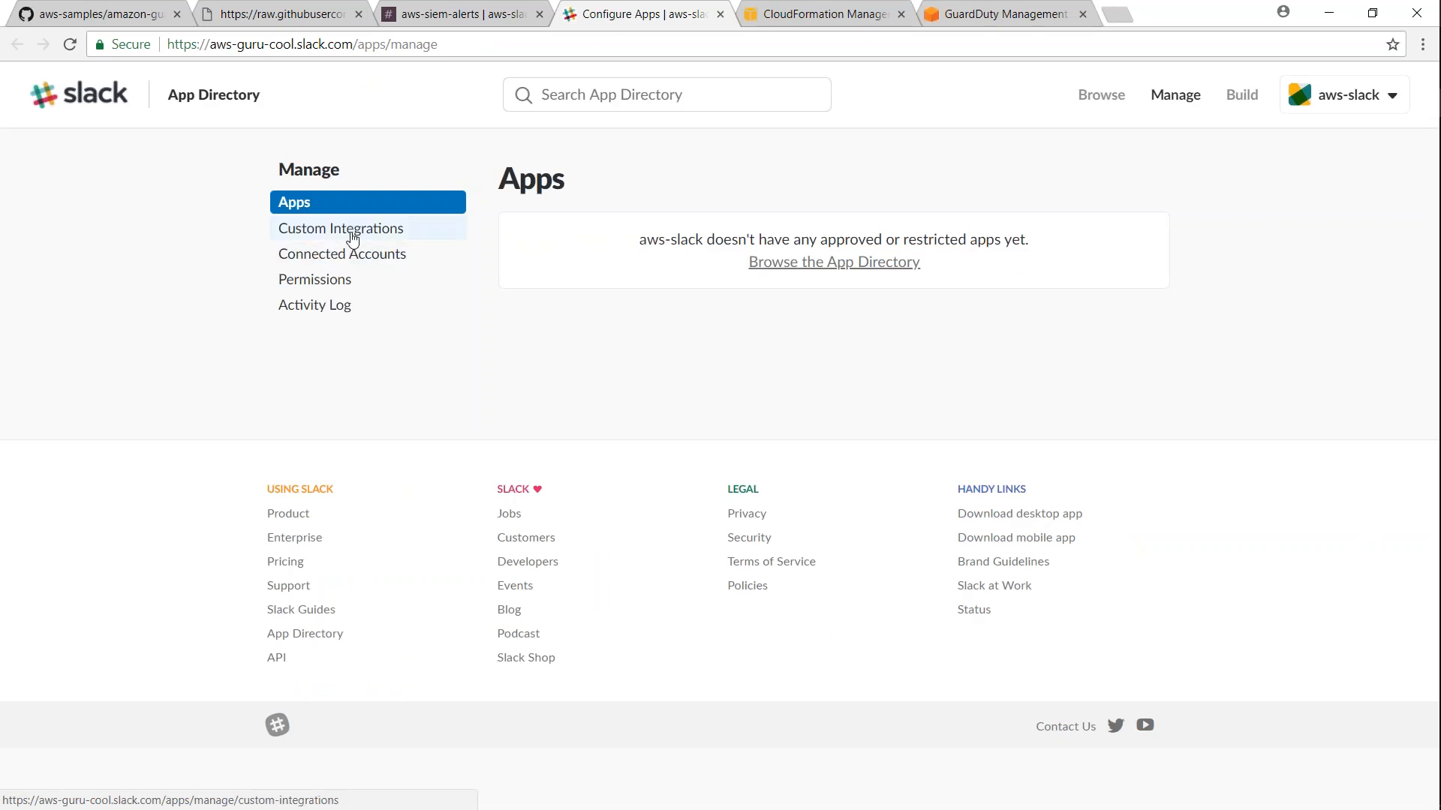
click(341, 228)
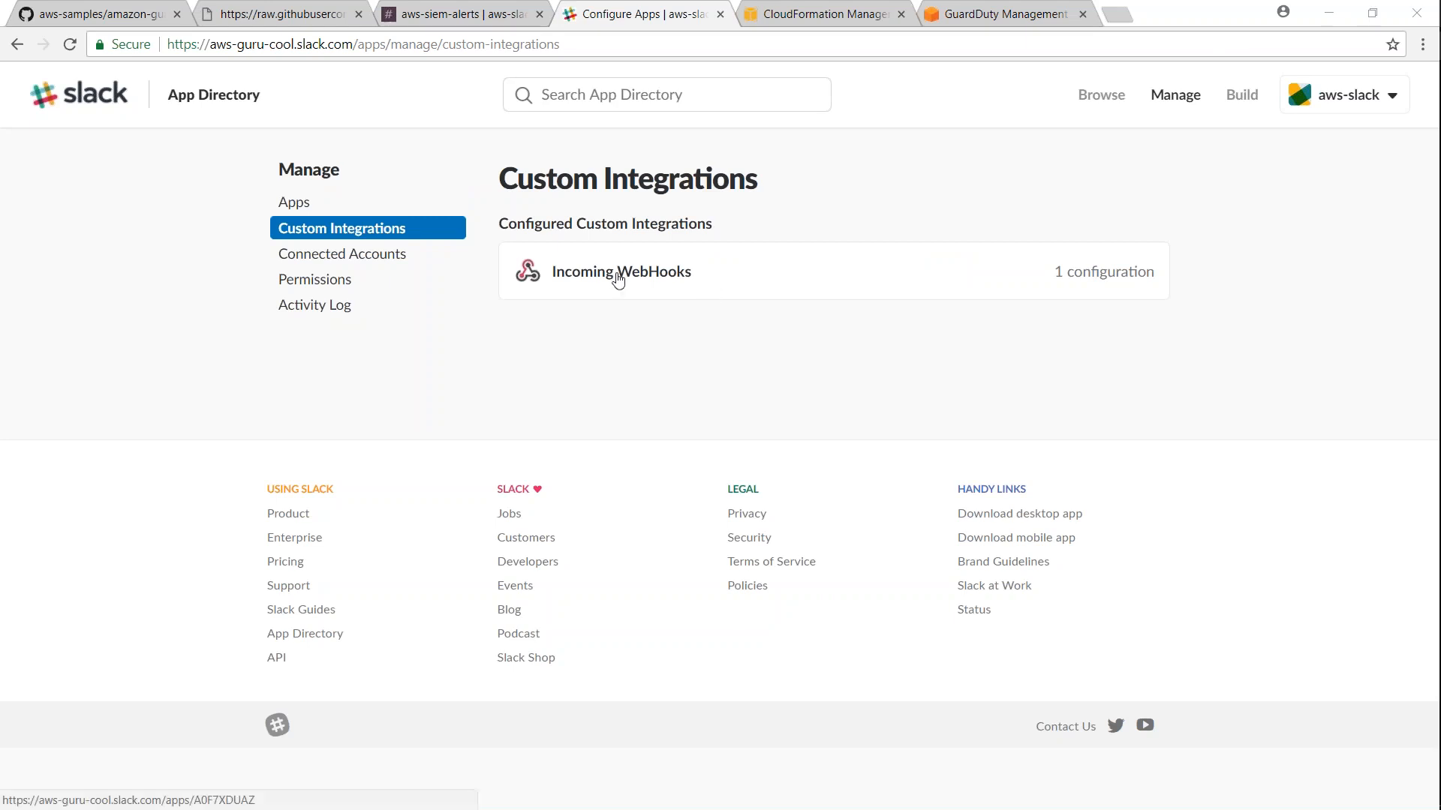
click(620, 271)
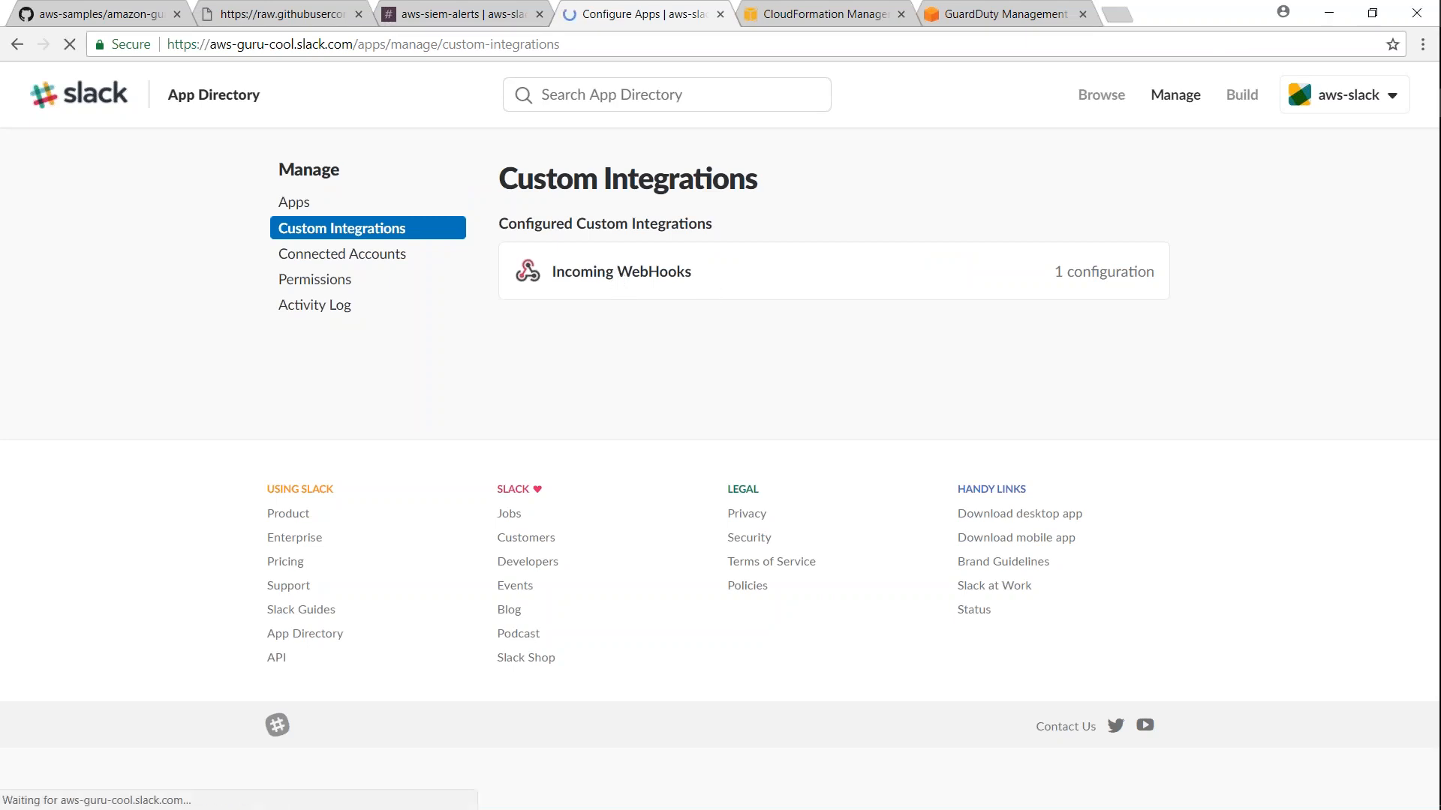
click(620, 271)
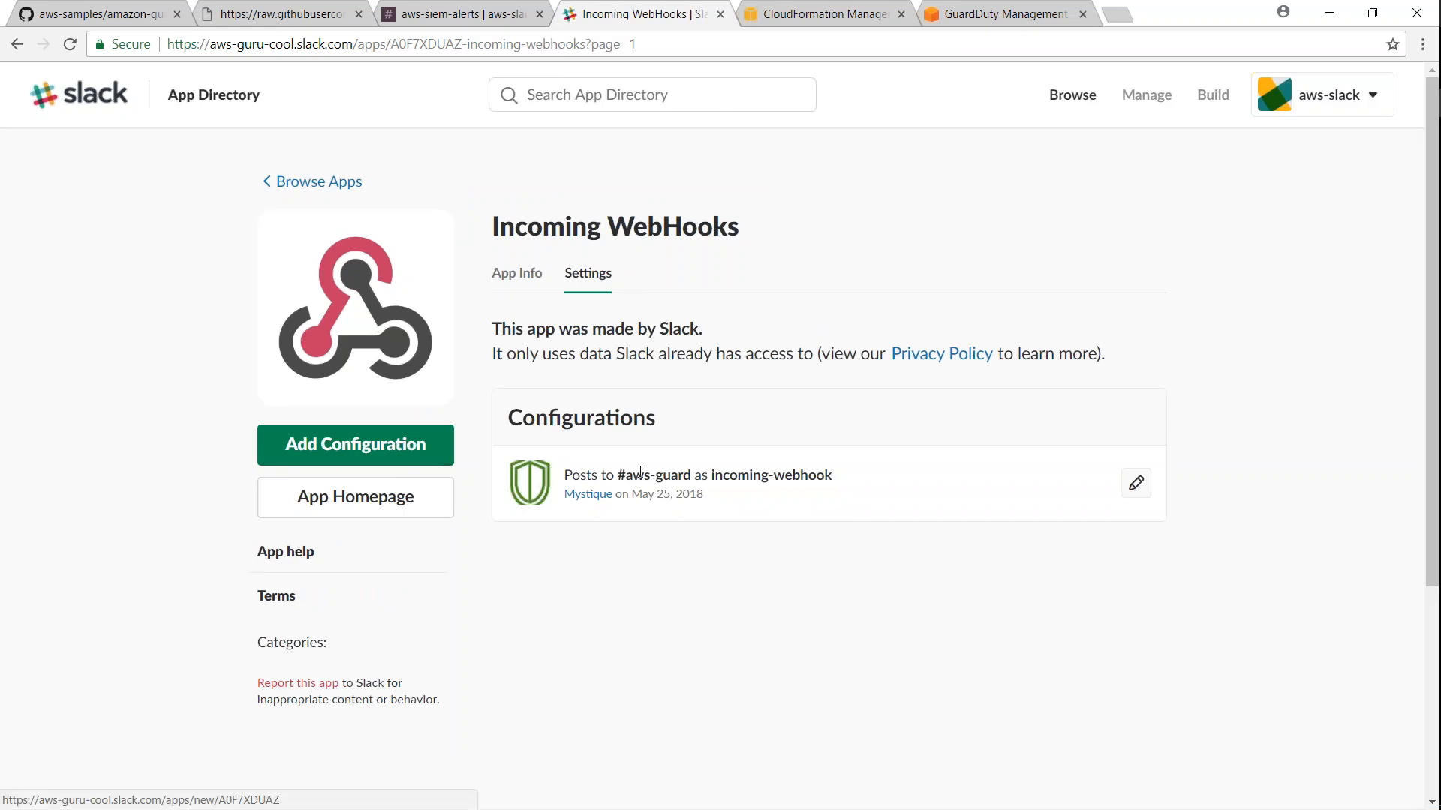
double_click(654, 476)
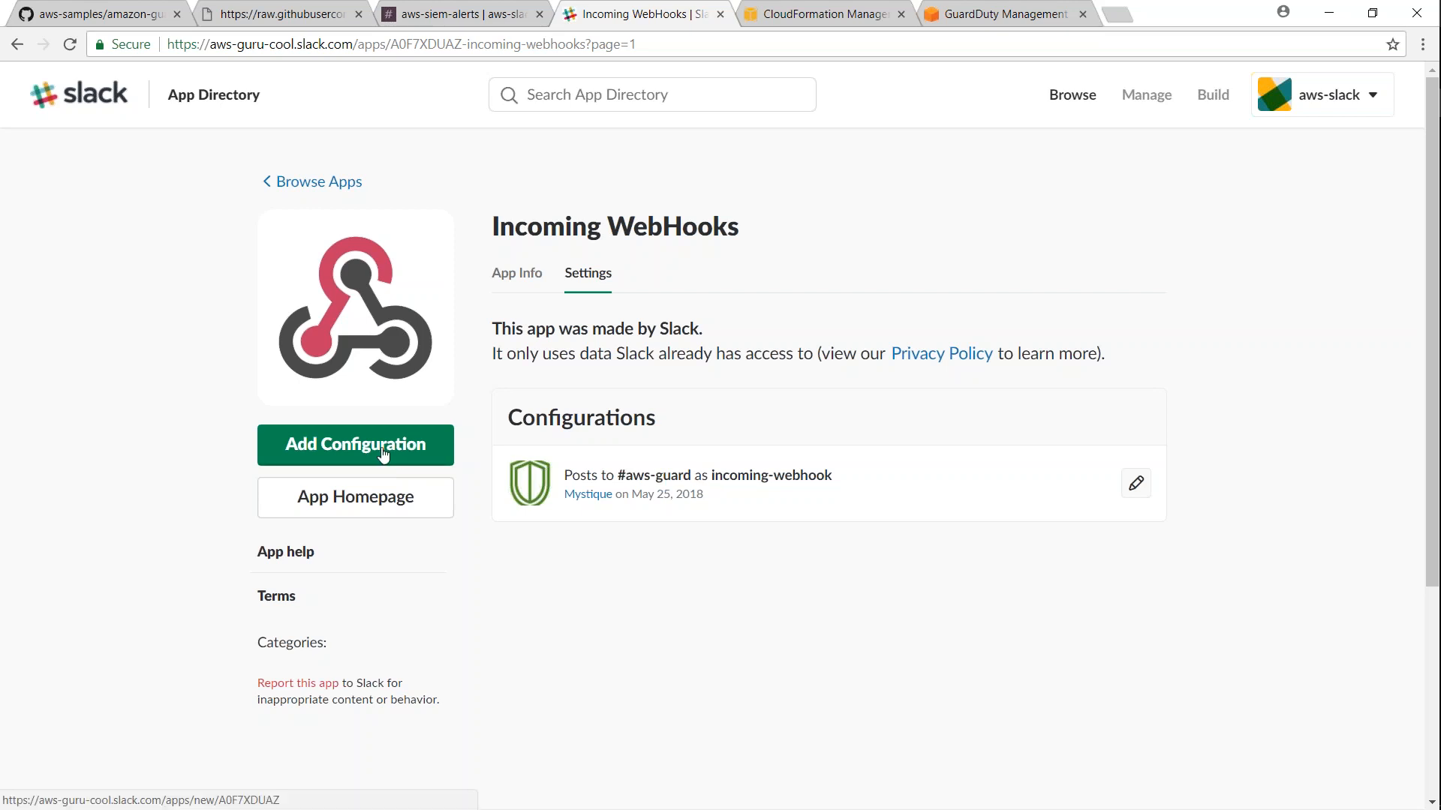
- Start a new webhook configuration with #aws-siem-alerts as the posting channel
click(355, 445)
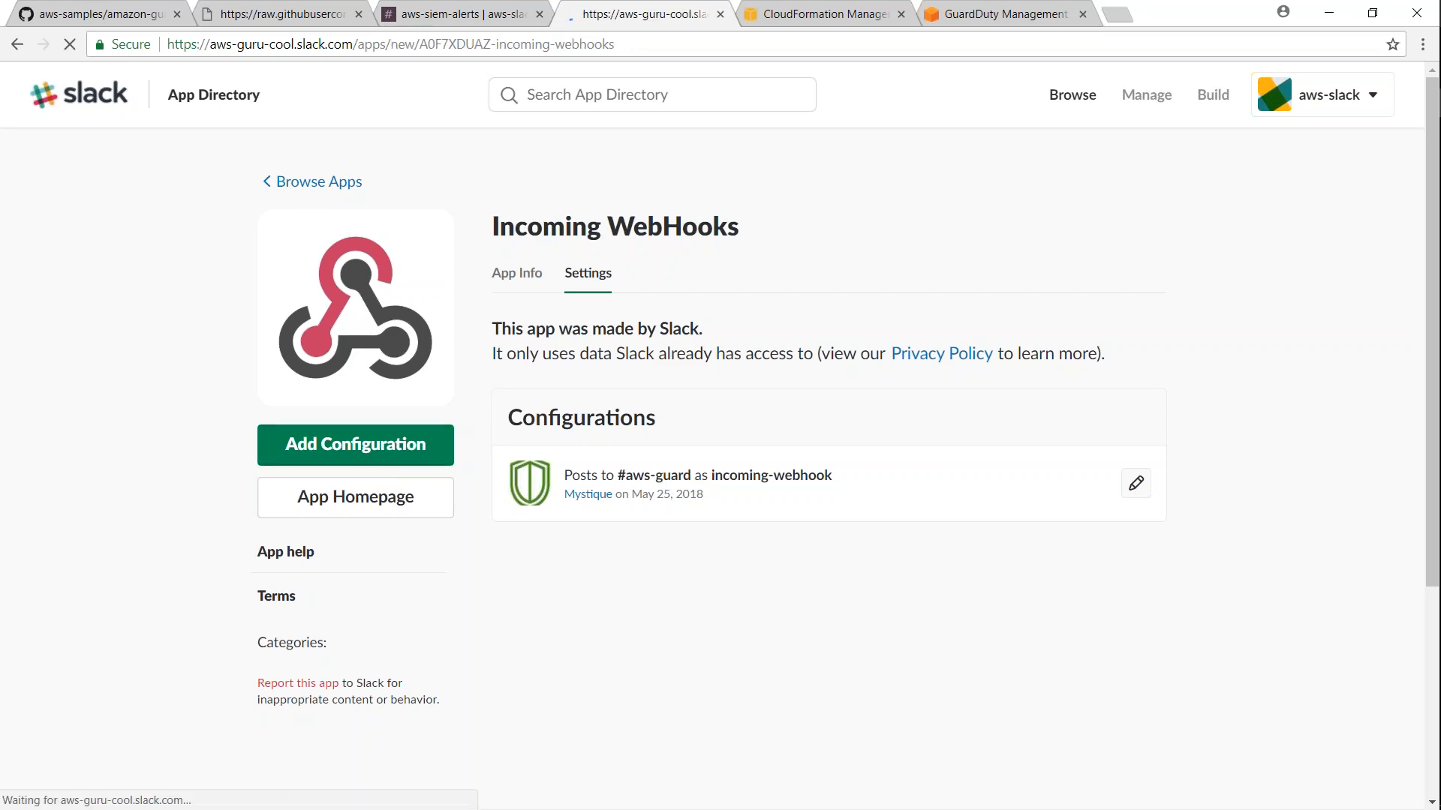
click(354, 445)
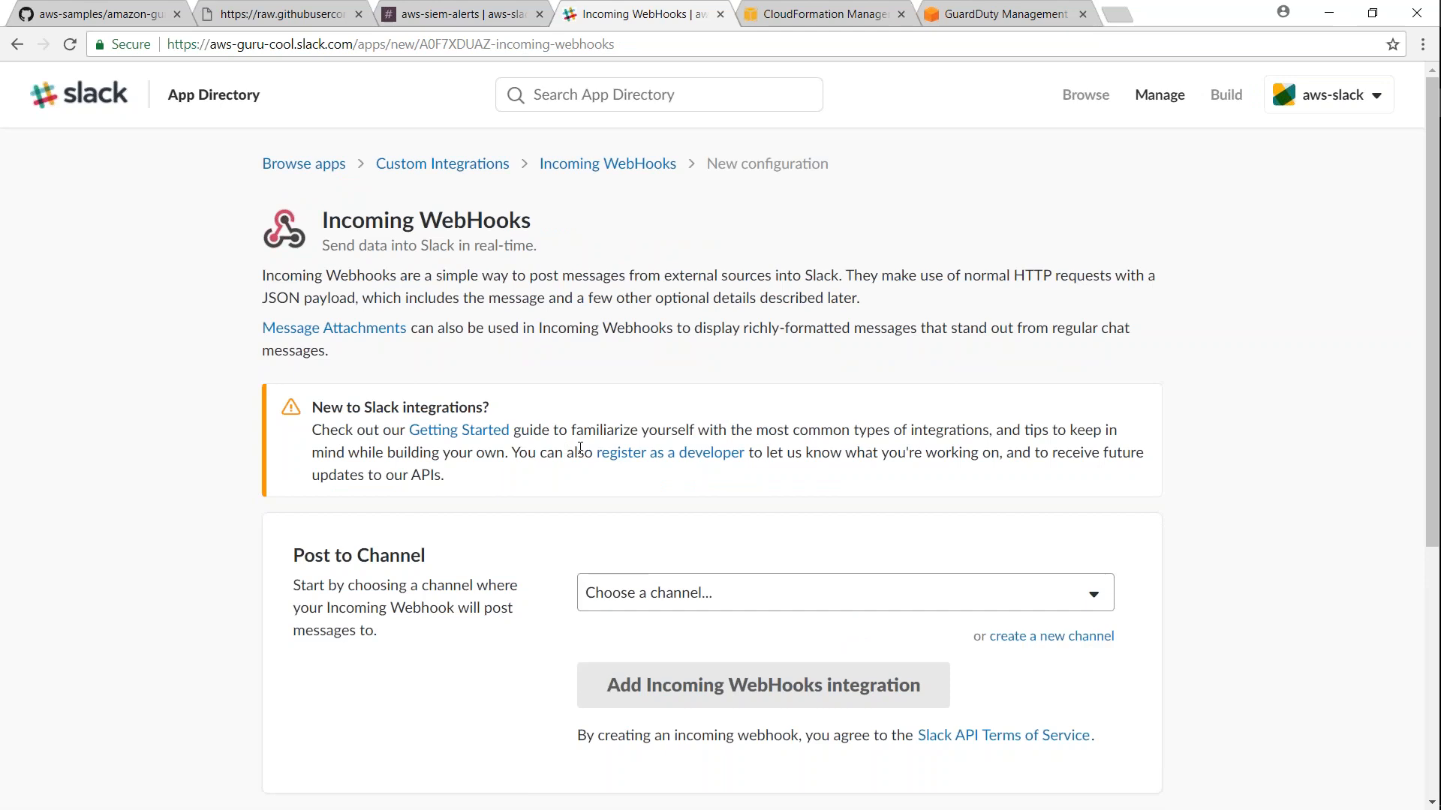
click(842, 592)
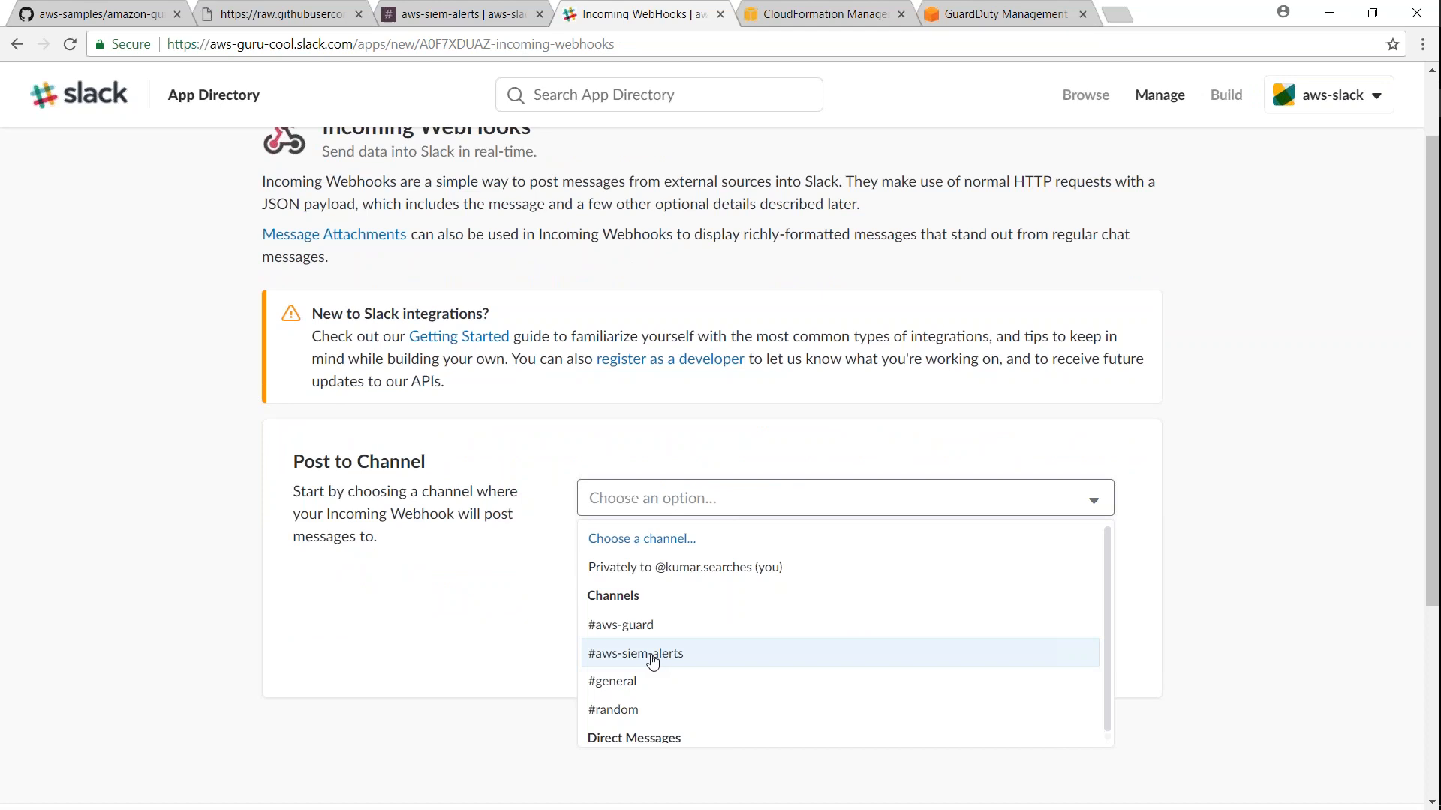
click(635, 653)
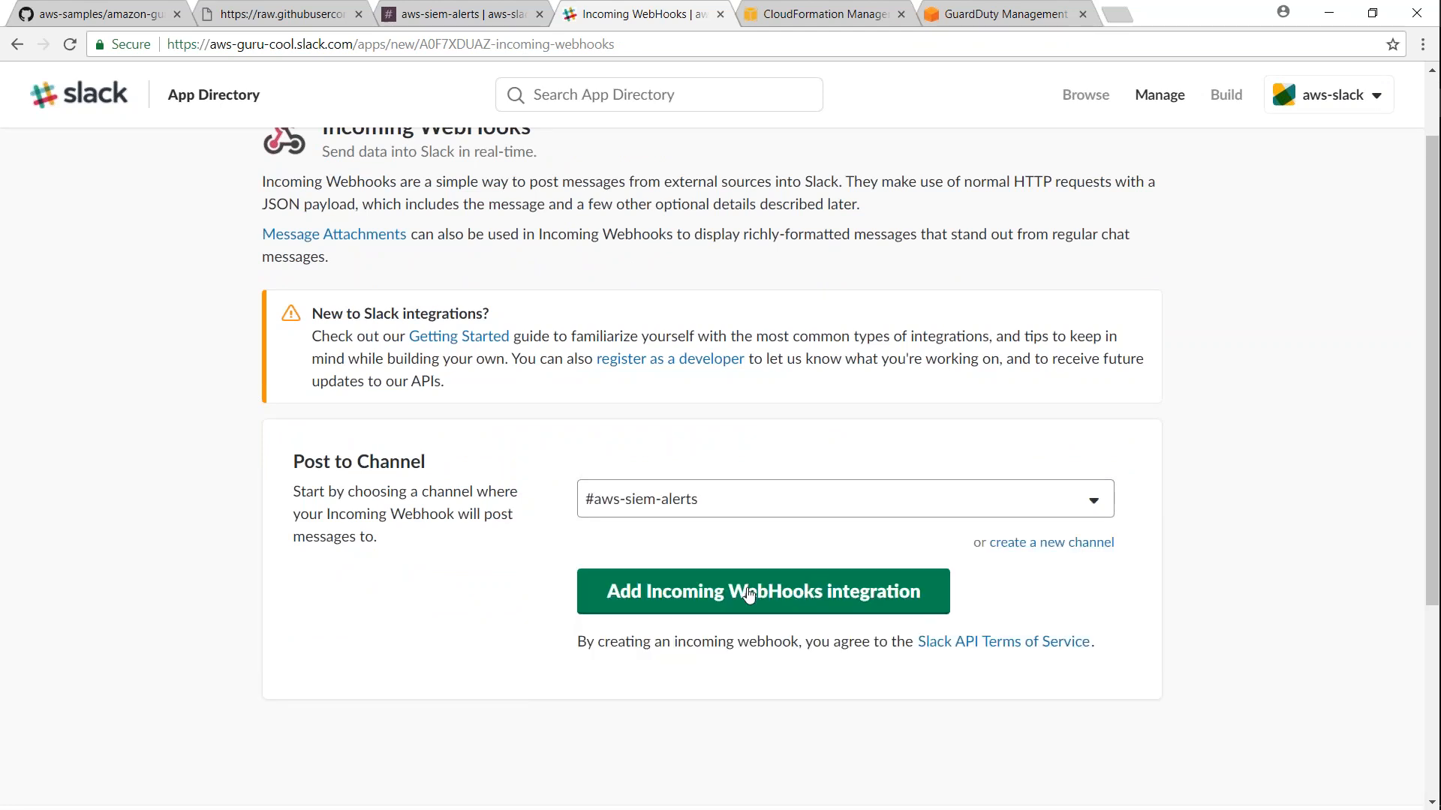
- Create the Incoming WebHooks integration for #aws-siem-alerts so its Webhook URL appears
click(762, 592)
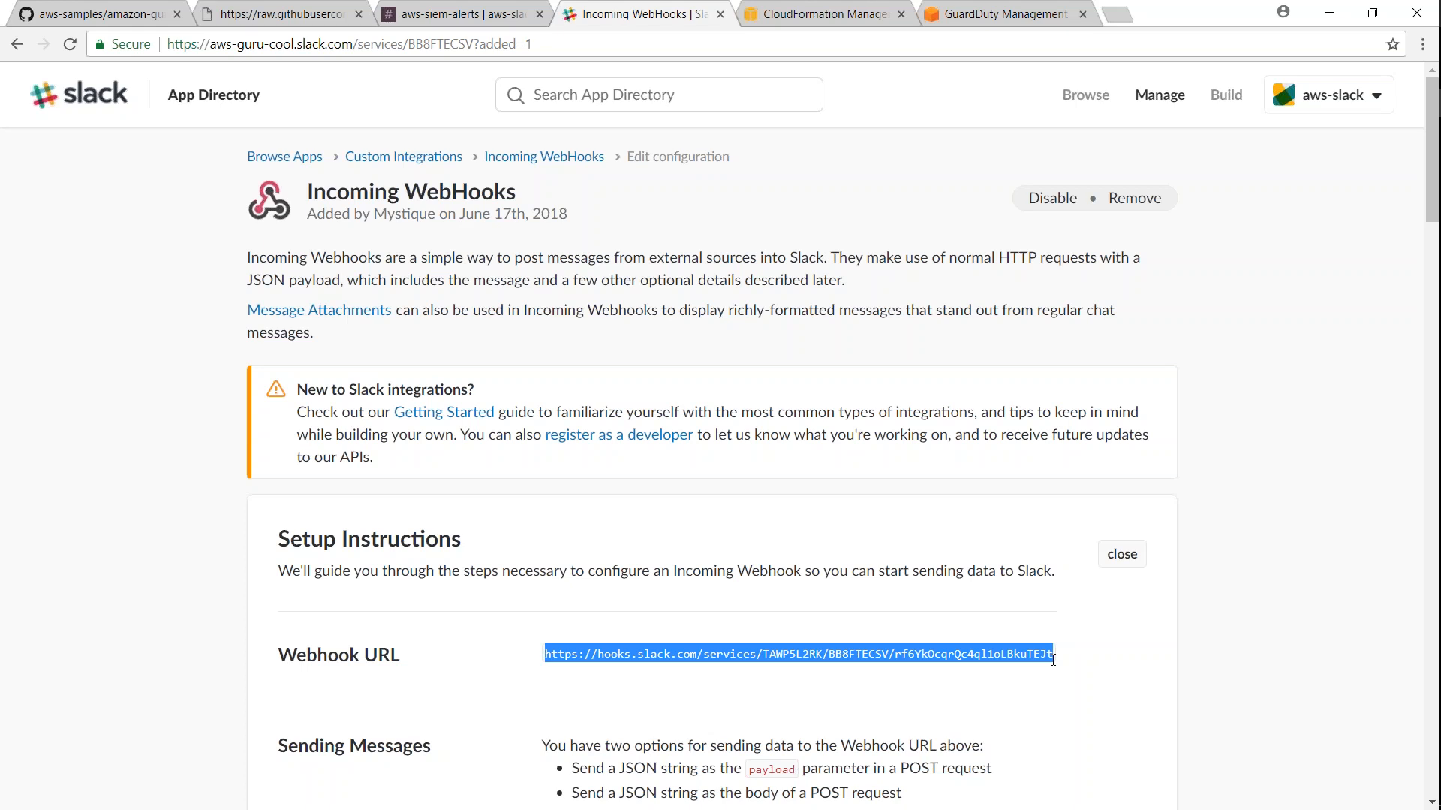
mouse_move(470, 357)
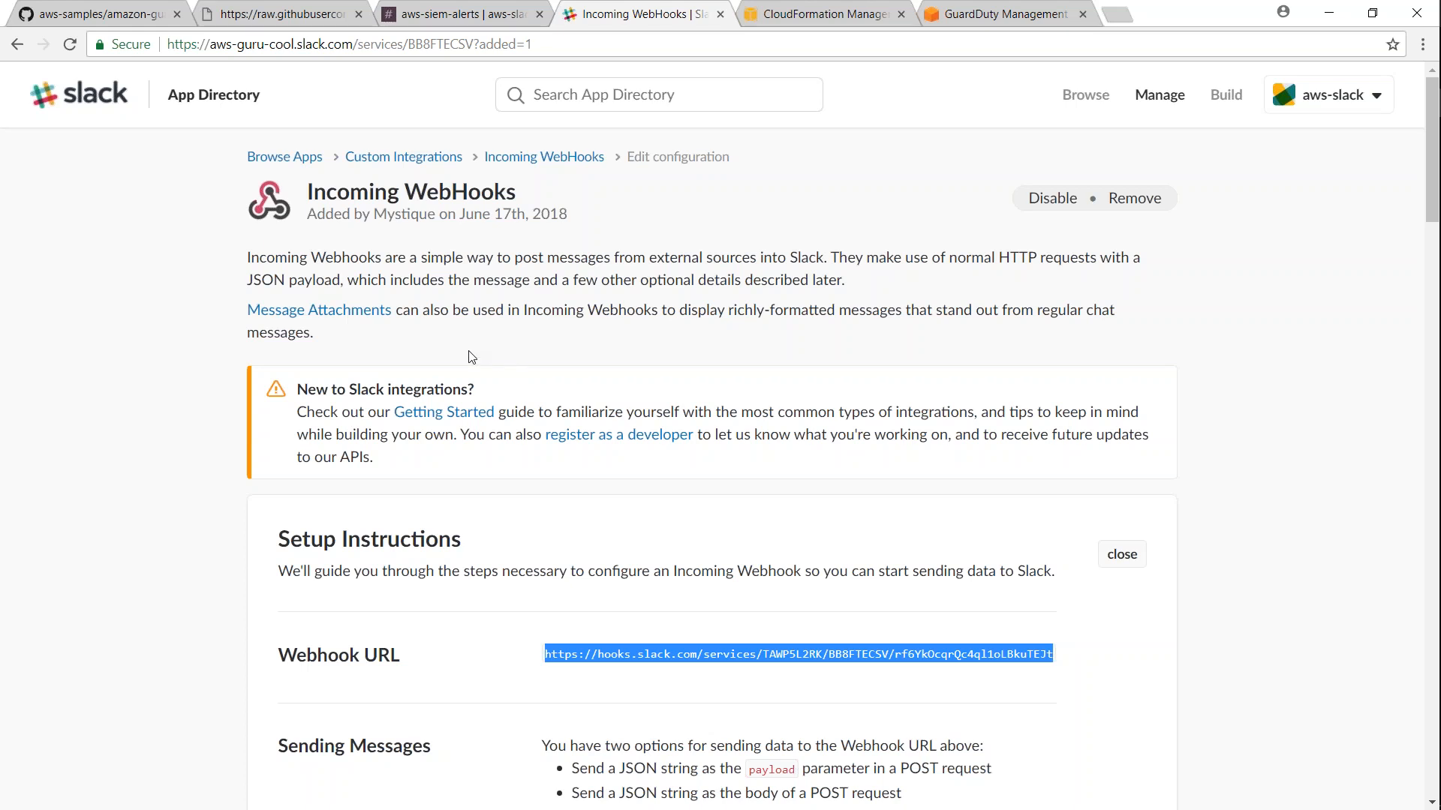
mouse_move(464, 354)
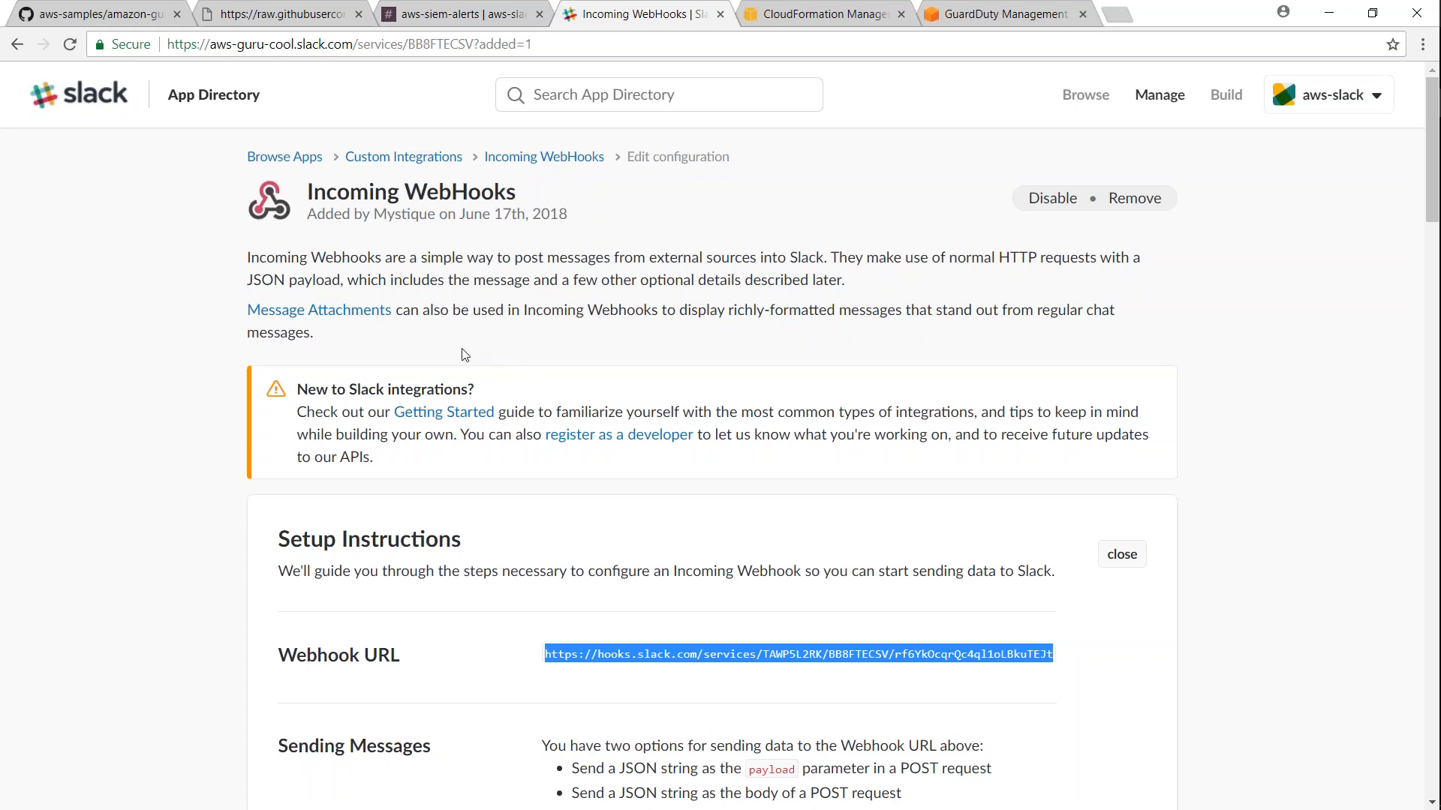
- View gd2slack.template from the amazon-guardduty-to-slack repository on GitHub
click(96, 14)
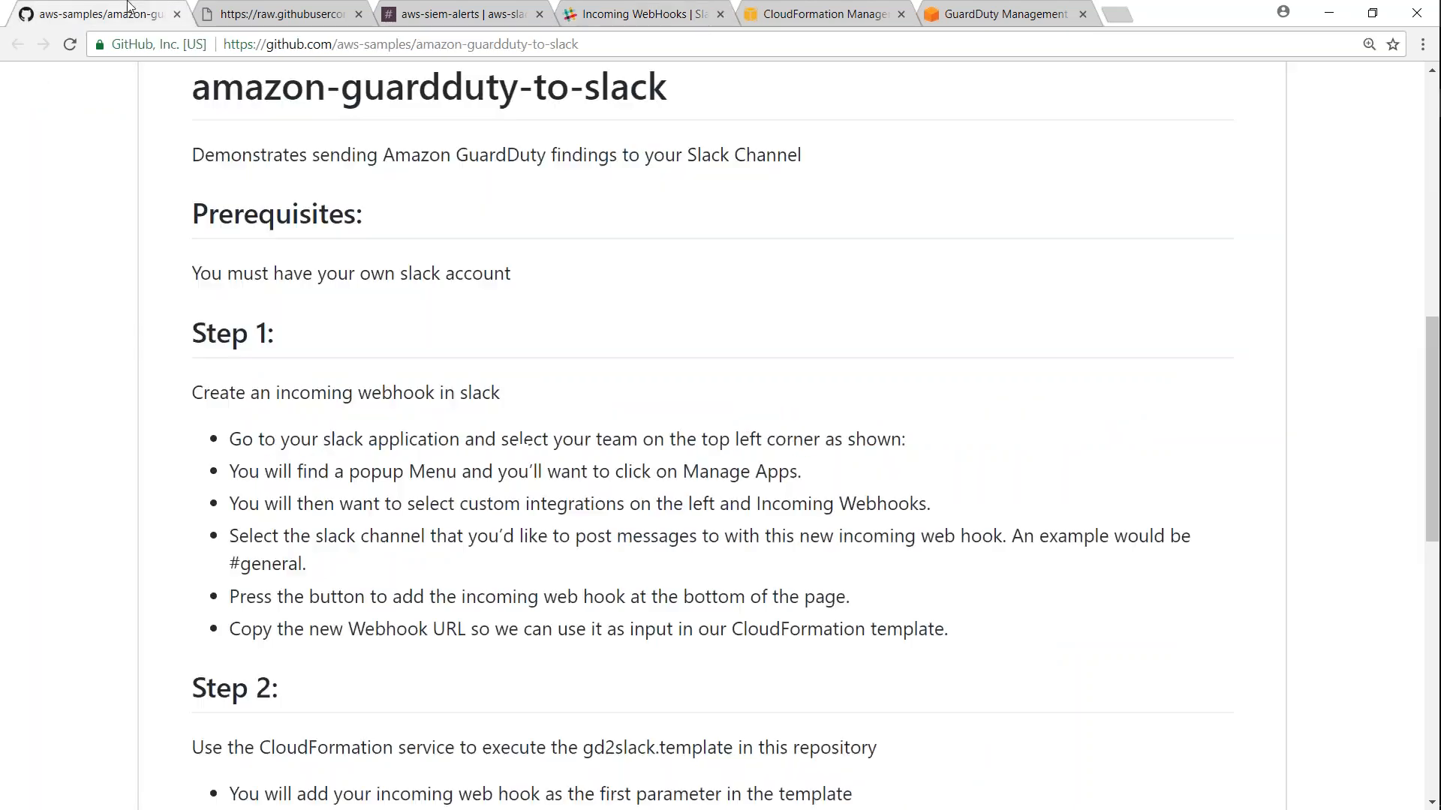
mouse_move(281, 14)
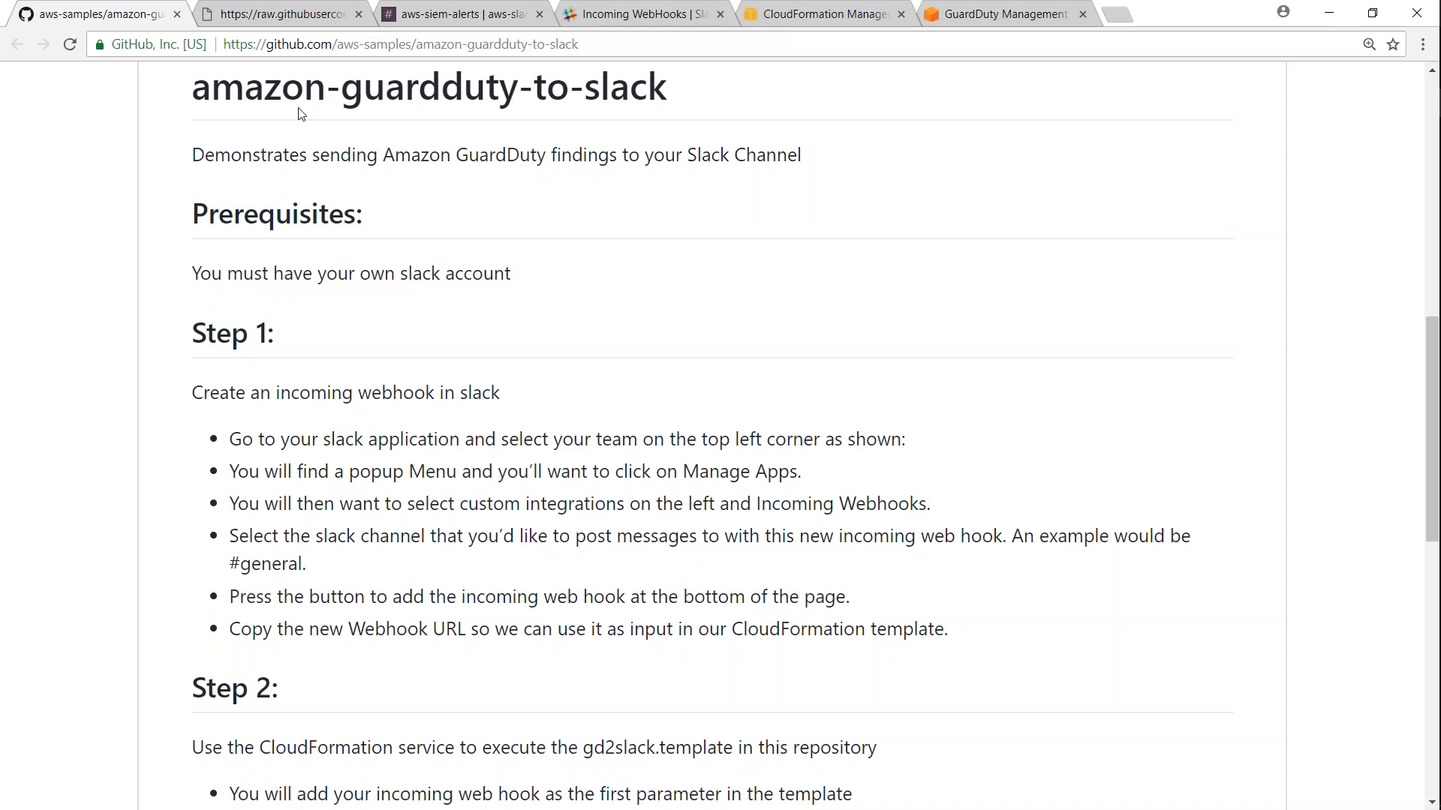
mouse_move(281, 13)
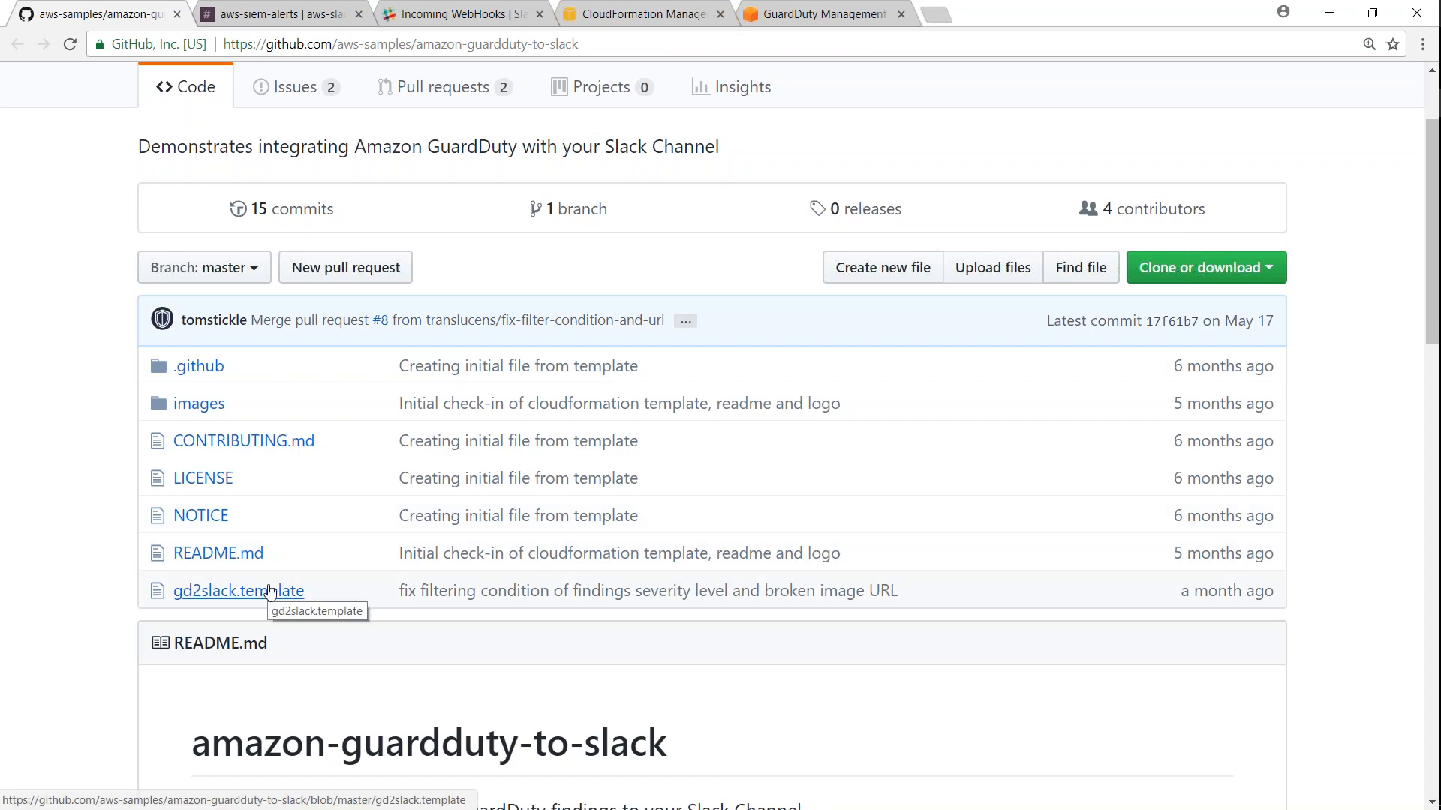
click(239, 592)
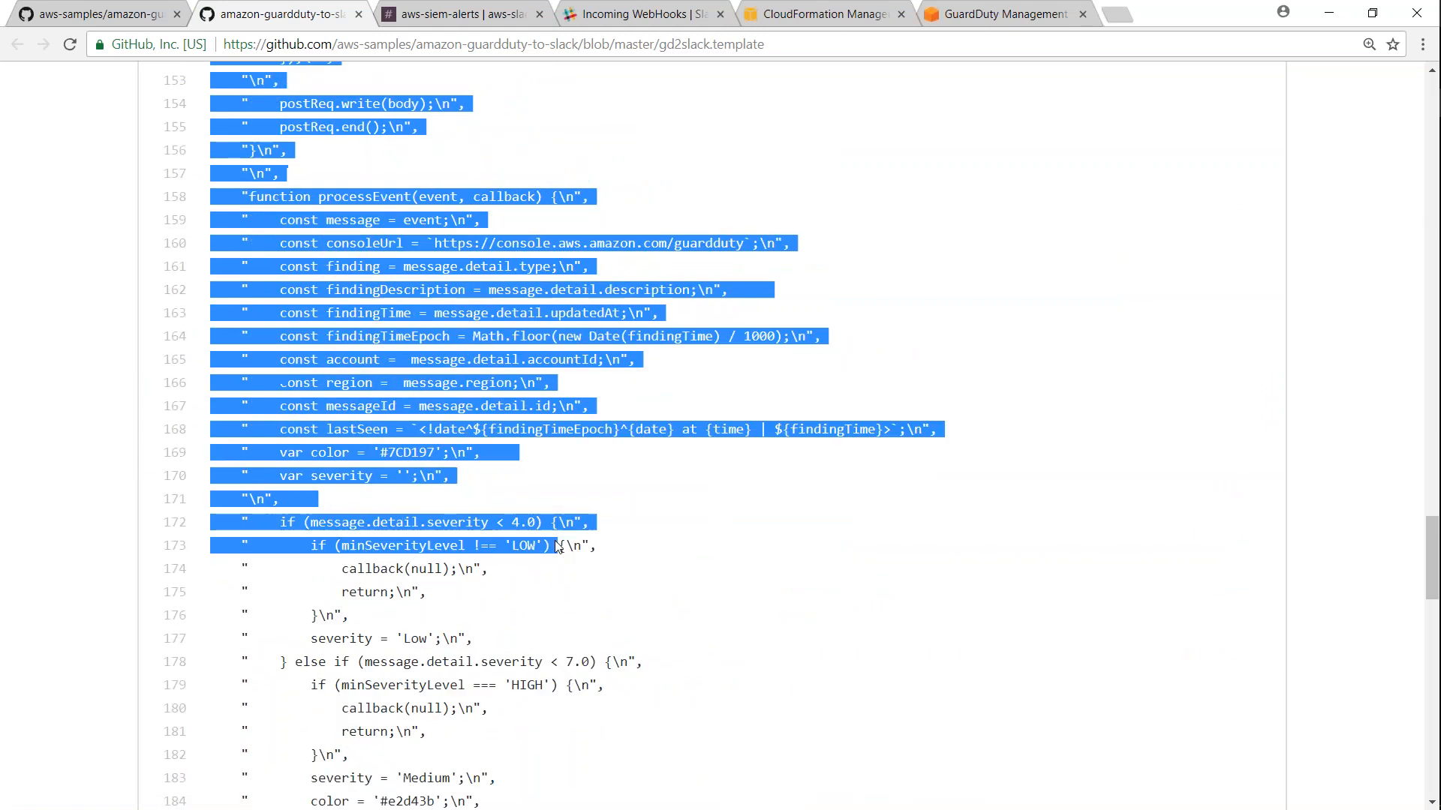
scroll(down, 3)
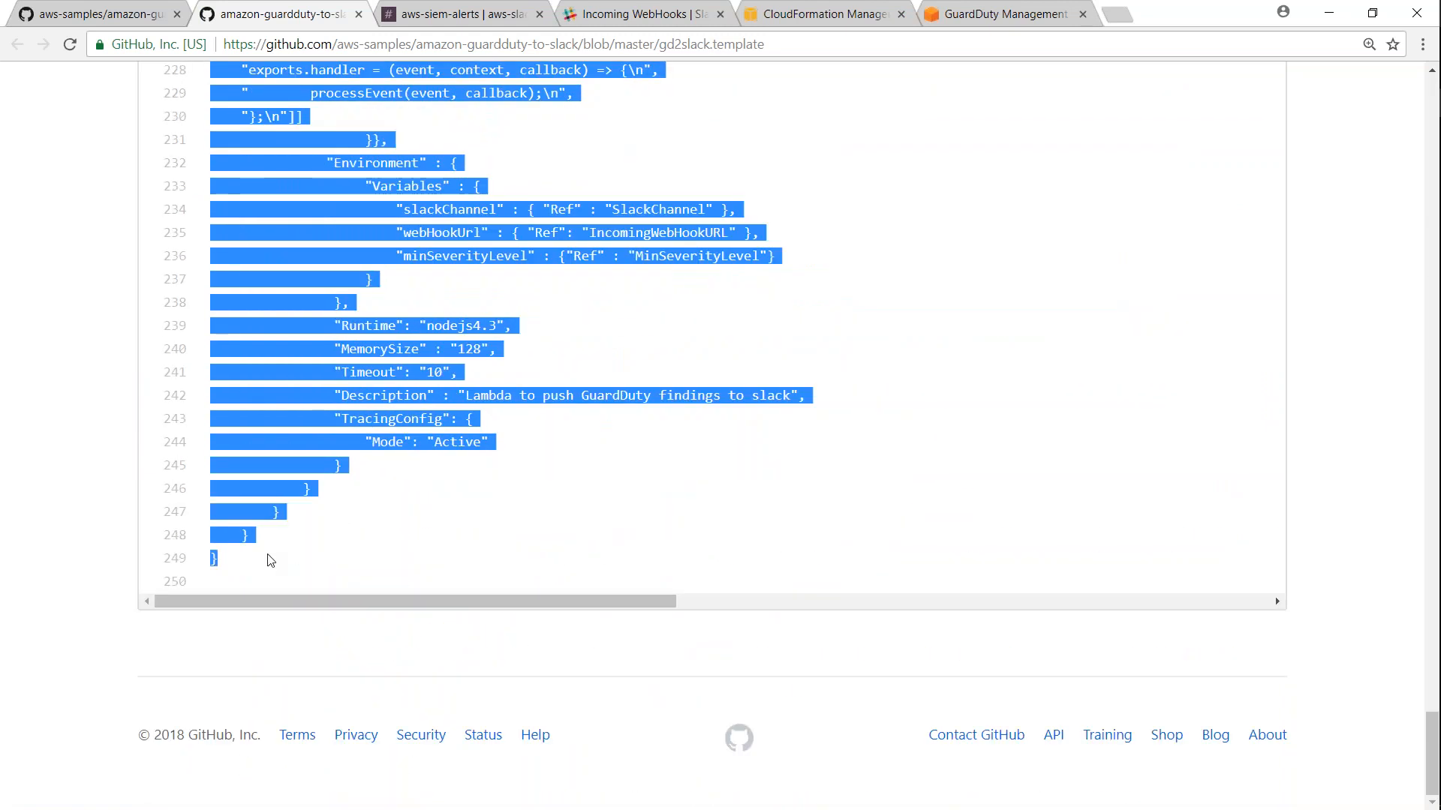
- Paste the gd2slack template JSON into CloudFormation Designer and start a stack from it
click(821, 14)
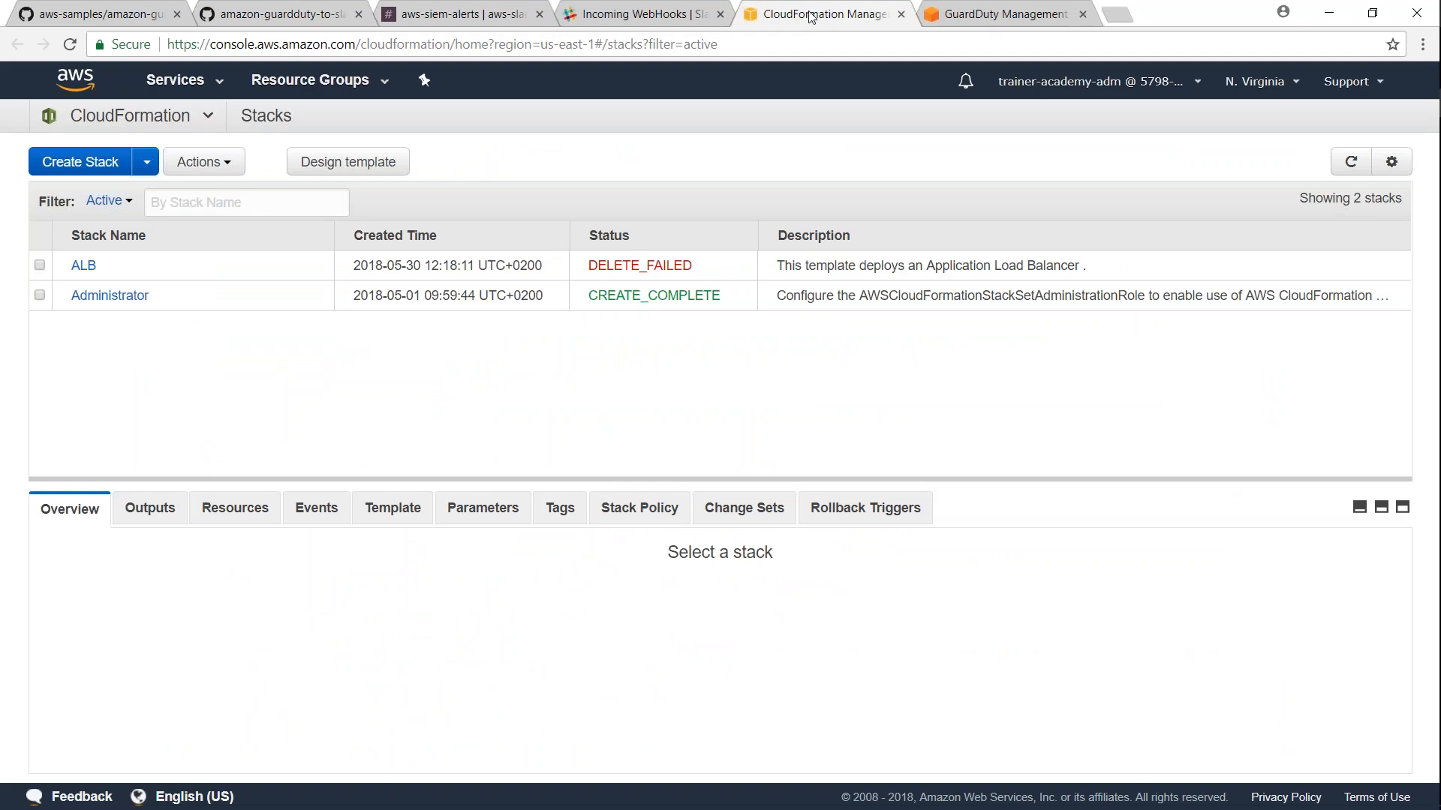
click(80, 162)
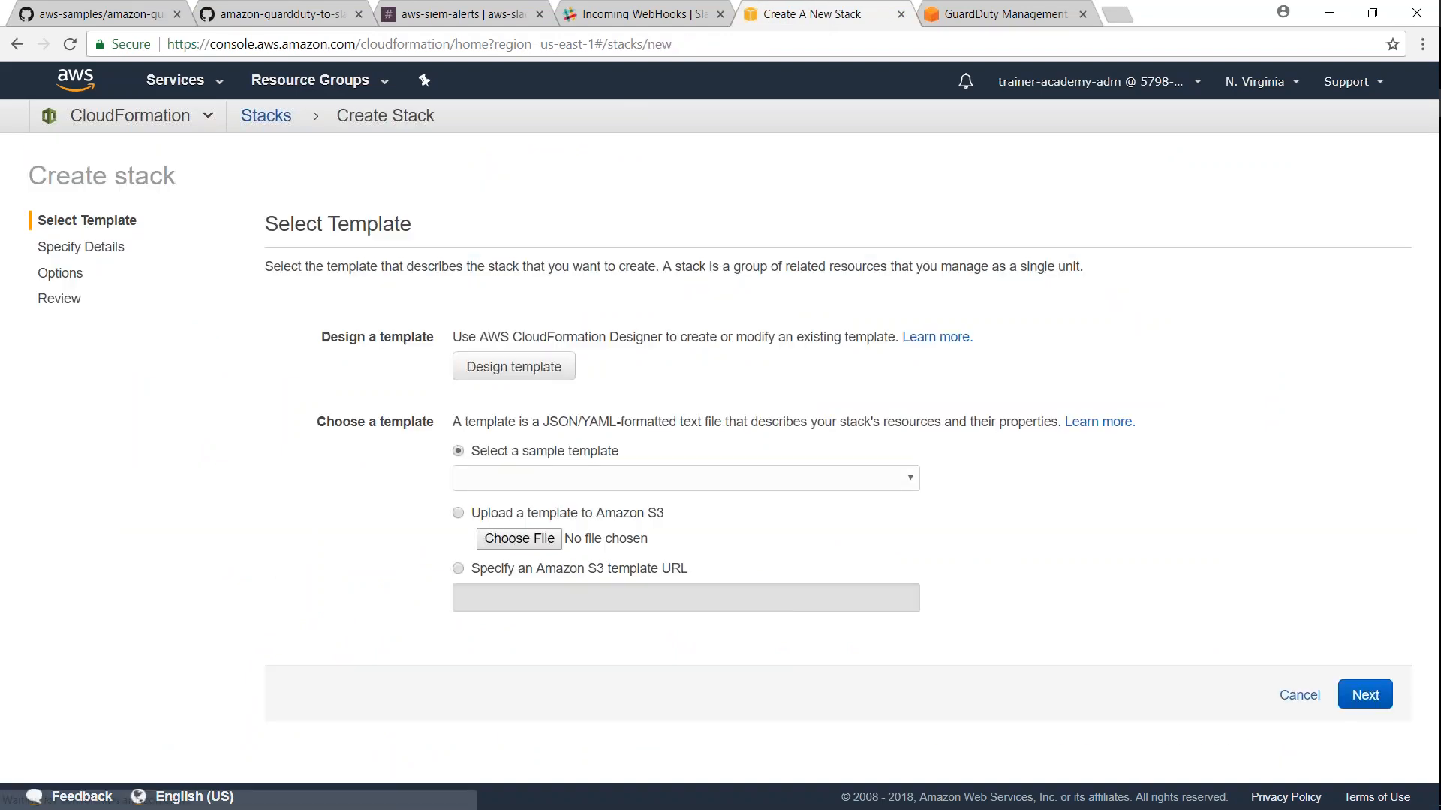
click(513, 366)
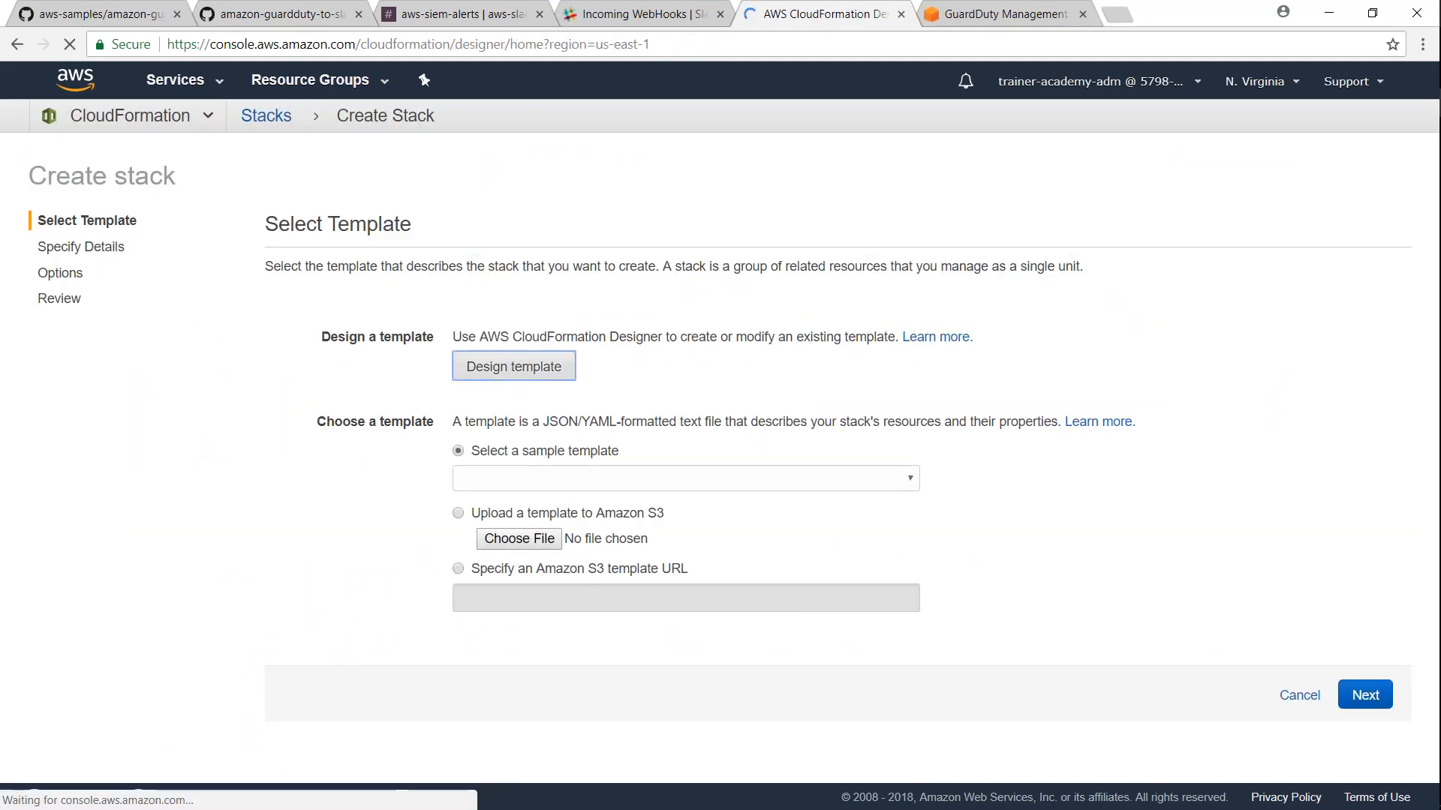
click(513, 366)
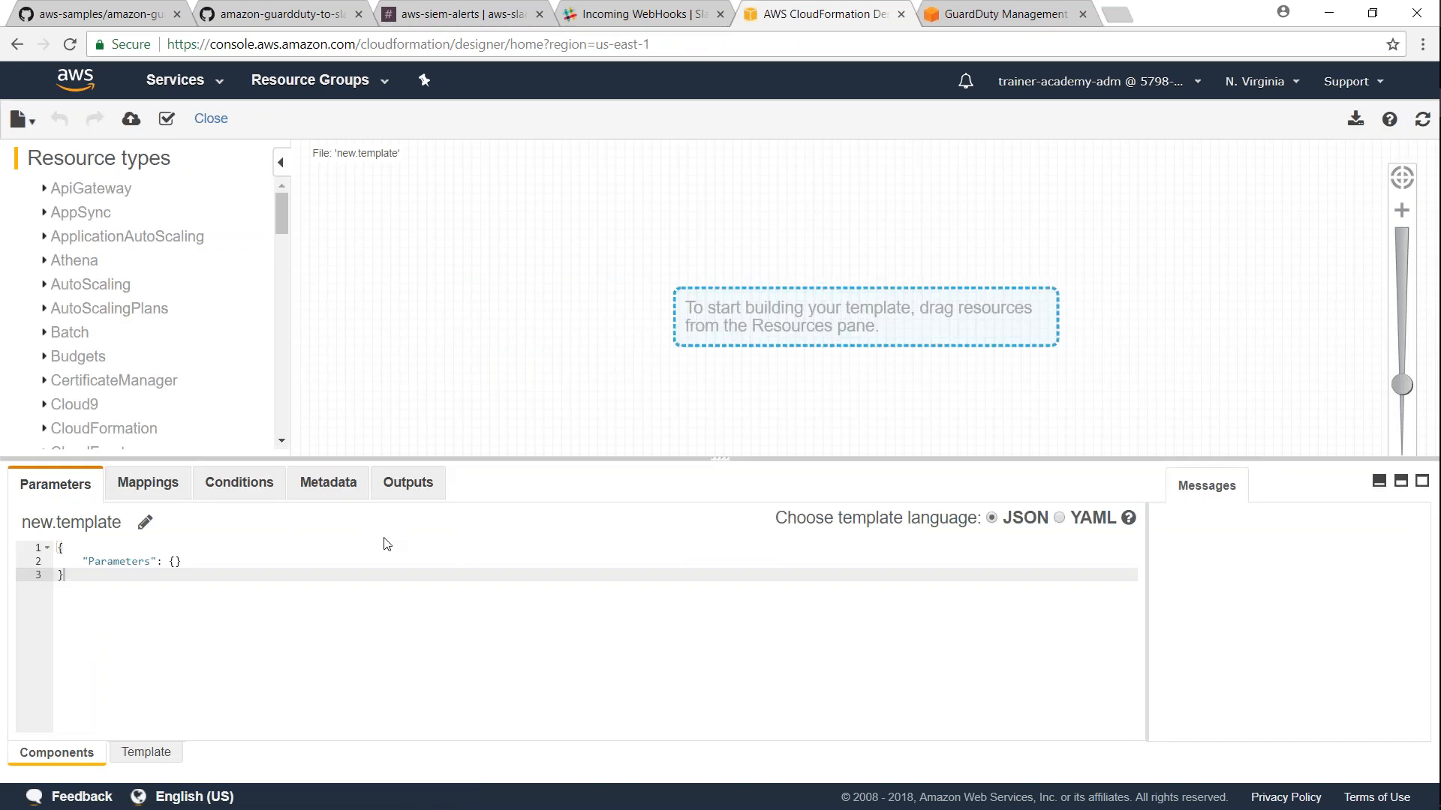
click(144, 752)
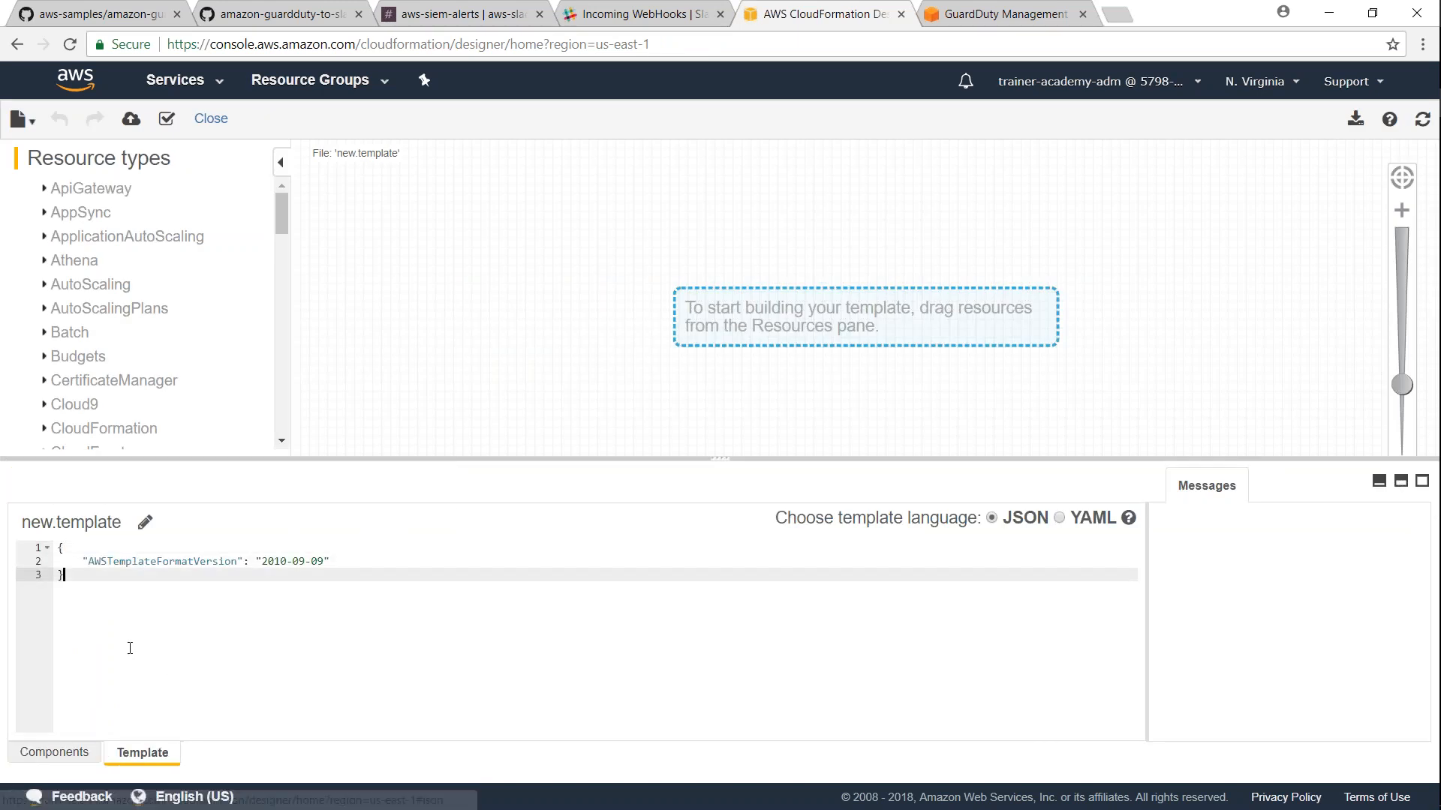
click(130, 118)
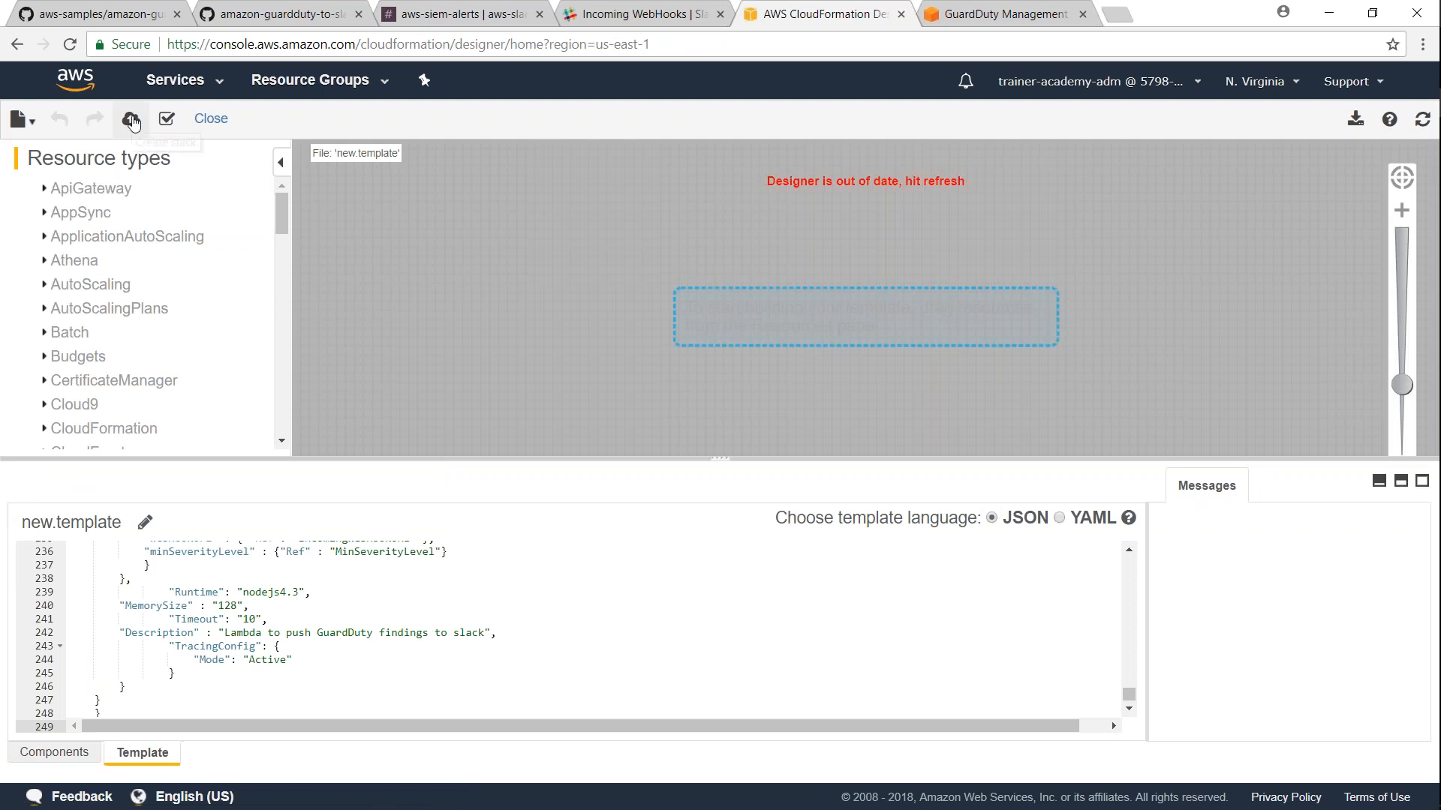
click(132, 120)
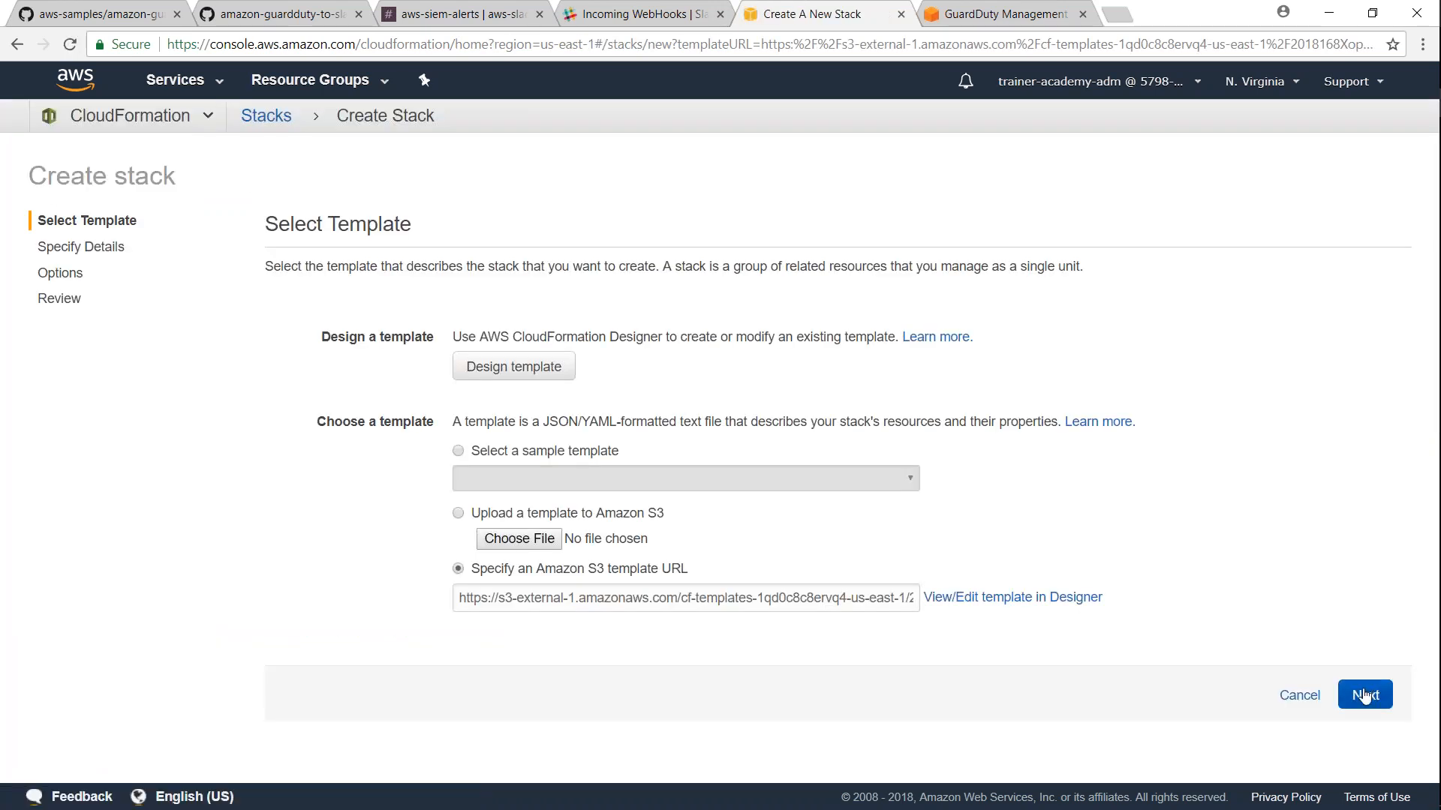
- Name the stack GuardDuty-To-Slack on the stack details step
click(1364, 695)
text(GuardDuty-)
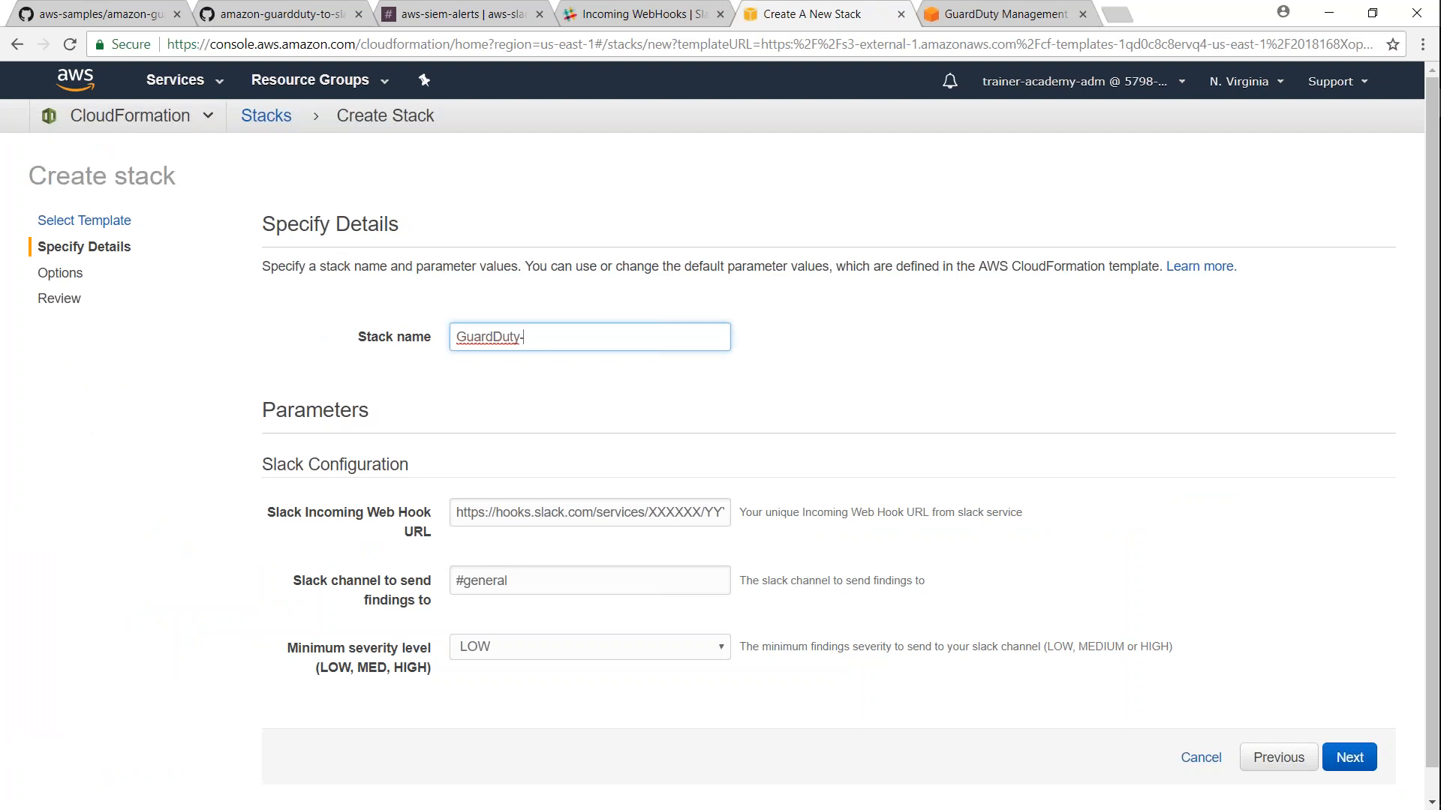
text(To-Slack)
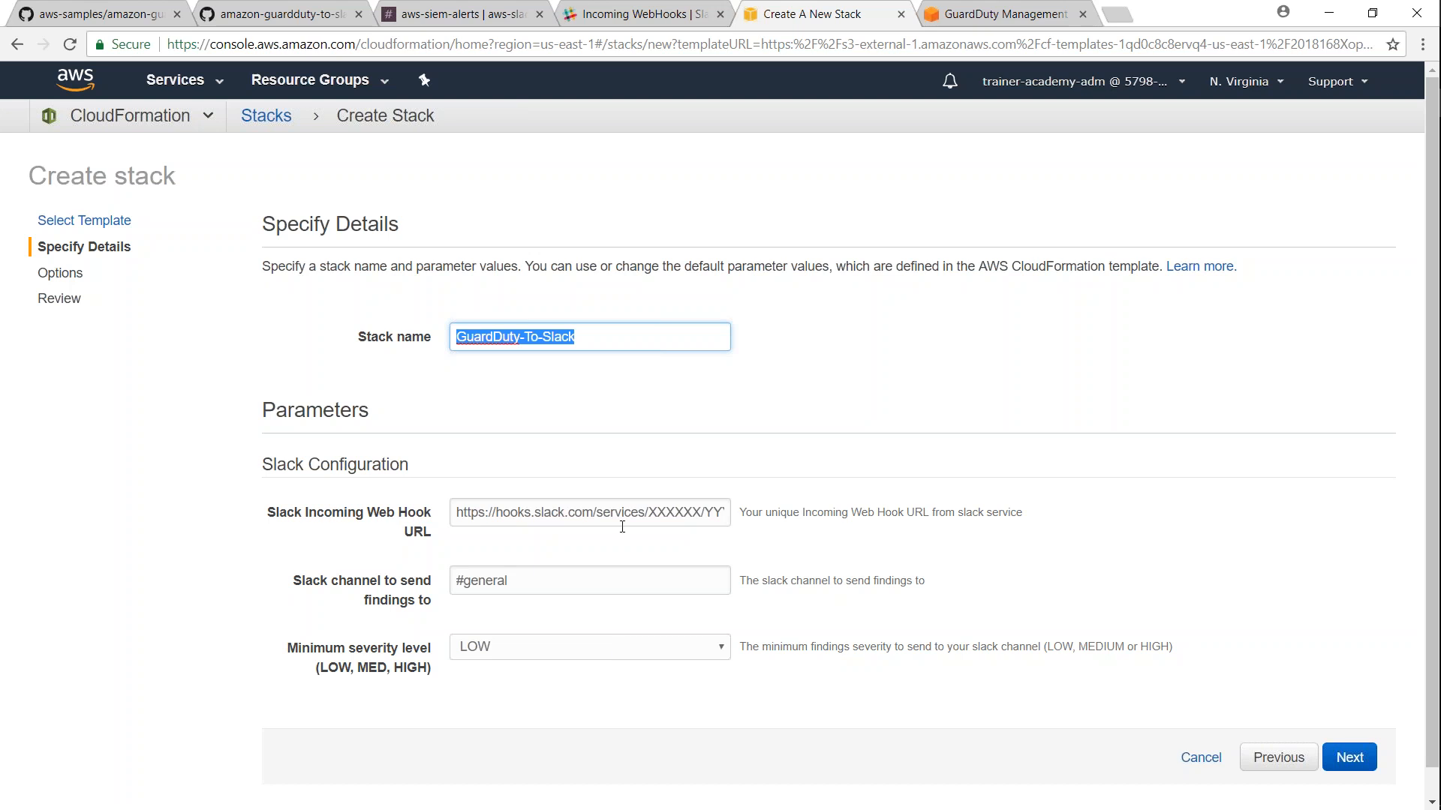
click(588, 647)
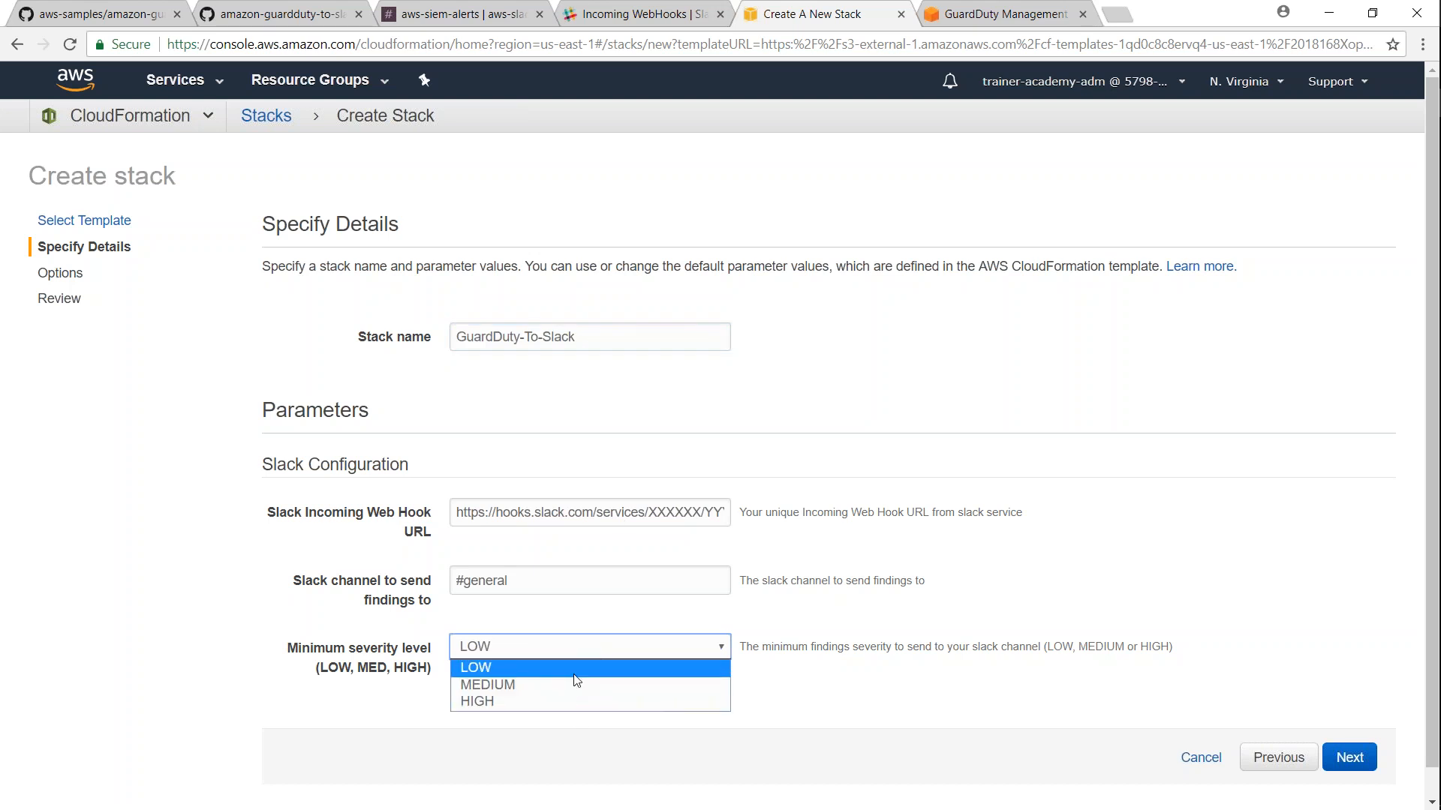
mouse_move(565, 701)
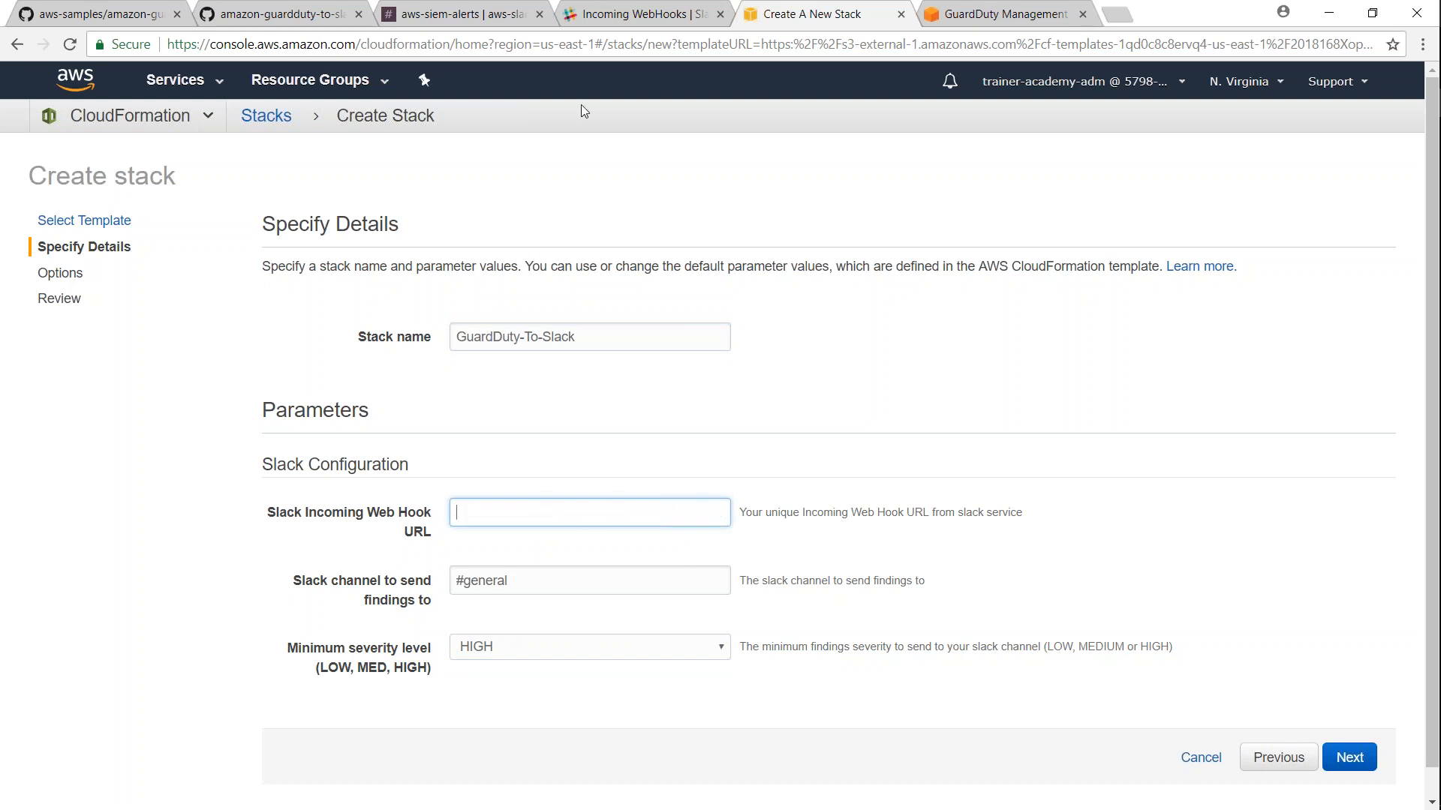
- Fill in the Slack webhook URL, #aws-siem-alerts channel and LOW minimum severity
click(641, 14)
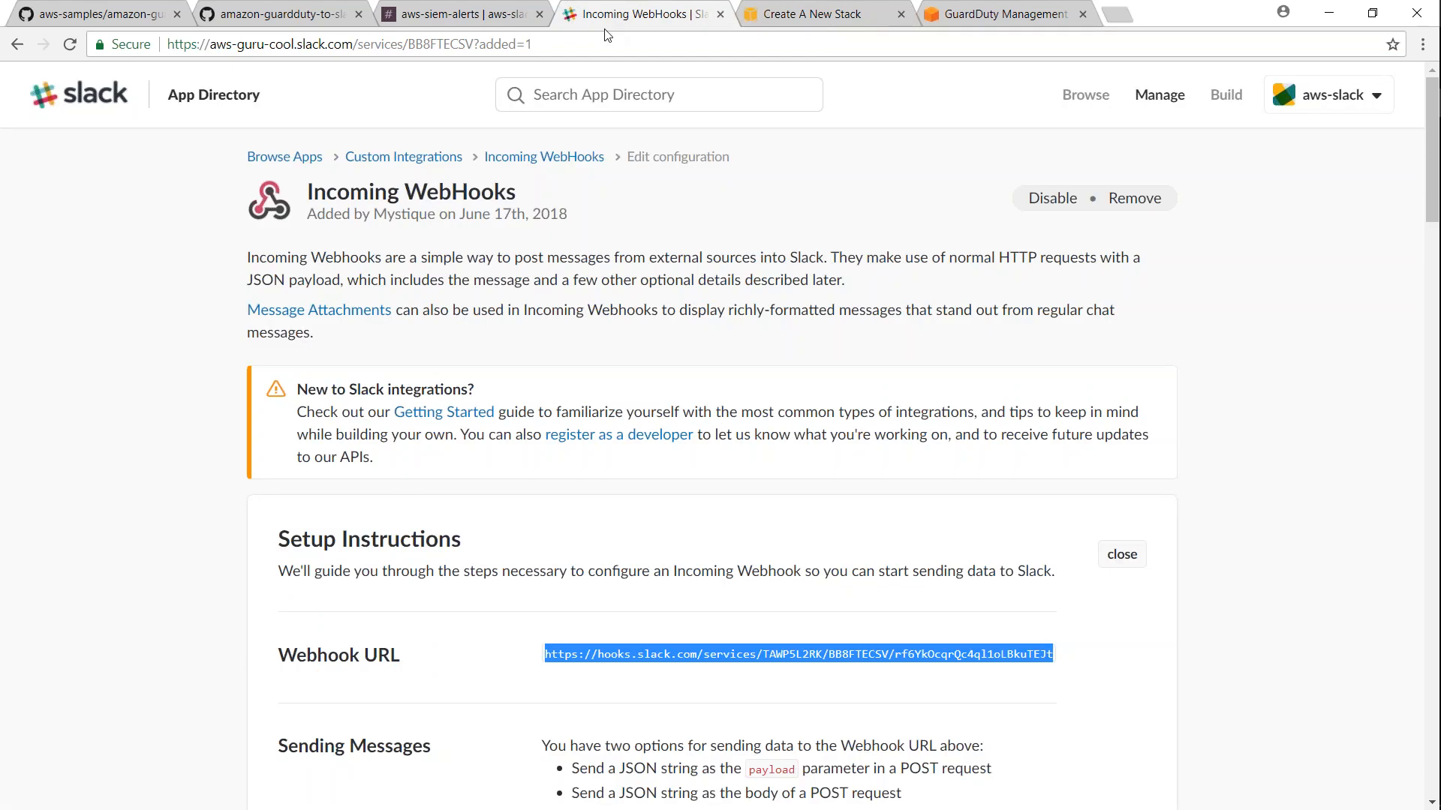
click(815, 14)
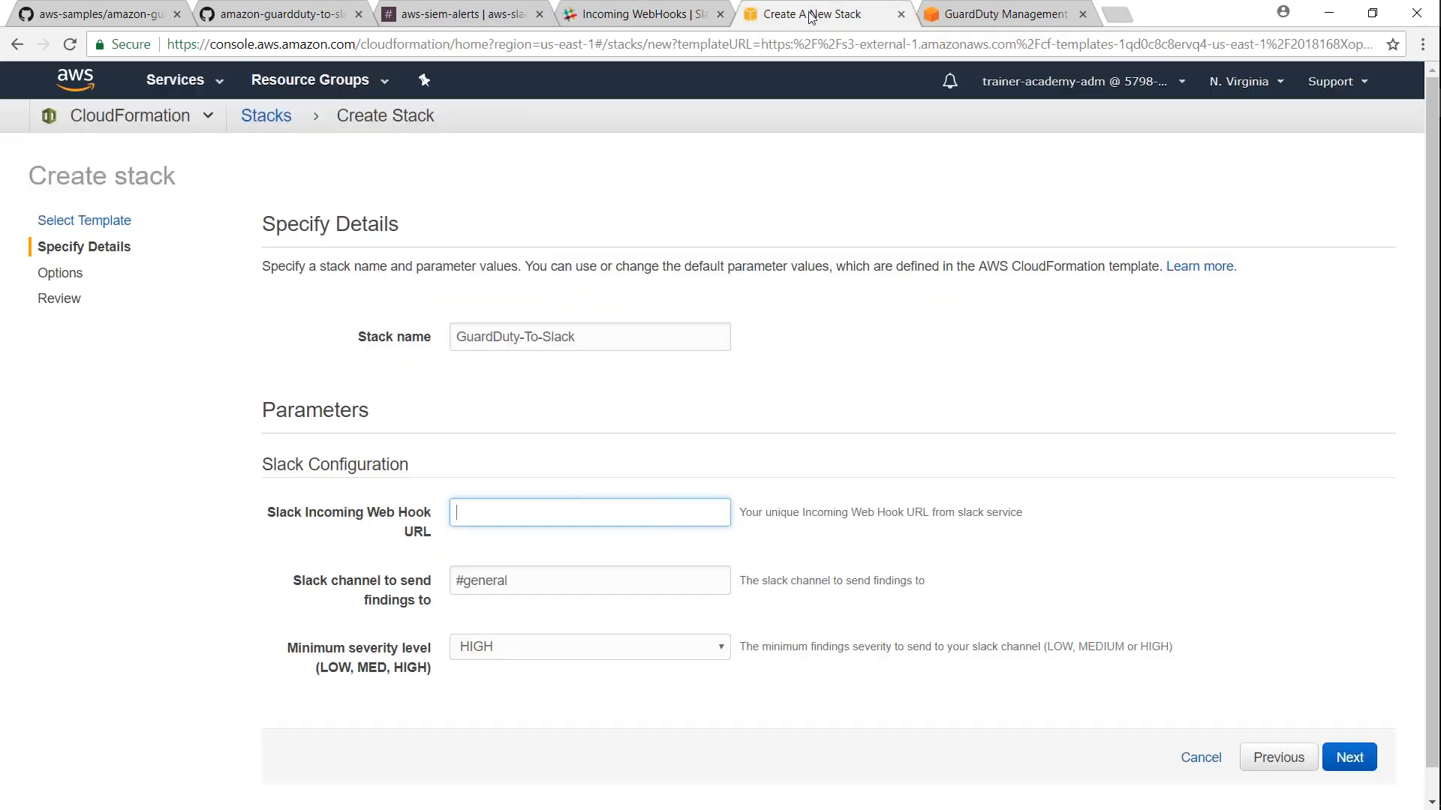
text(RK/BB8FTECSV/rf6YkOcqrQc4ql1oLBkuTEJt)
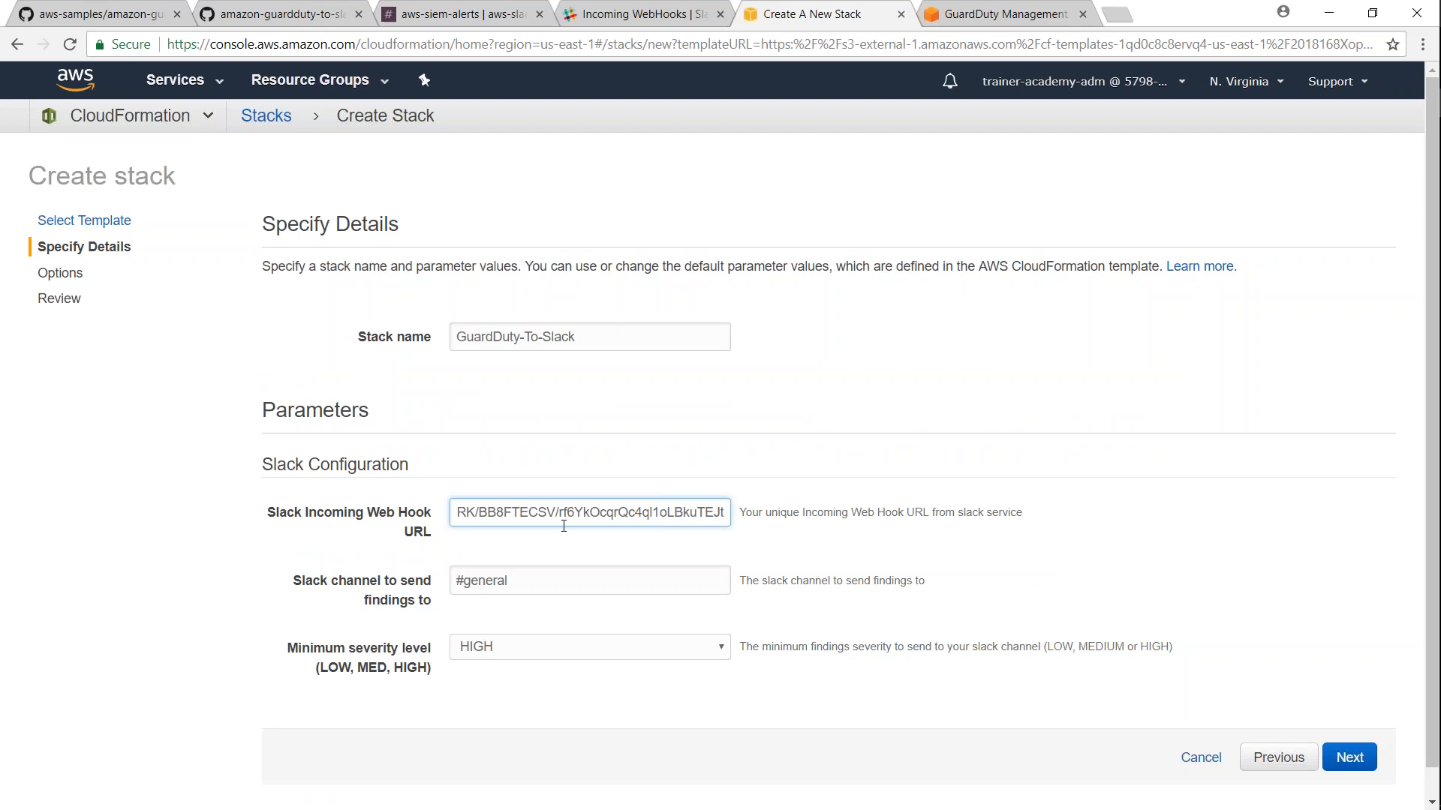
mouse_move(672, 604)
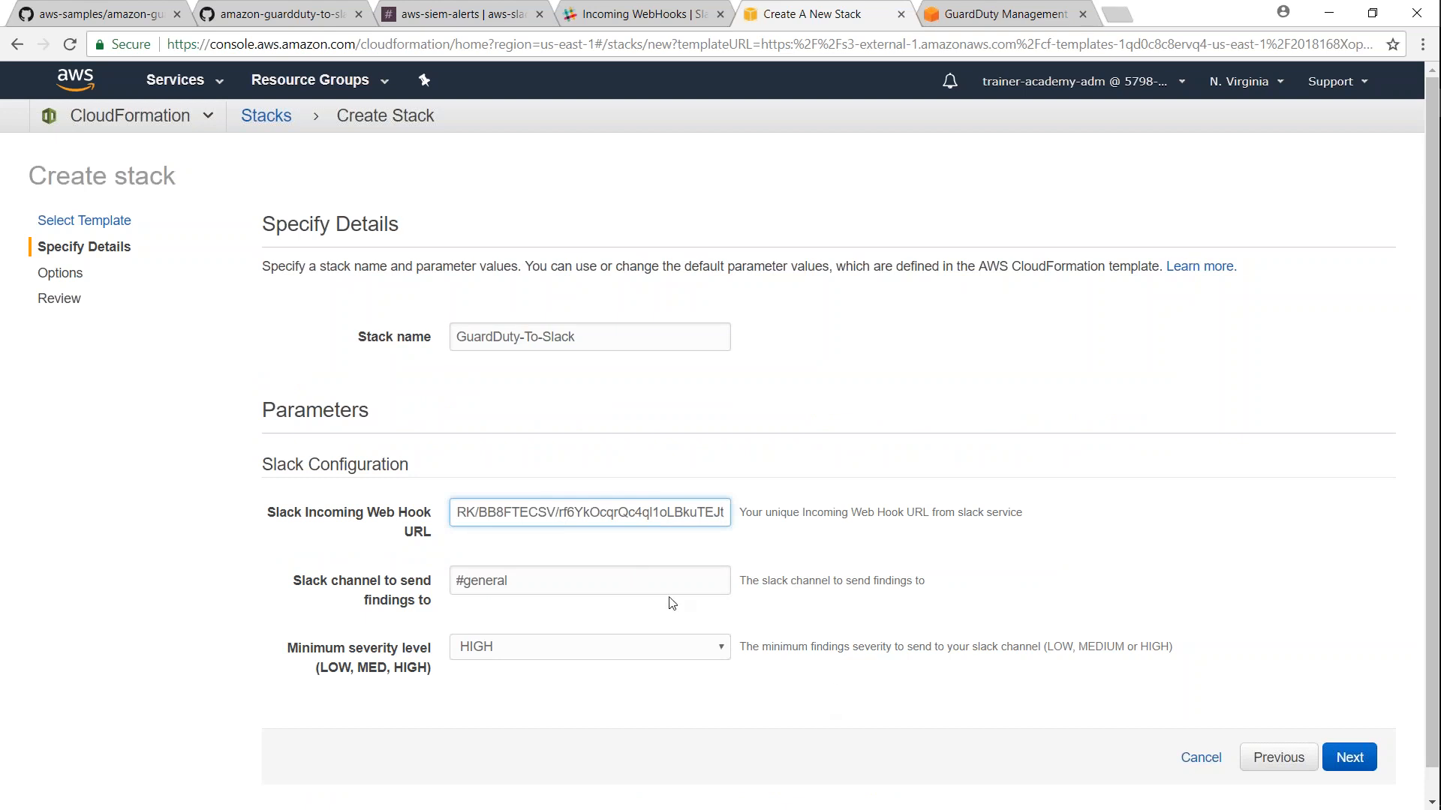
click(644, 13)
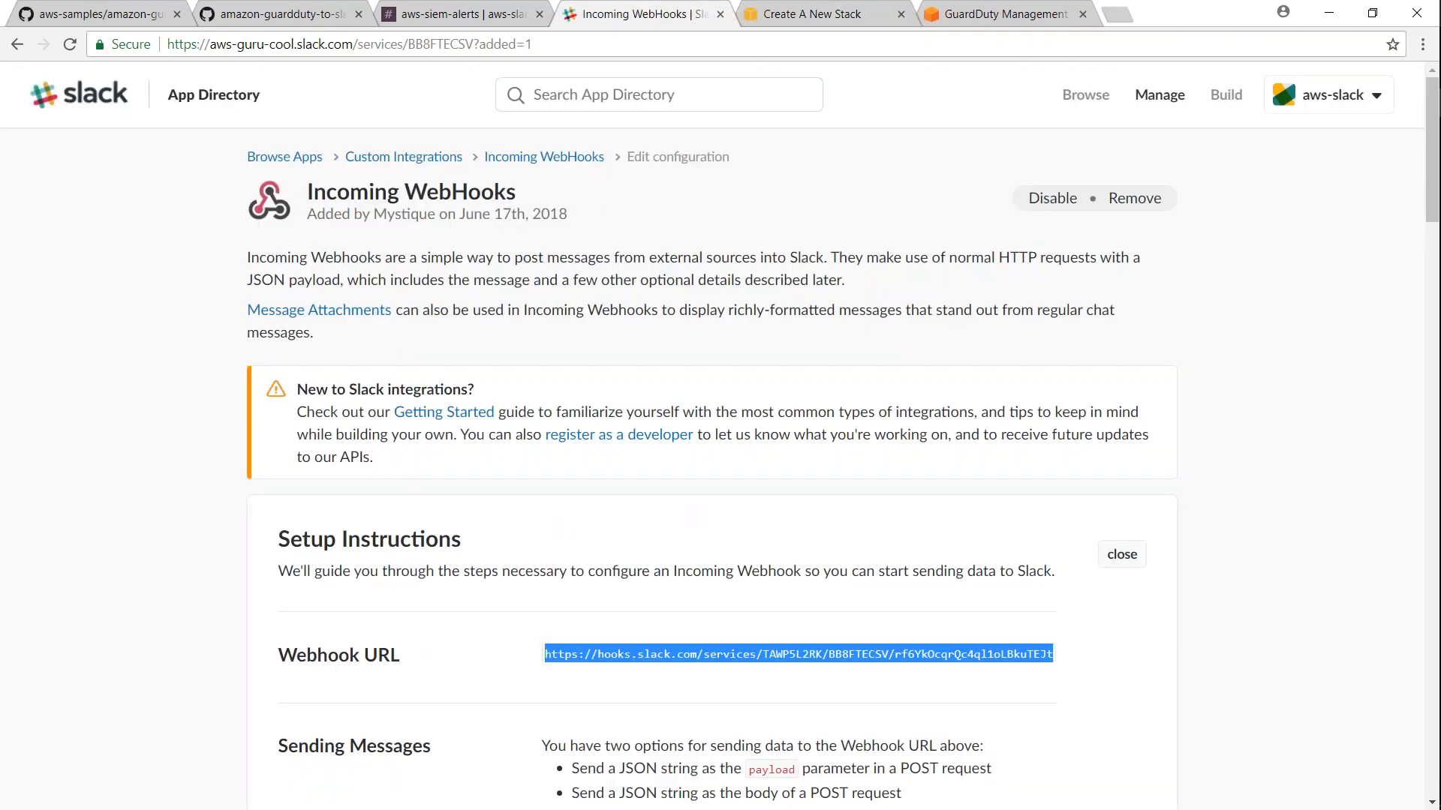
mouse_move(1010, 288)
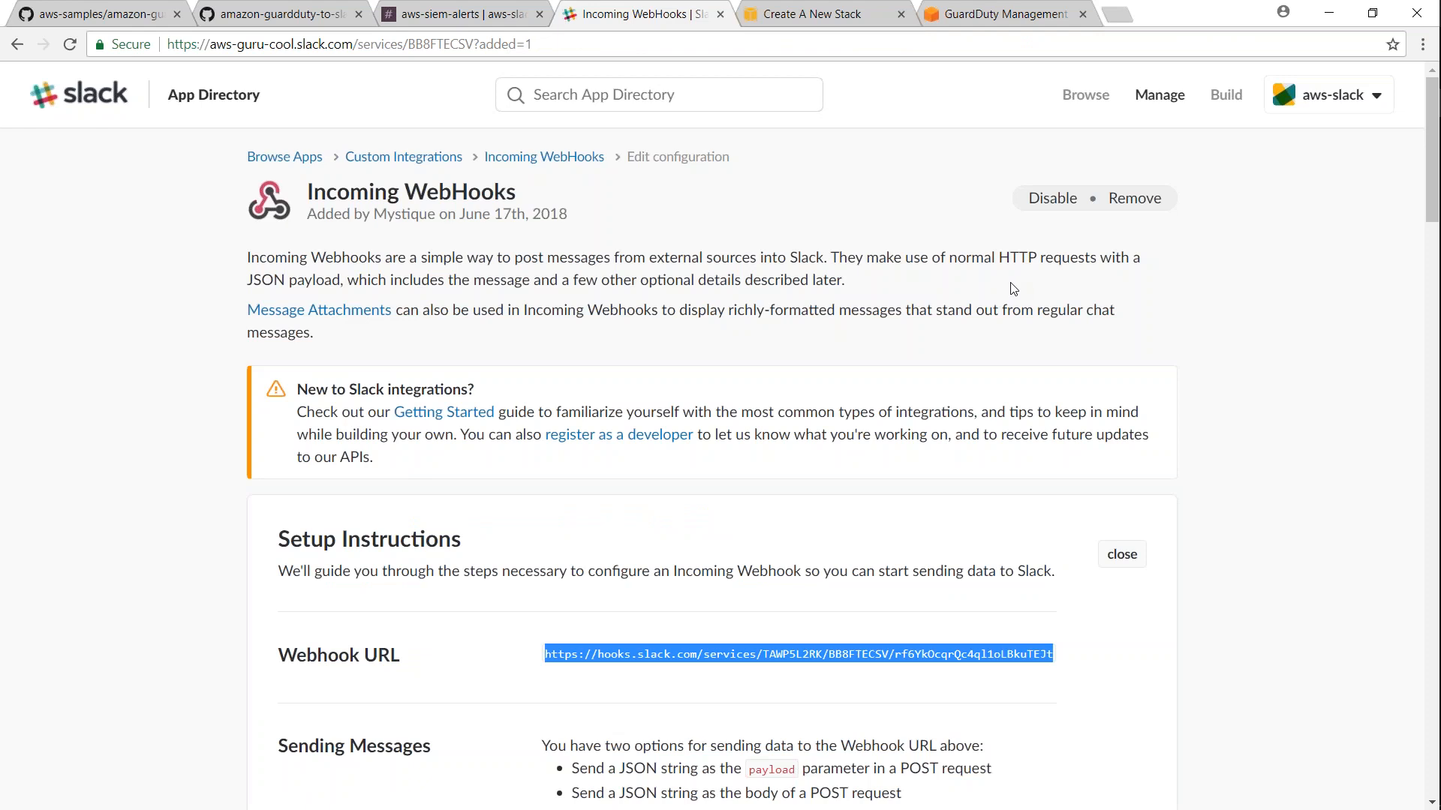
mouse_move(482, 727)
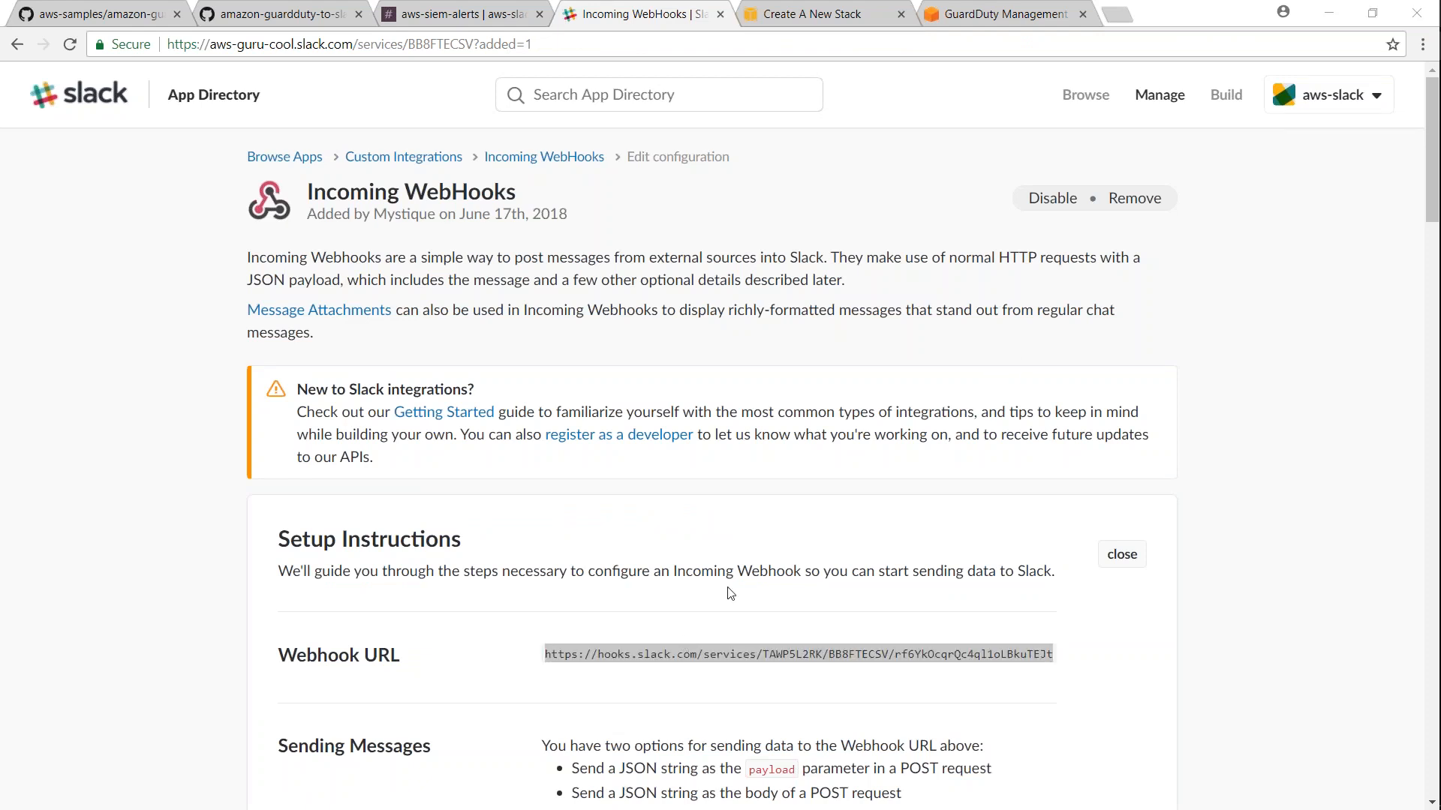
click(816, 13)
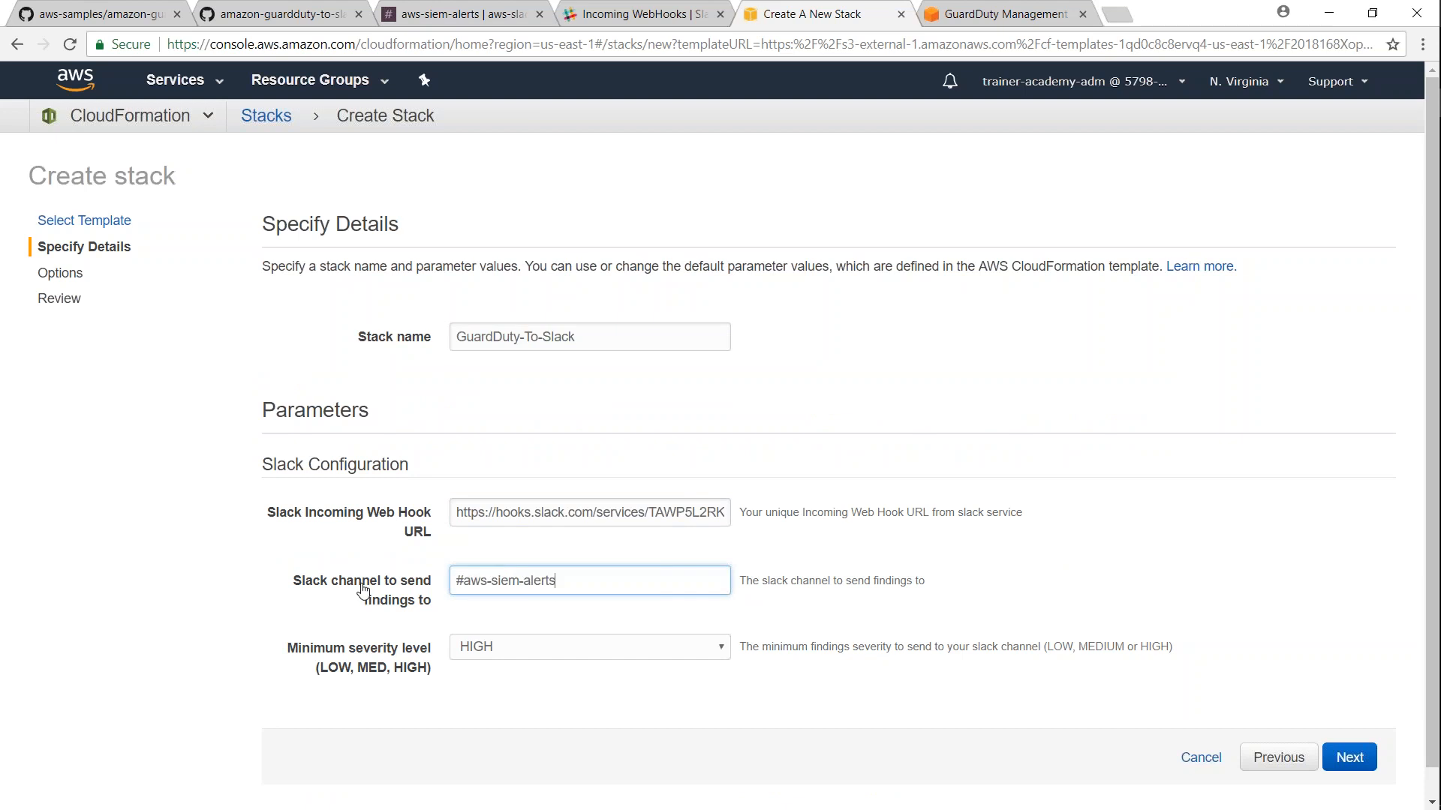
mouse_move(1318, 707)
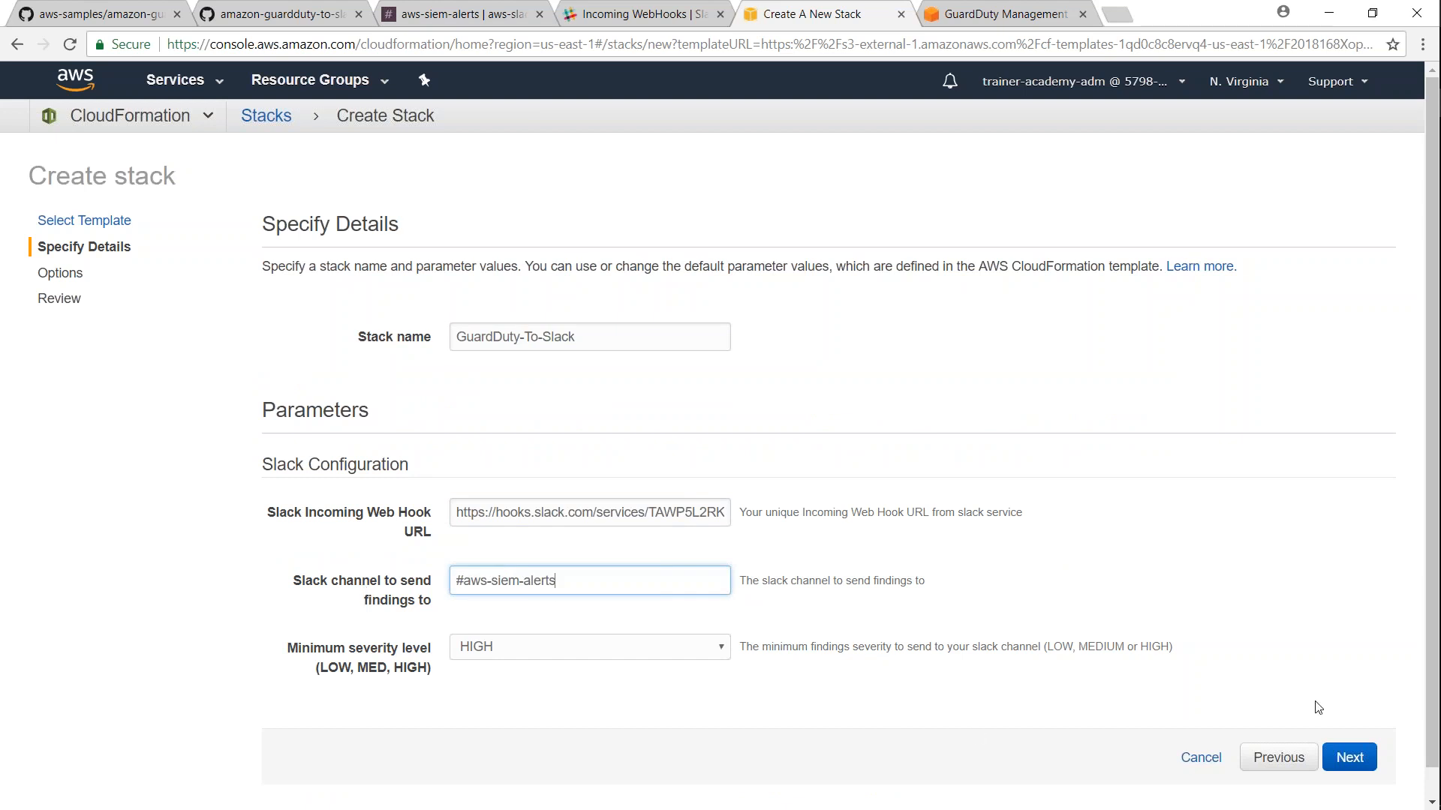
click(589, 645)
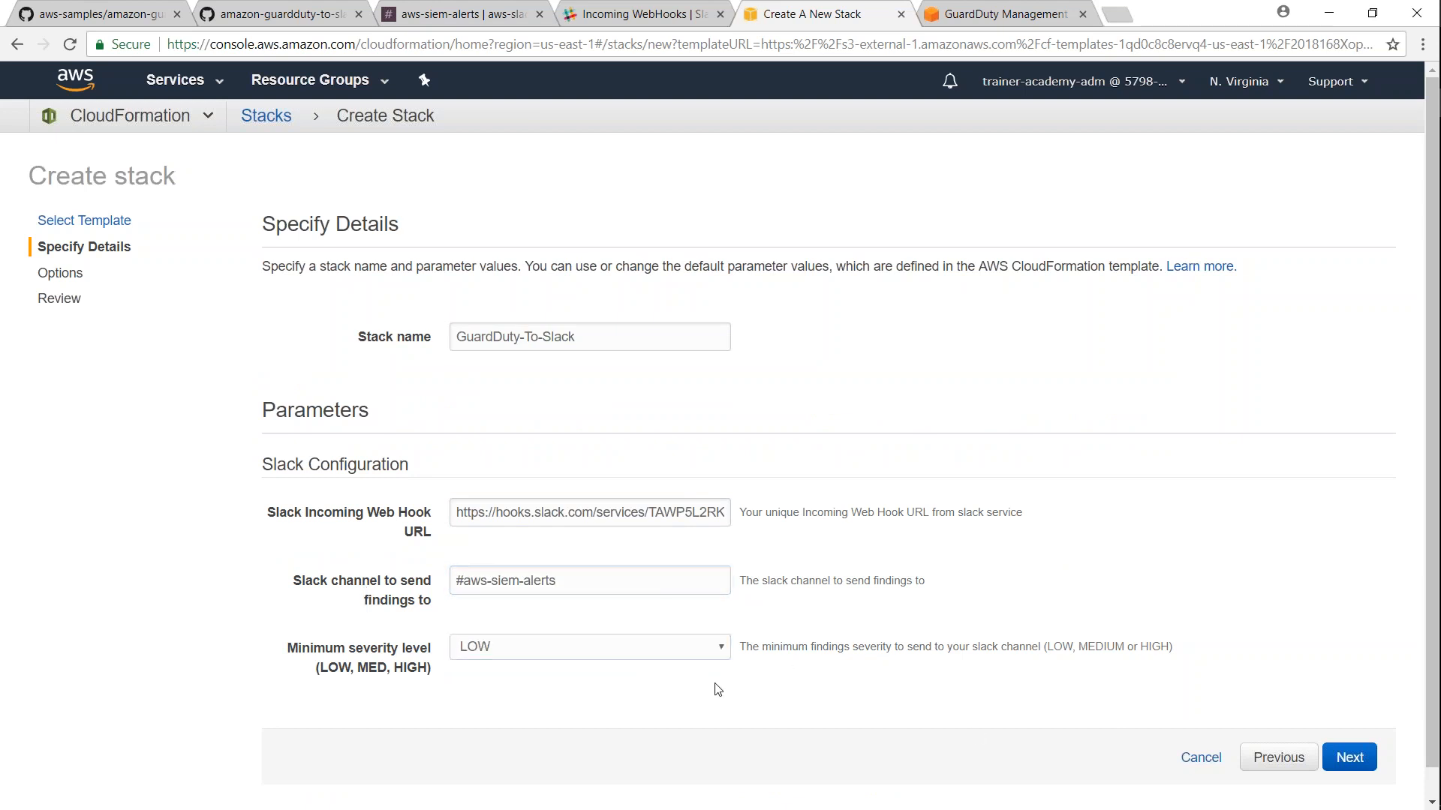
mouse_move(1356, 737)
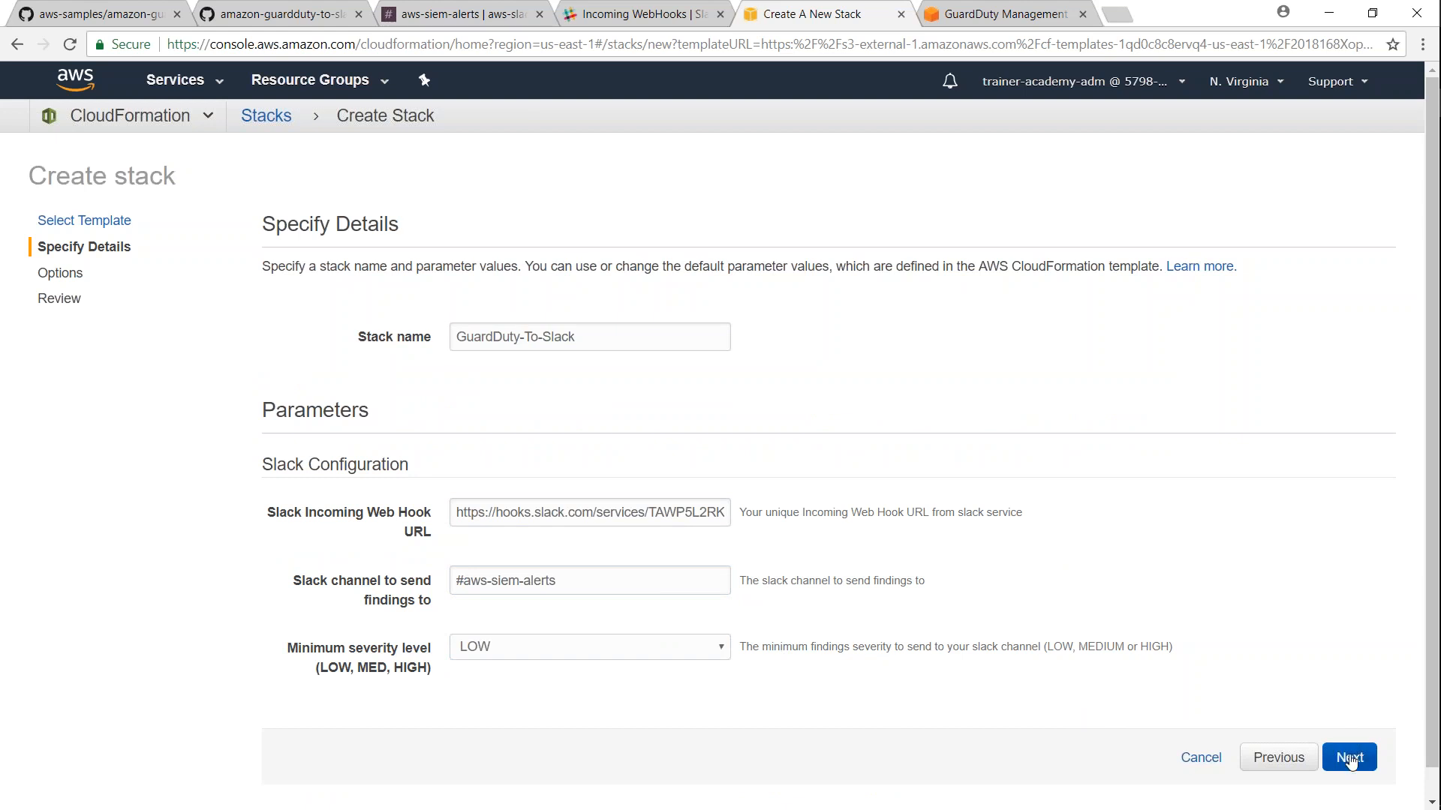
- Acknowledge IAM resource creation on the Review page and launch the GuardDuty-To-Slack stack
click(1347, 756)
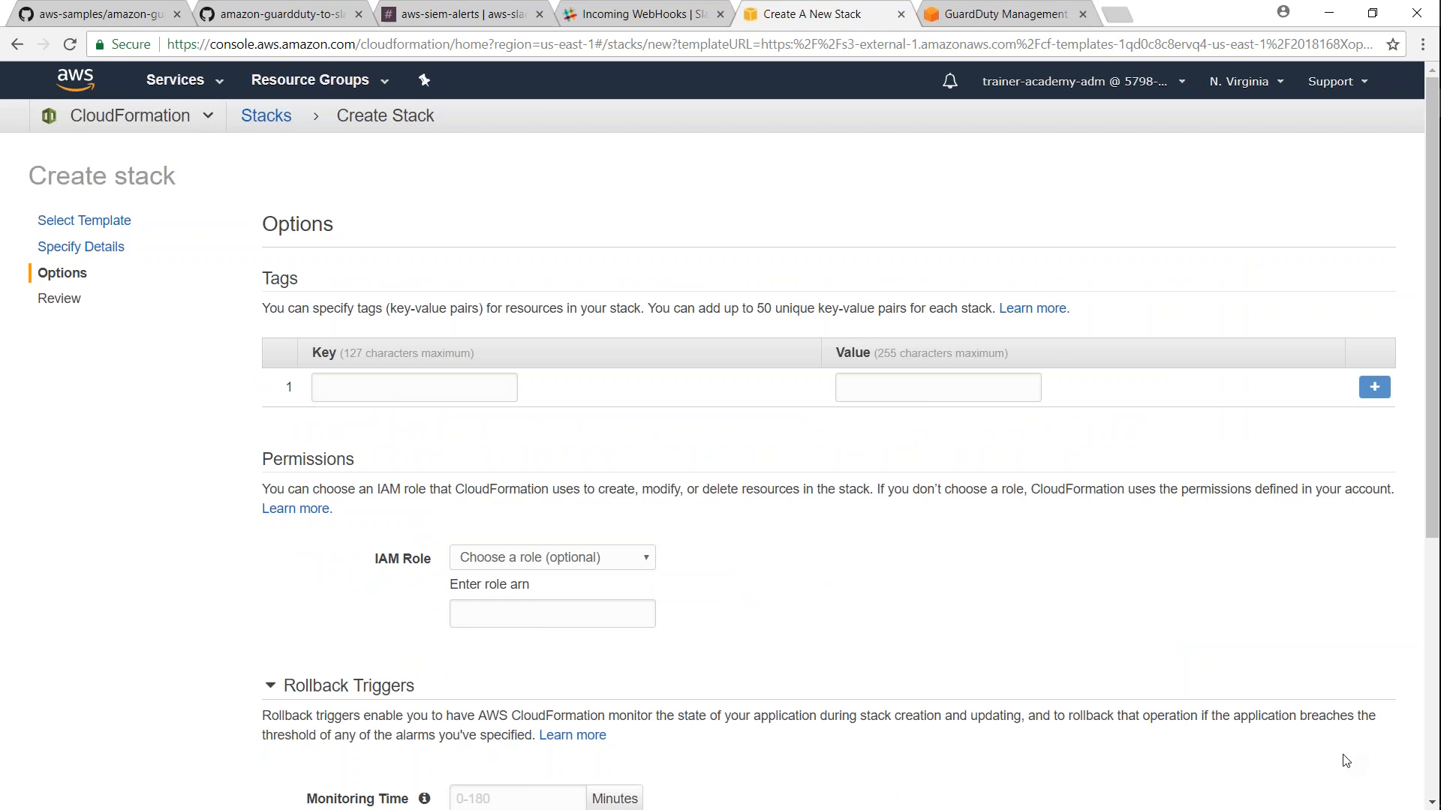
scroll(down, 3)
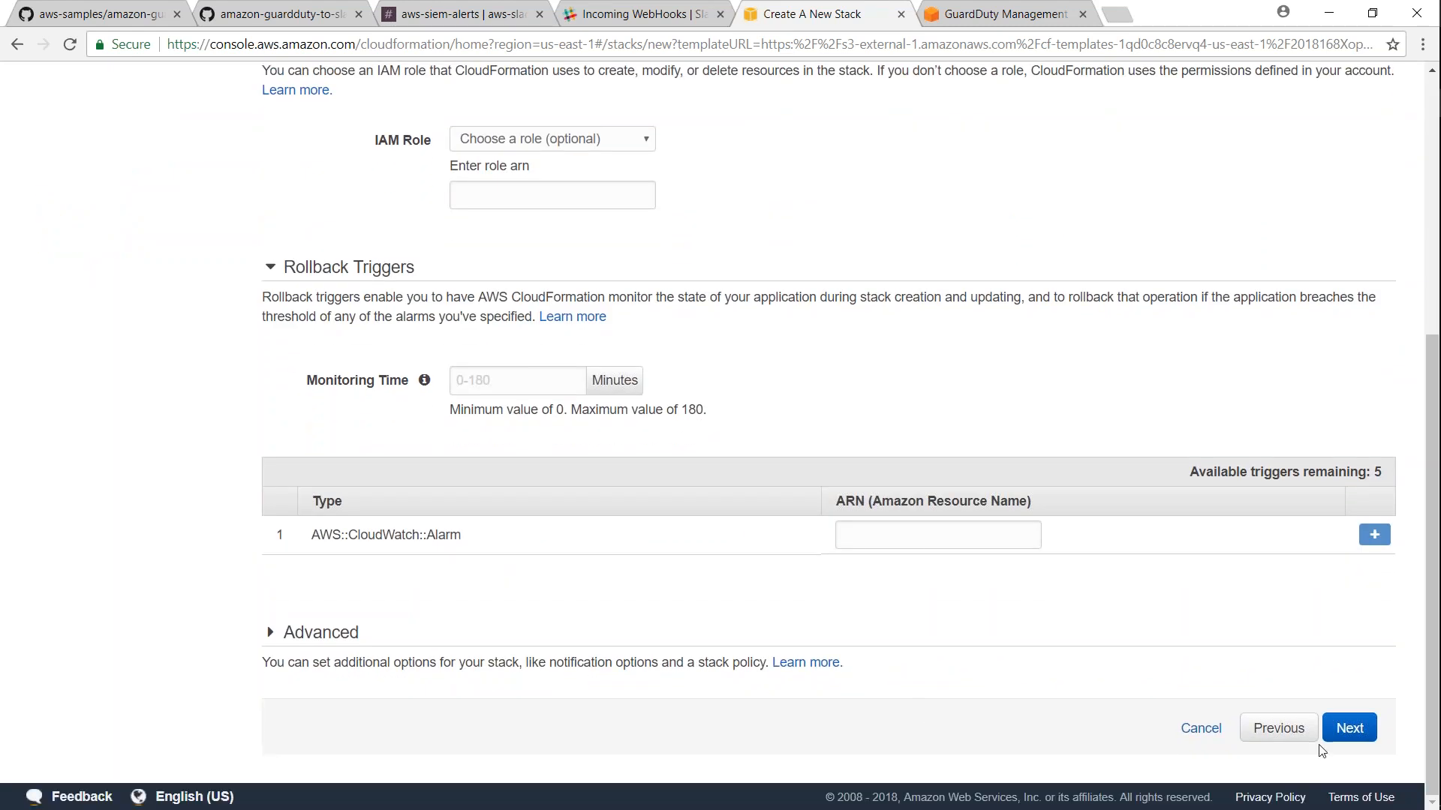
click(1347, 728)
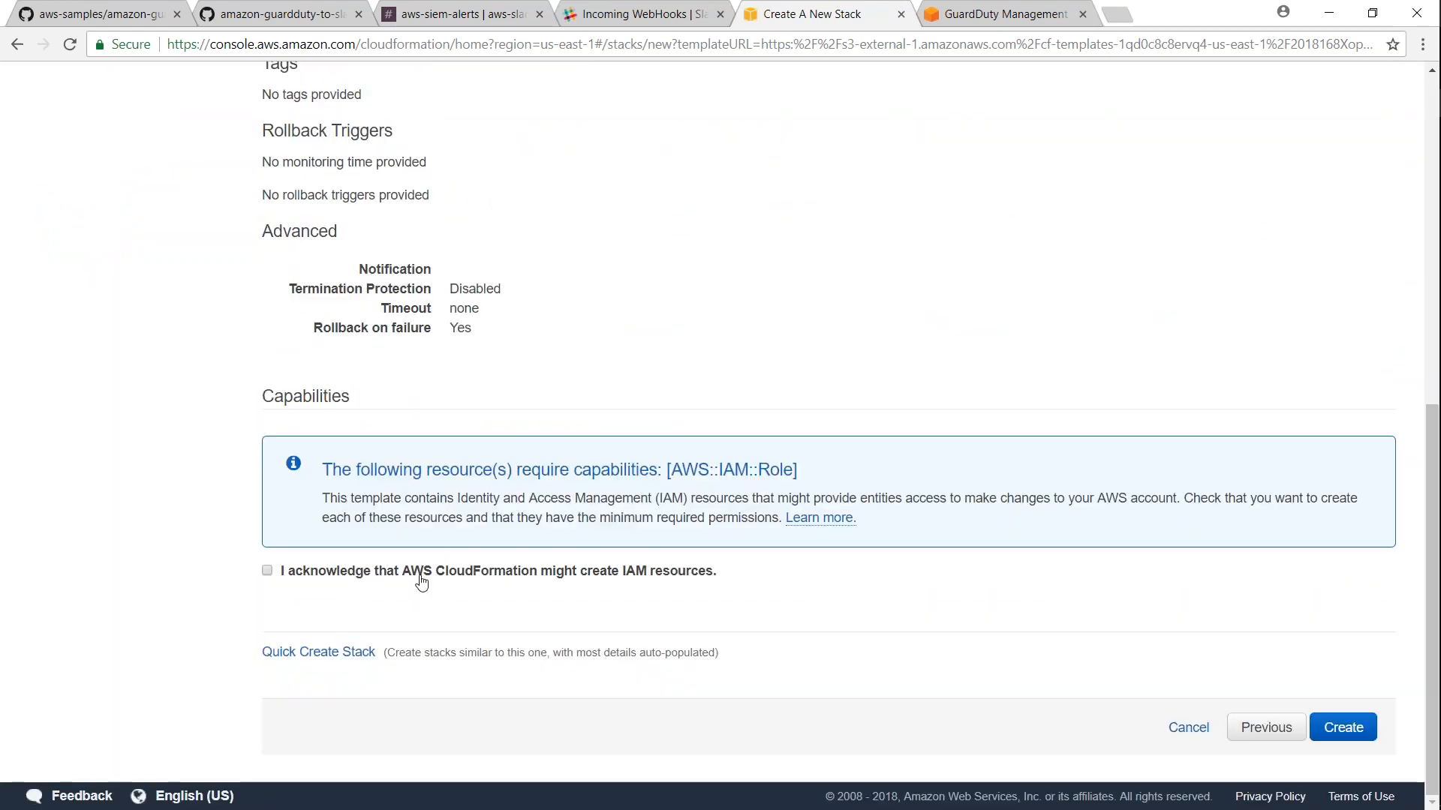
click(267, 571)
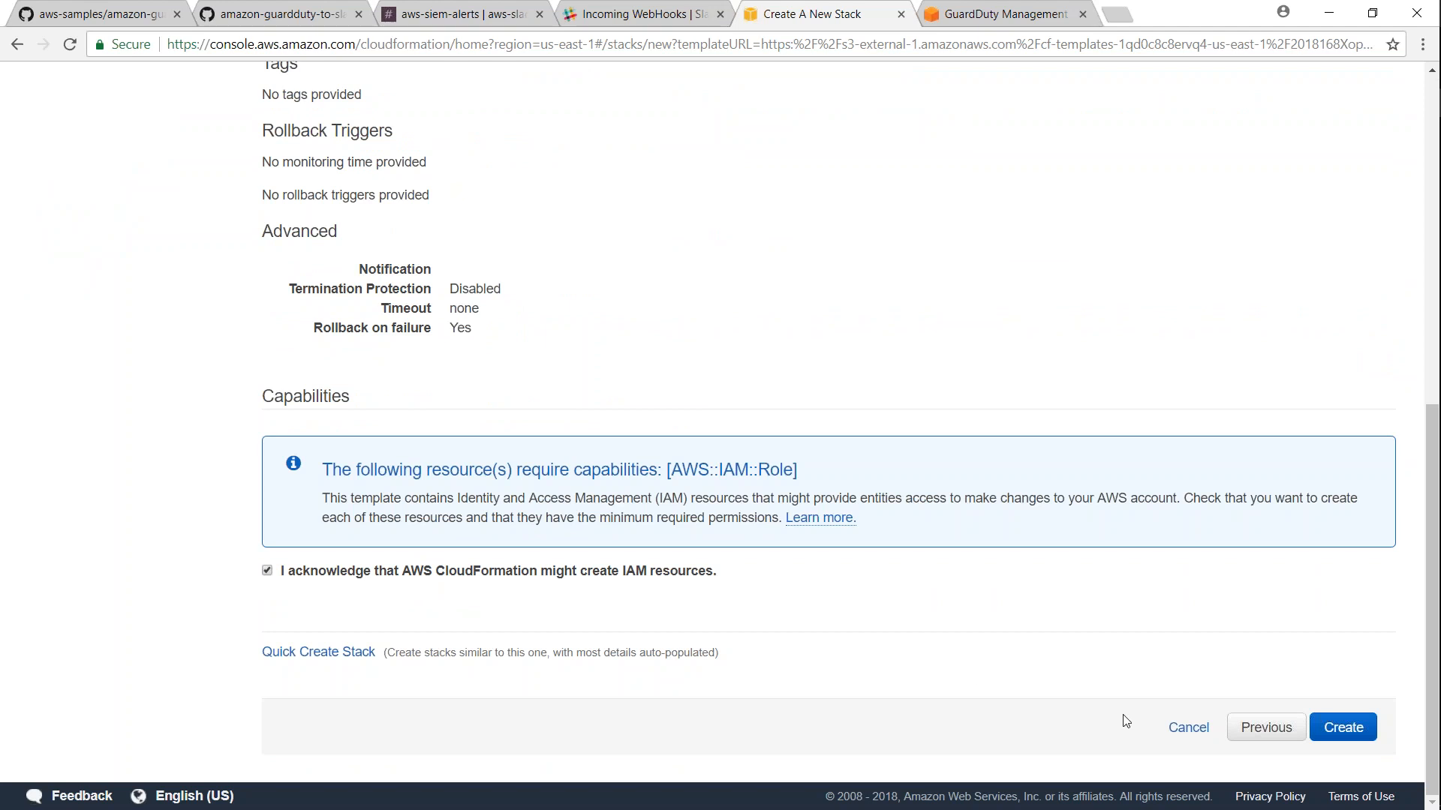
click(1342, 726)
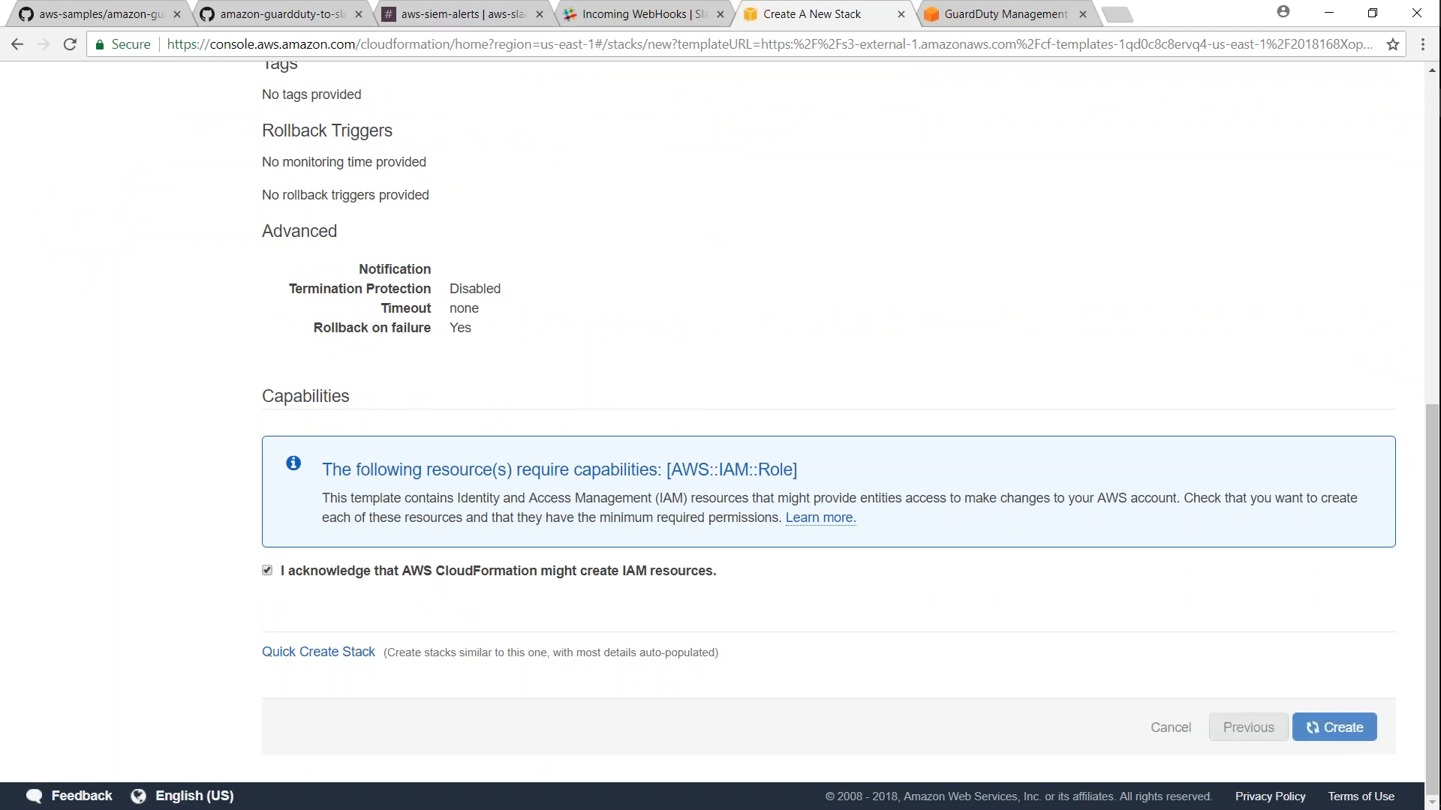
click(1333, 726)
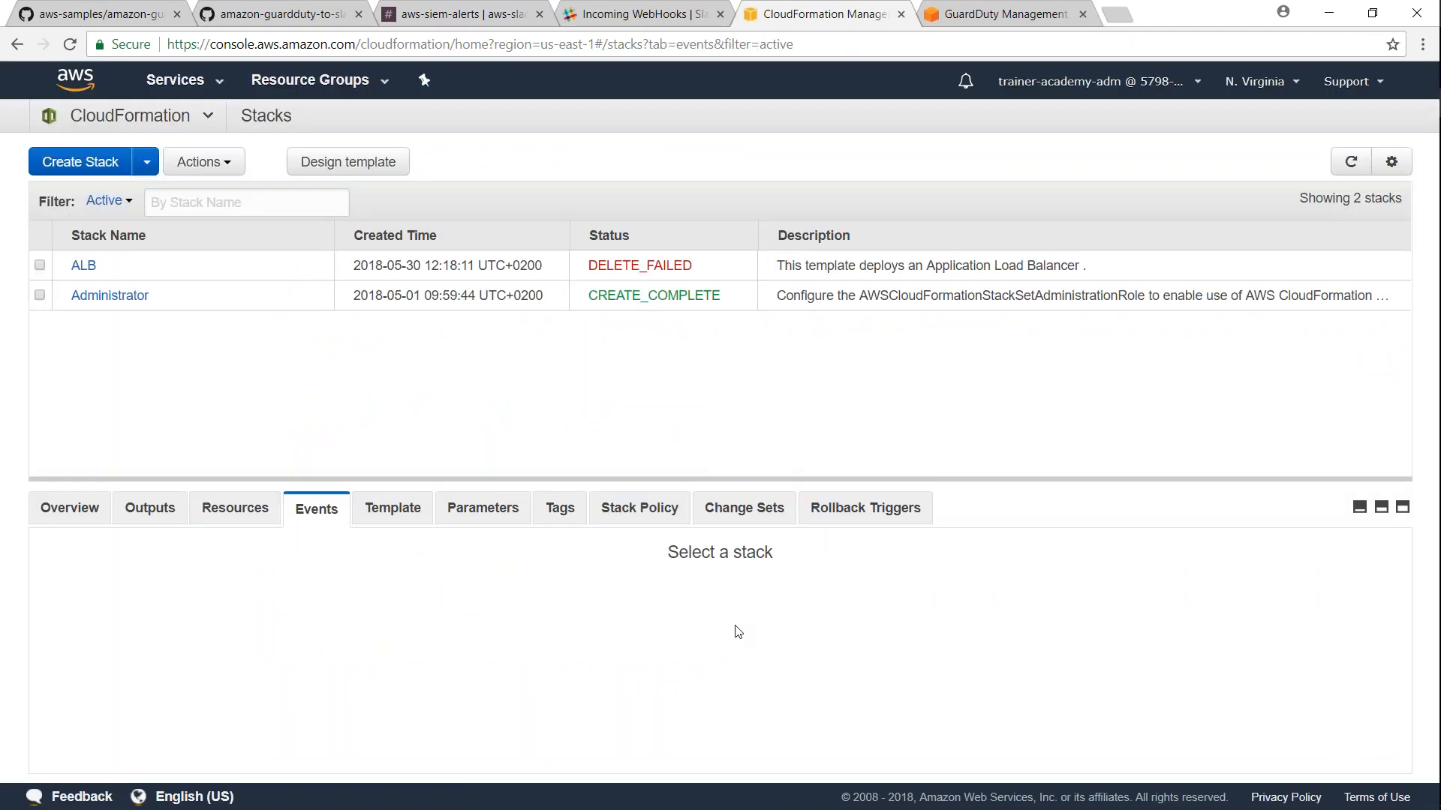
- Refresh the stack list and view the GuardDuty-To-Slack stack while it is CREATE_IN_PROGRESS
click(1350, 162)
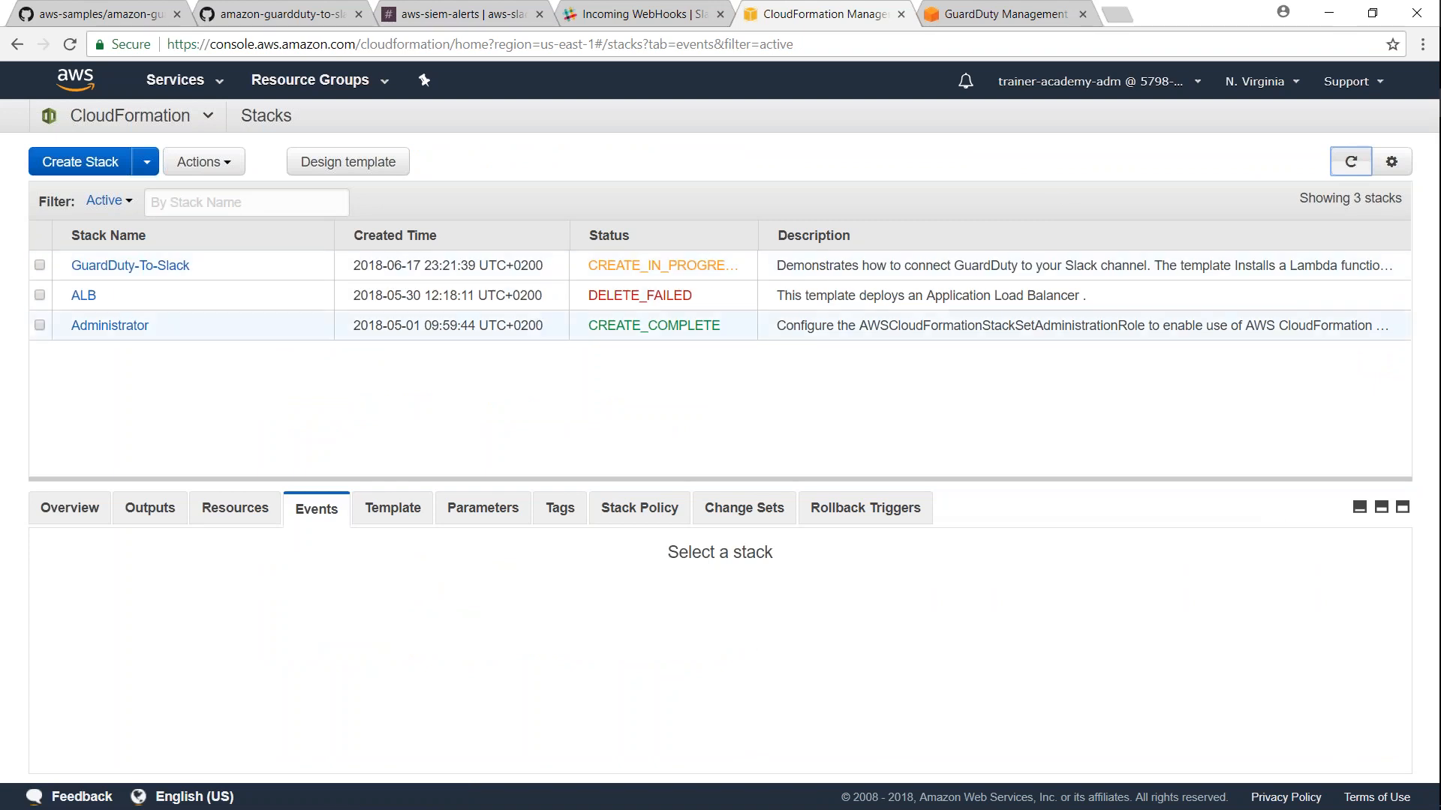
click(129, 265)
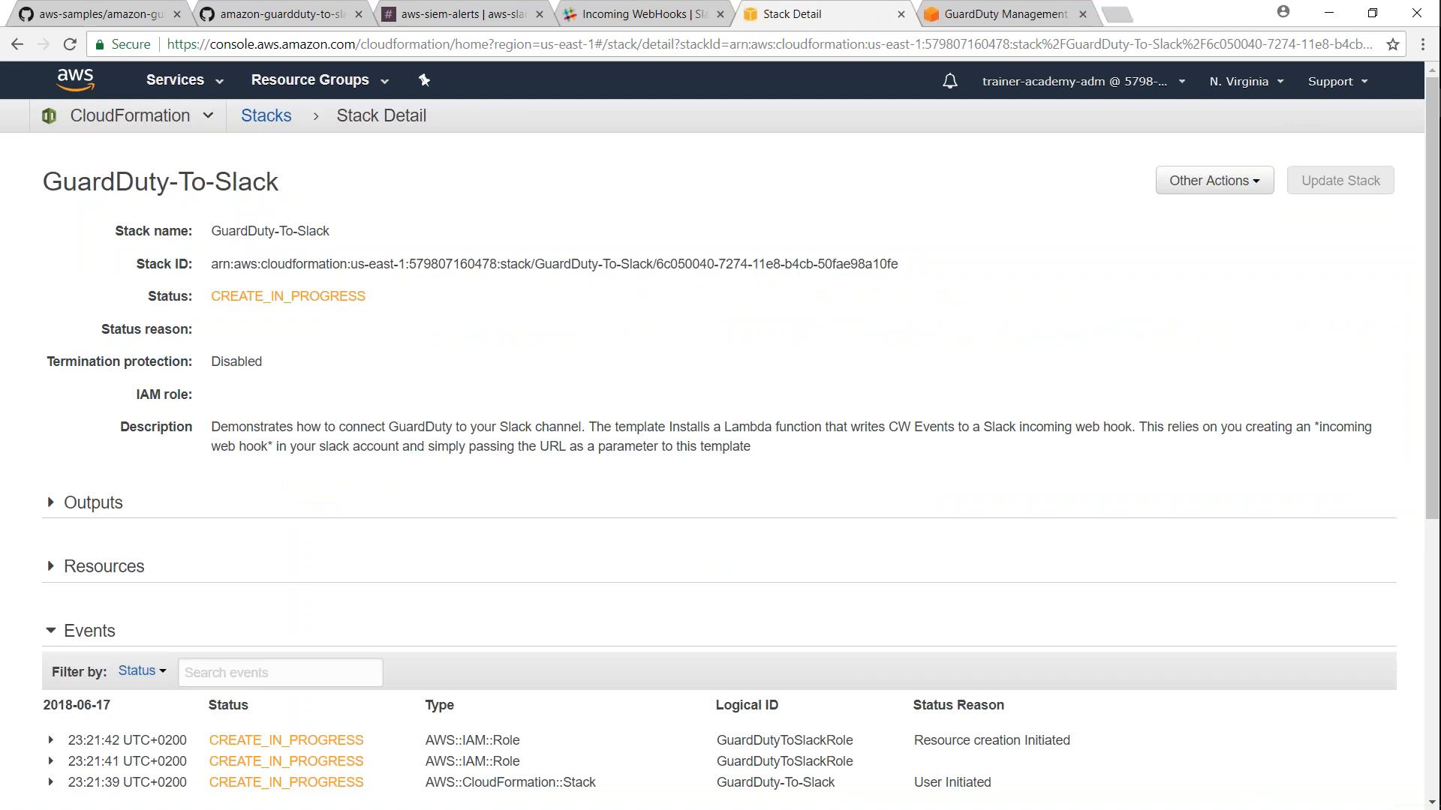
mouse_move(267, 146)
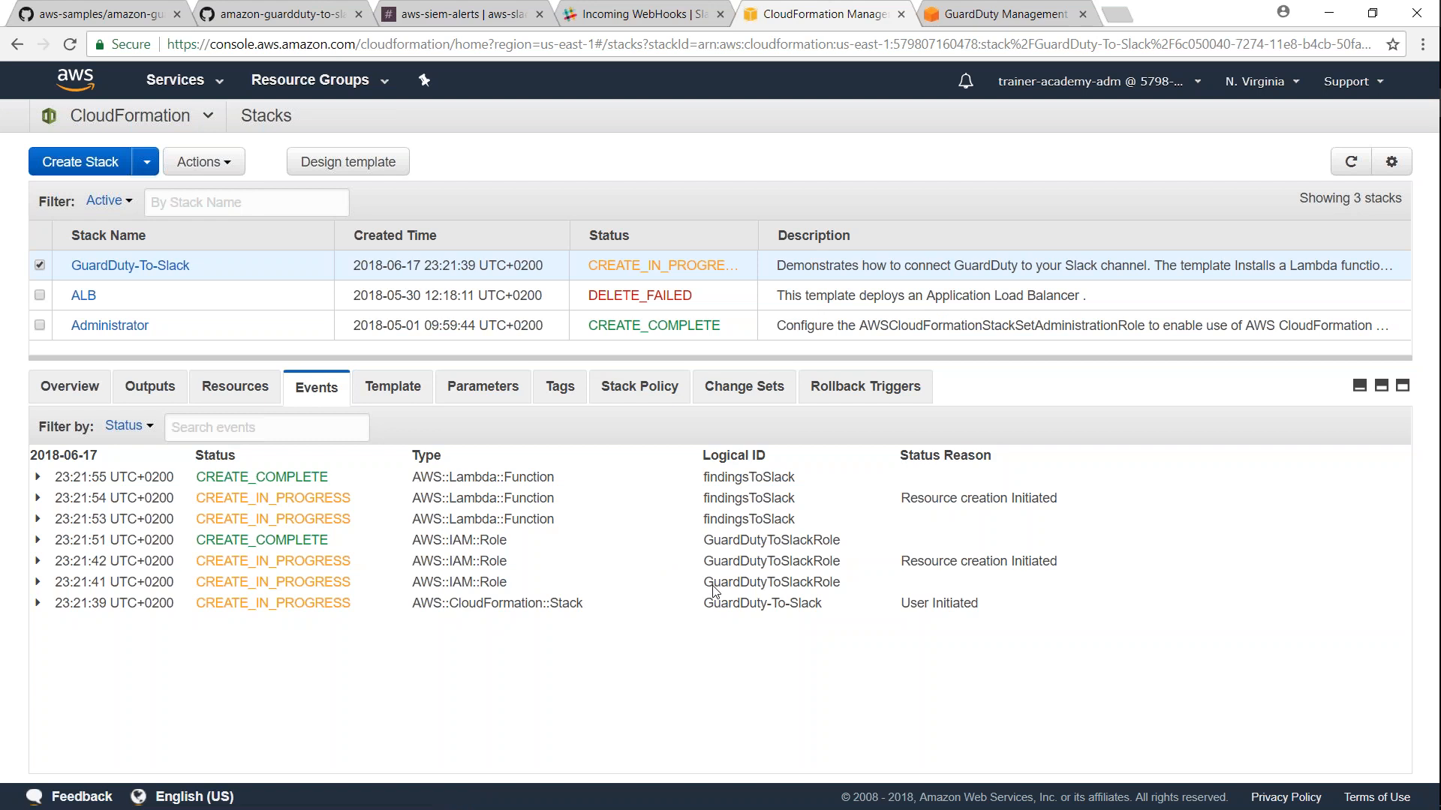
mouse_move(878, 110)
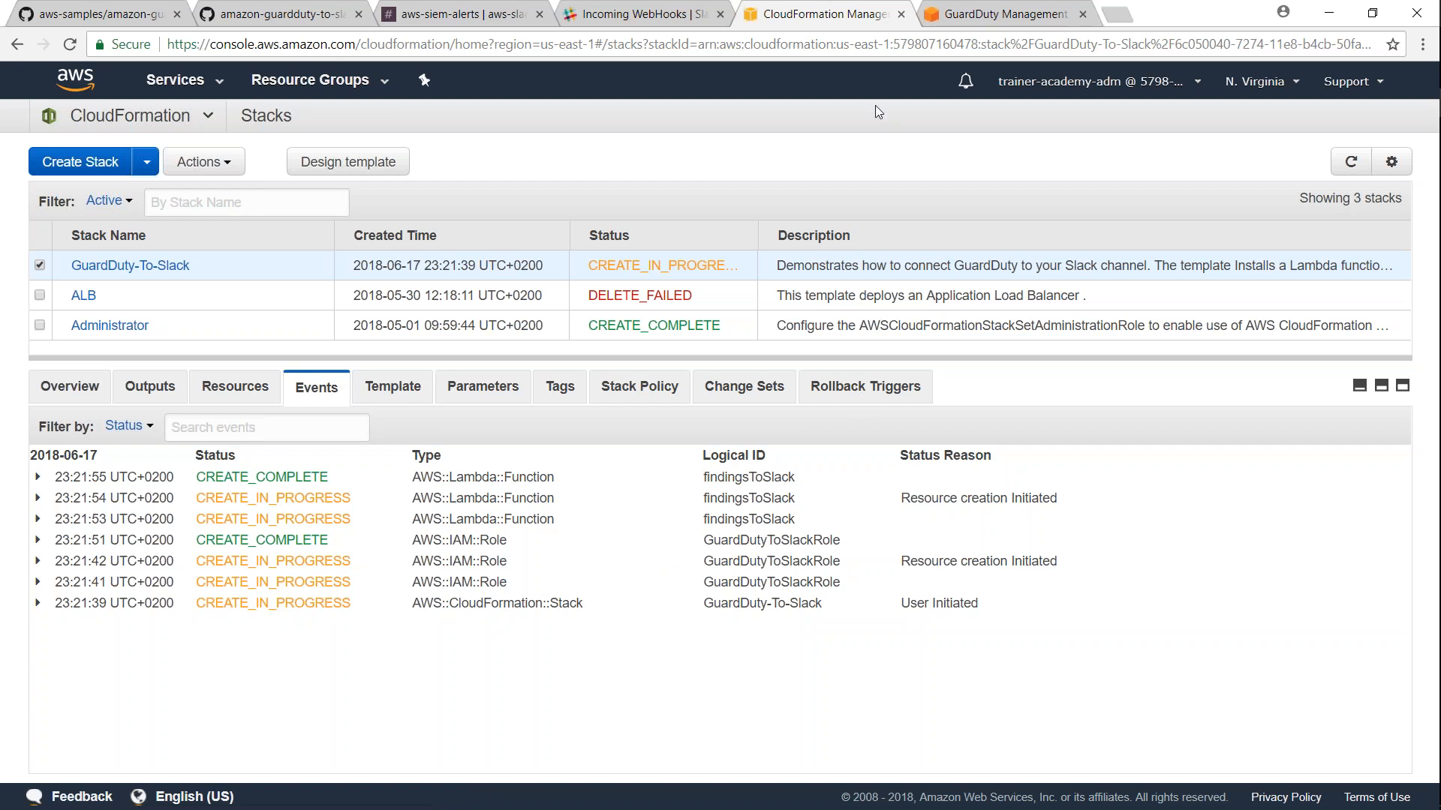
mouse_move(758, 113)
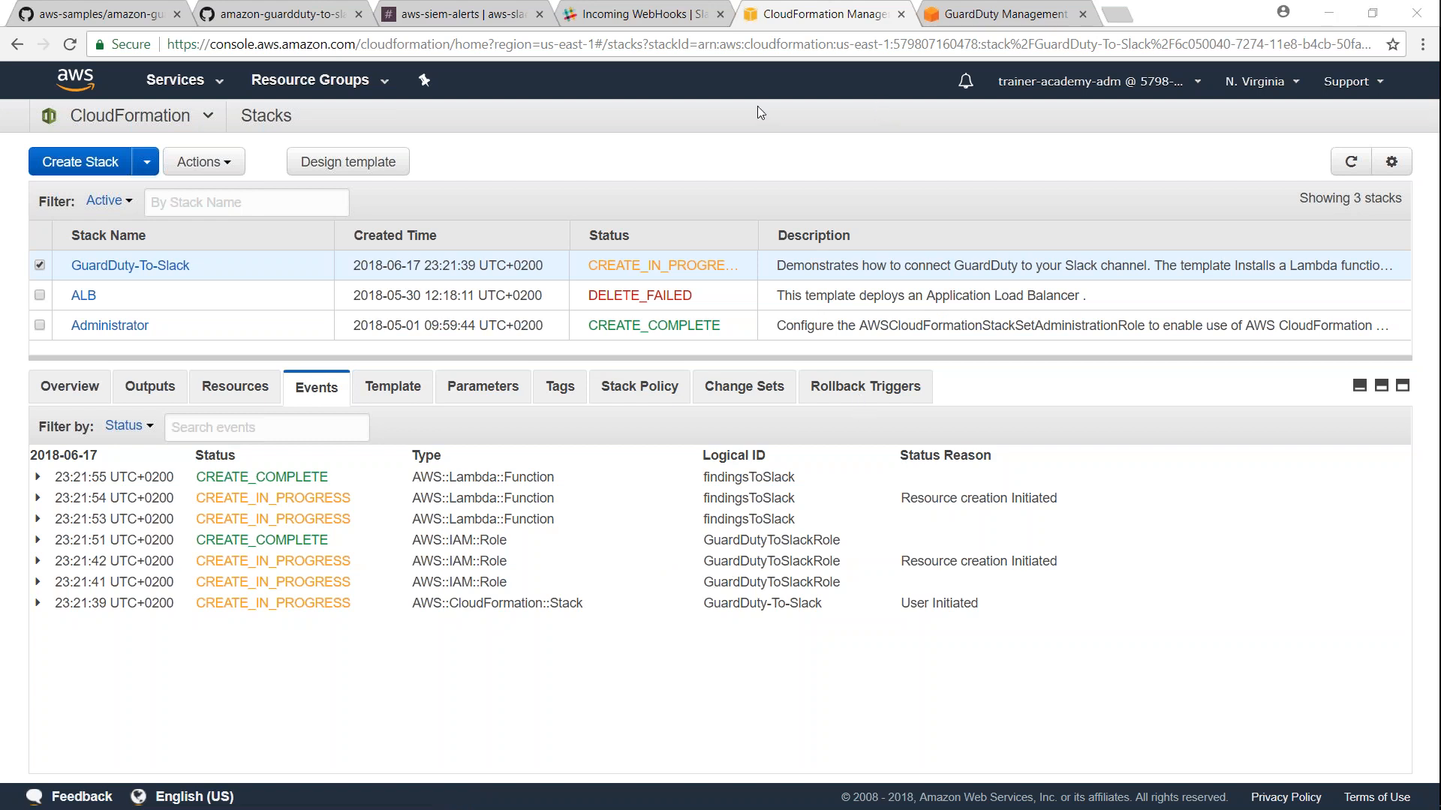
mouse_move(759, 515)
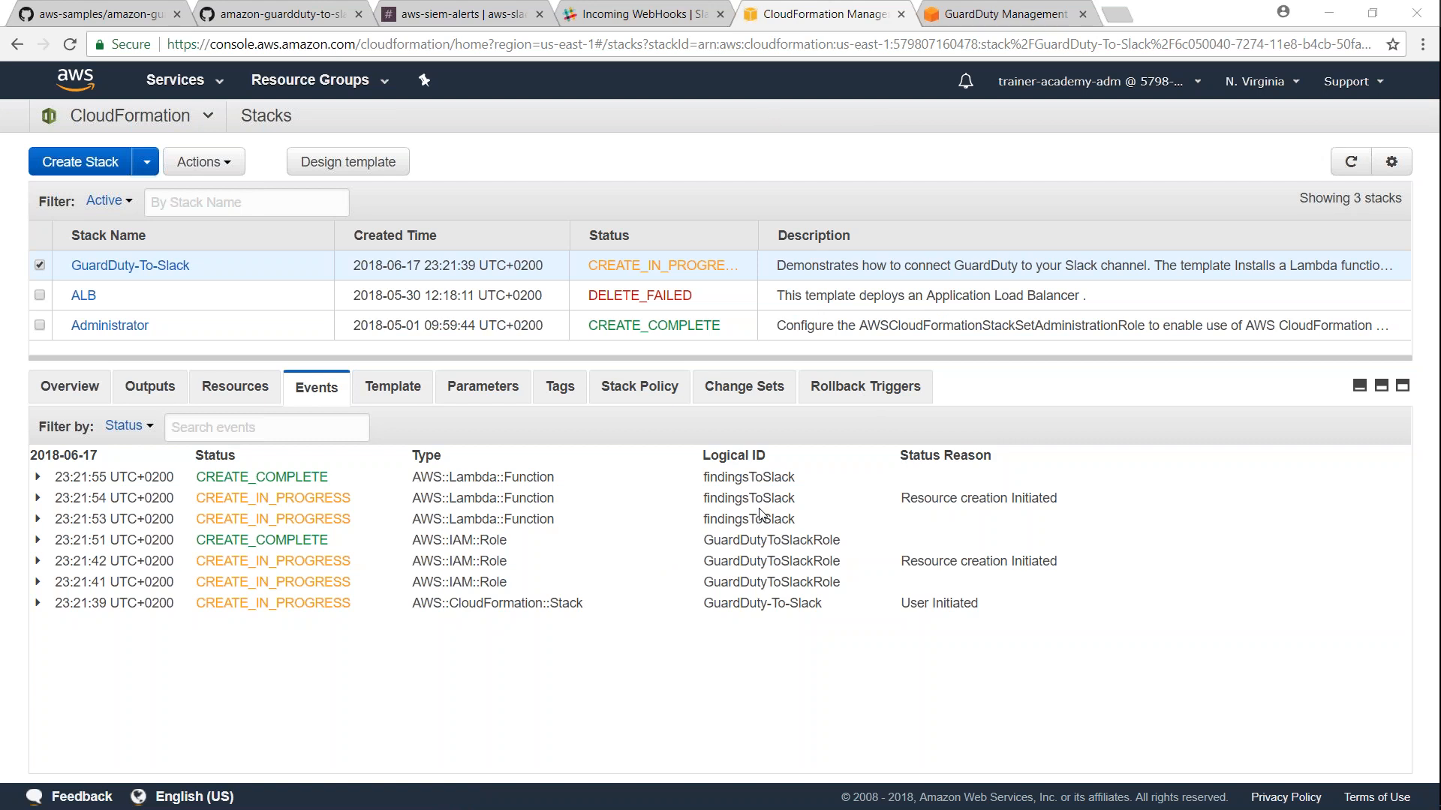
mouse_move(614, 567)
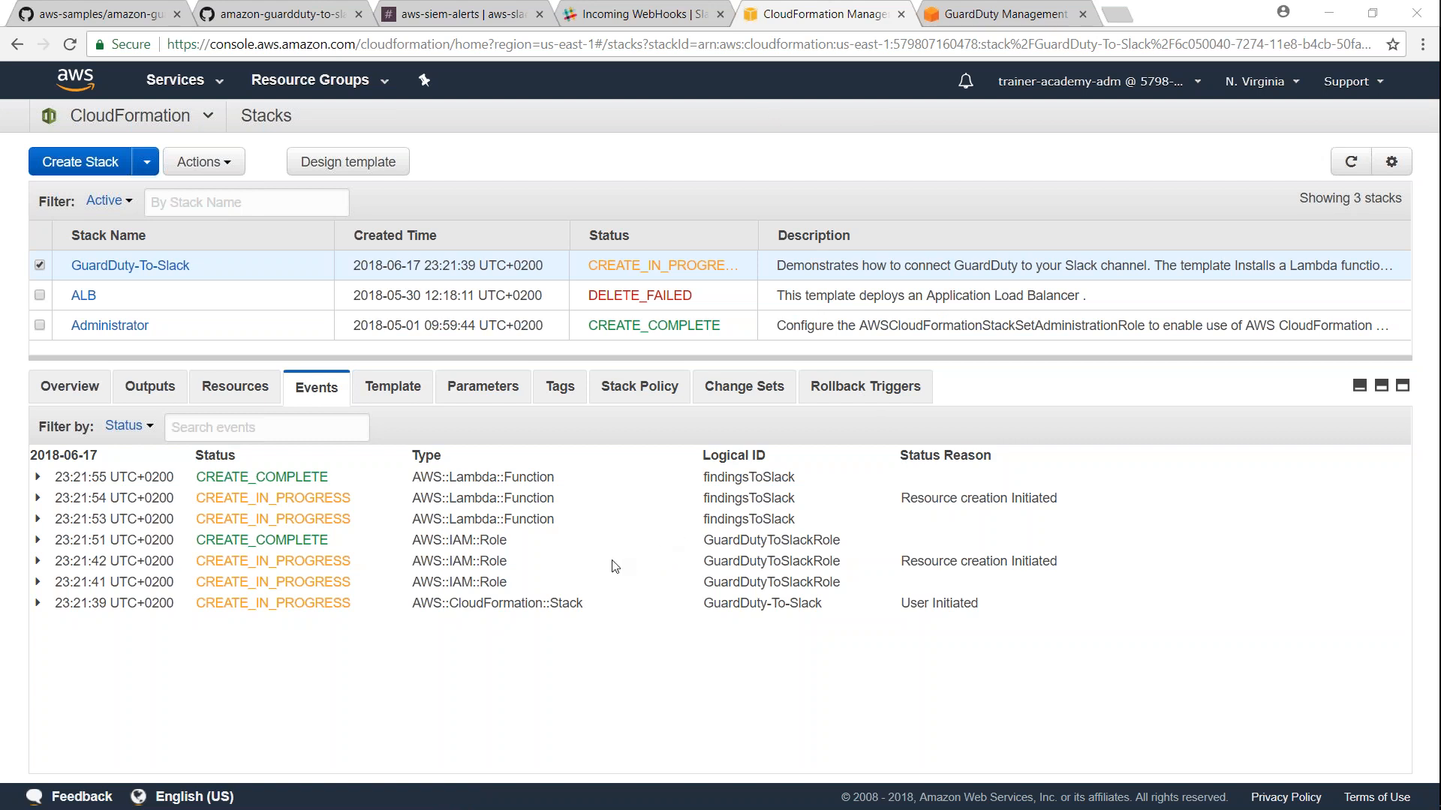
mouse_move(613, 582)
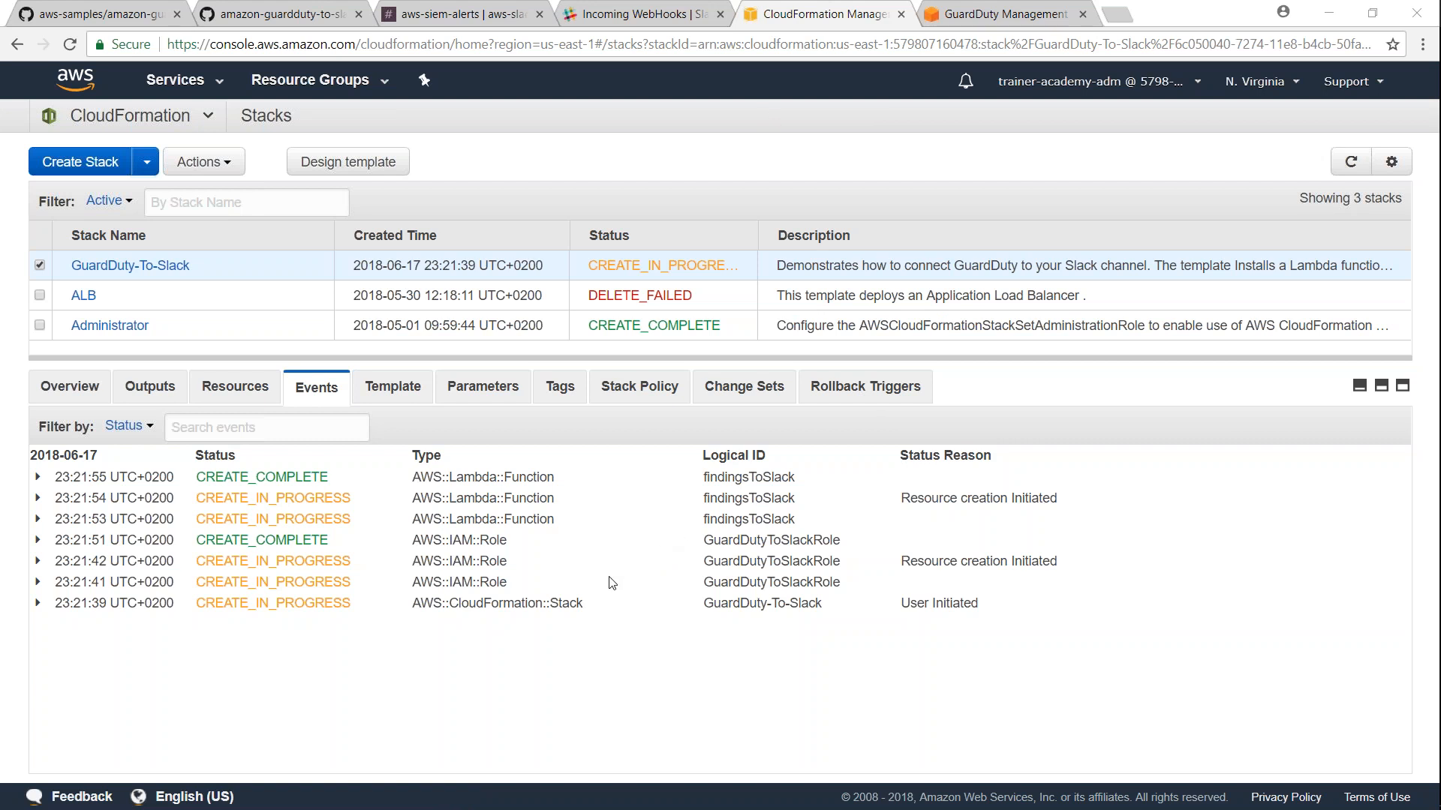
mouse_move(599, 594)
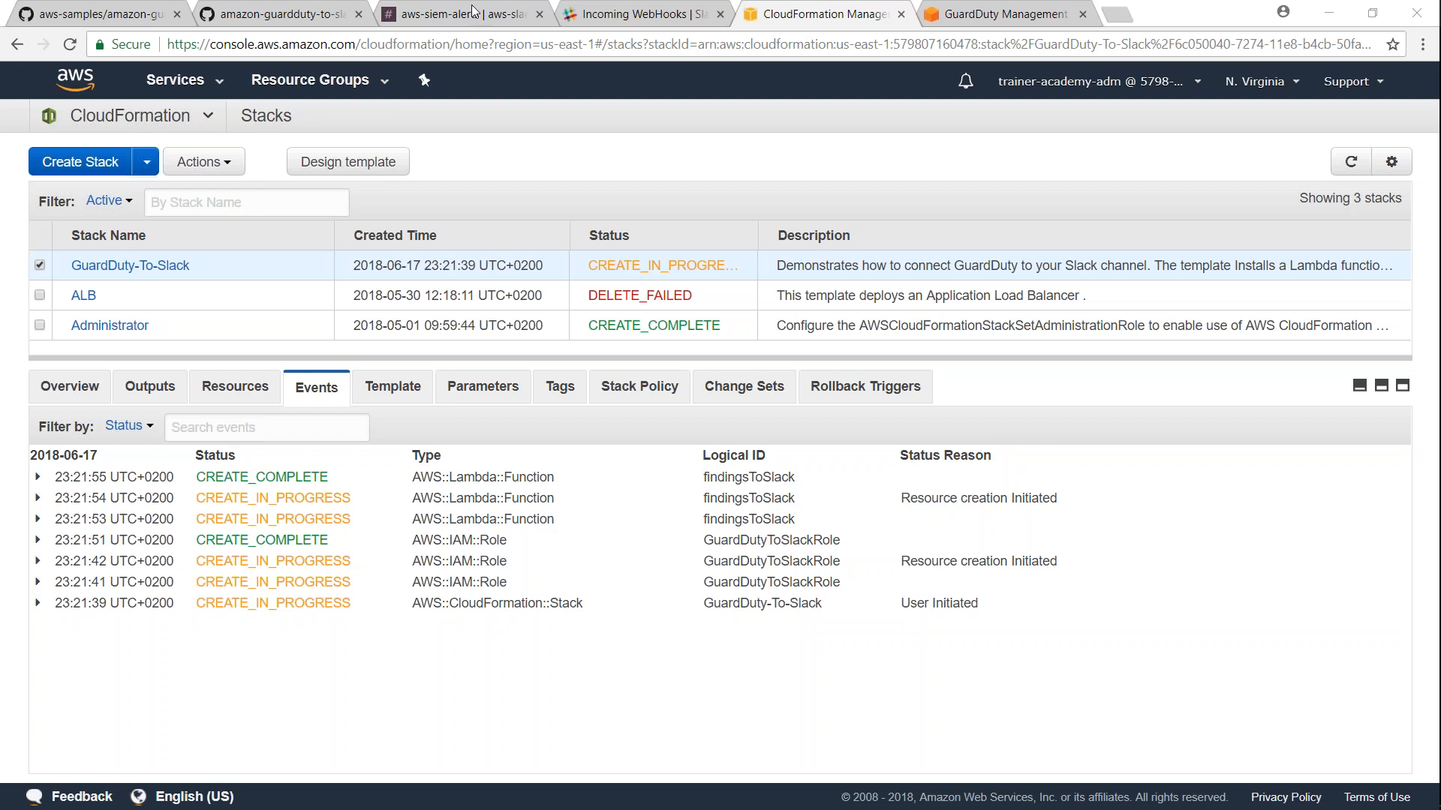
- Check the #aws-siem-alerts channel in Slack for alerts, then return to CloudFormation
click(456, 13)
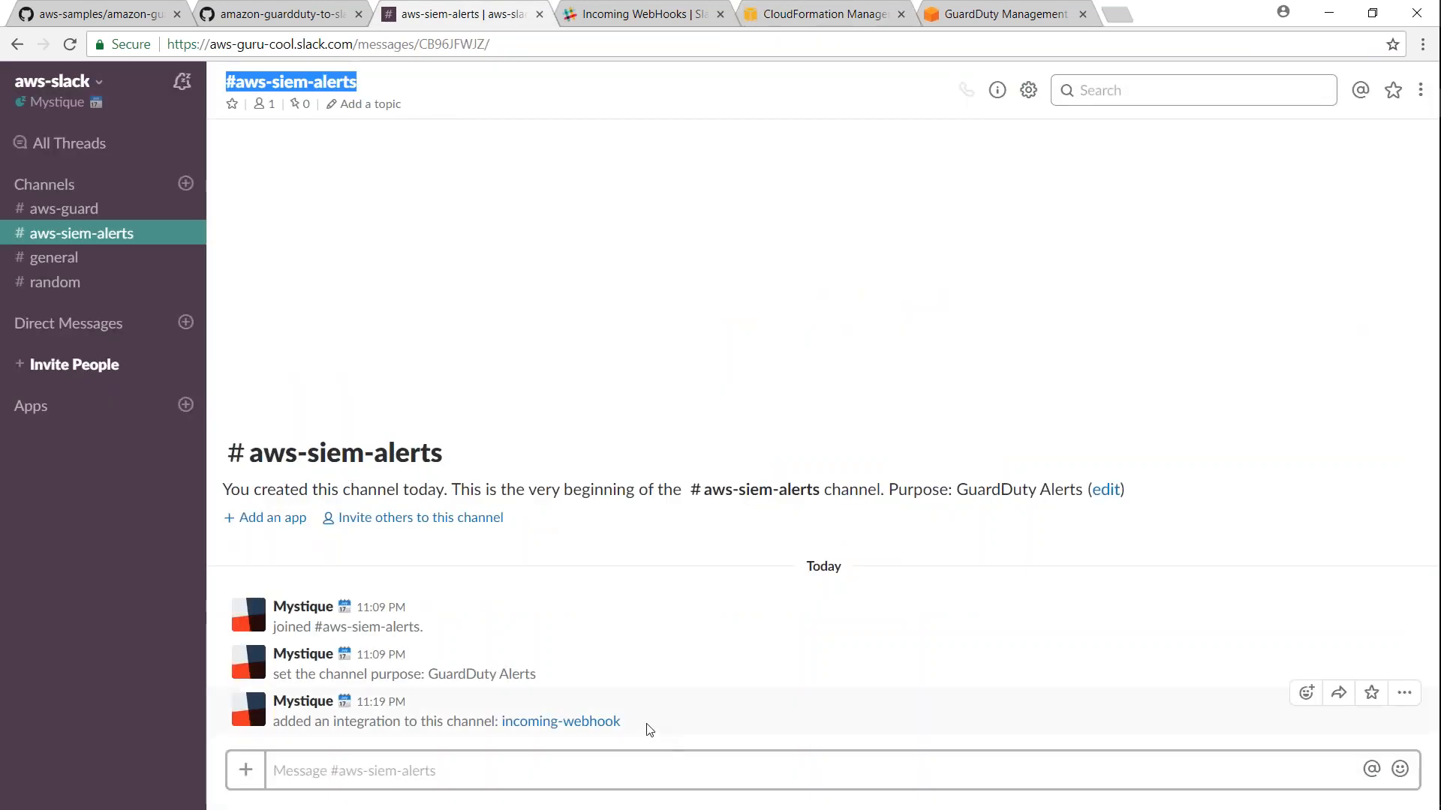
click(554, 770)
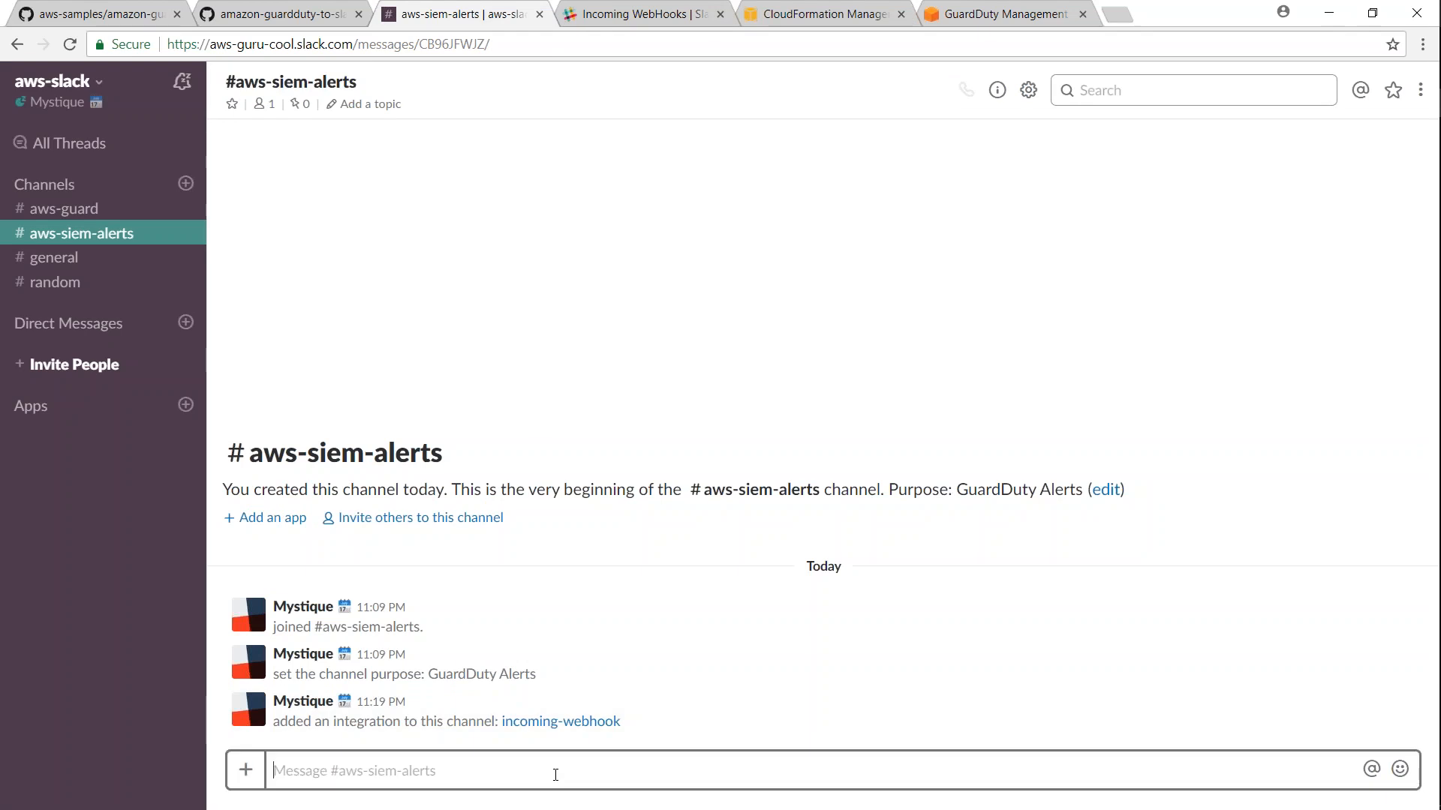
mouse_move(632, 350)
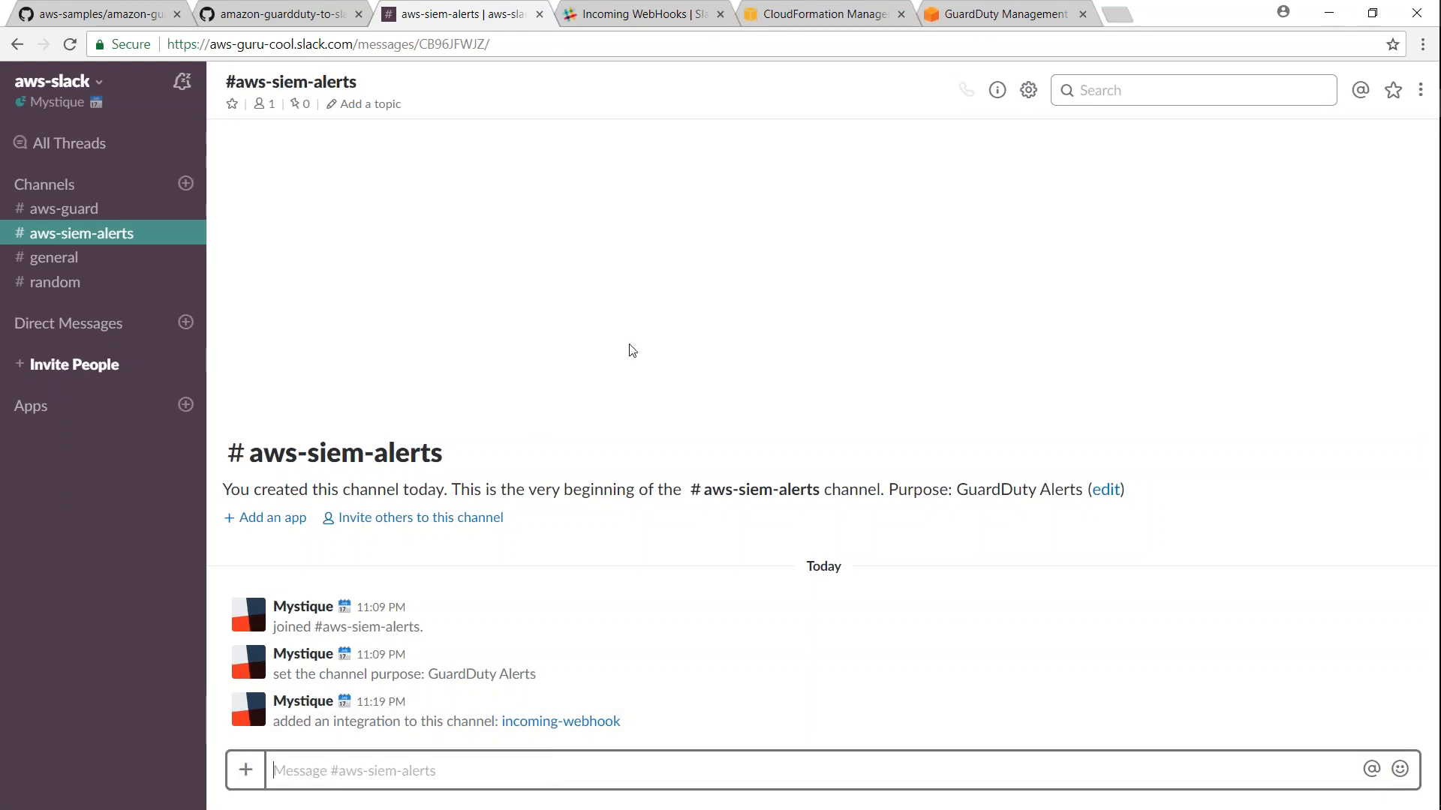
click(822, 14)
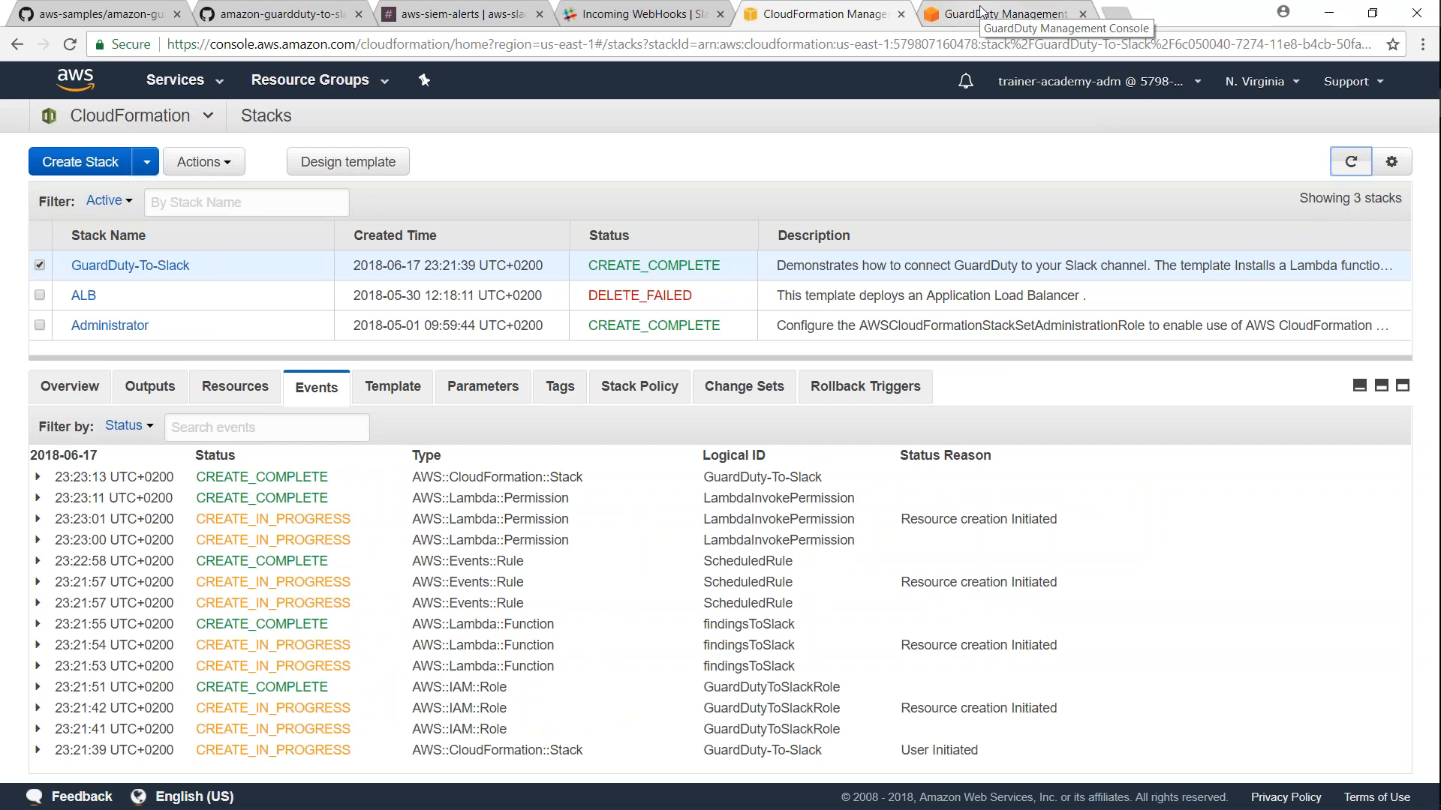
- Move to the GuardDuty Findings list after the stack reaches CREATE_COMPLETE
click(1004, 14)
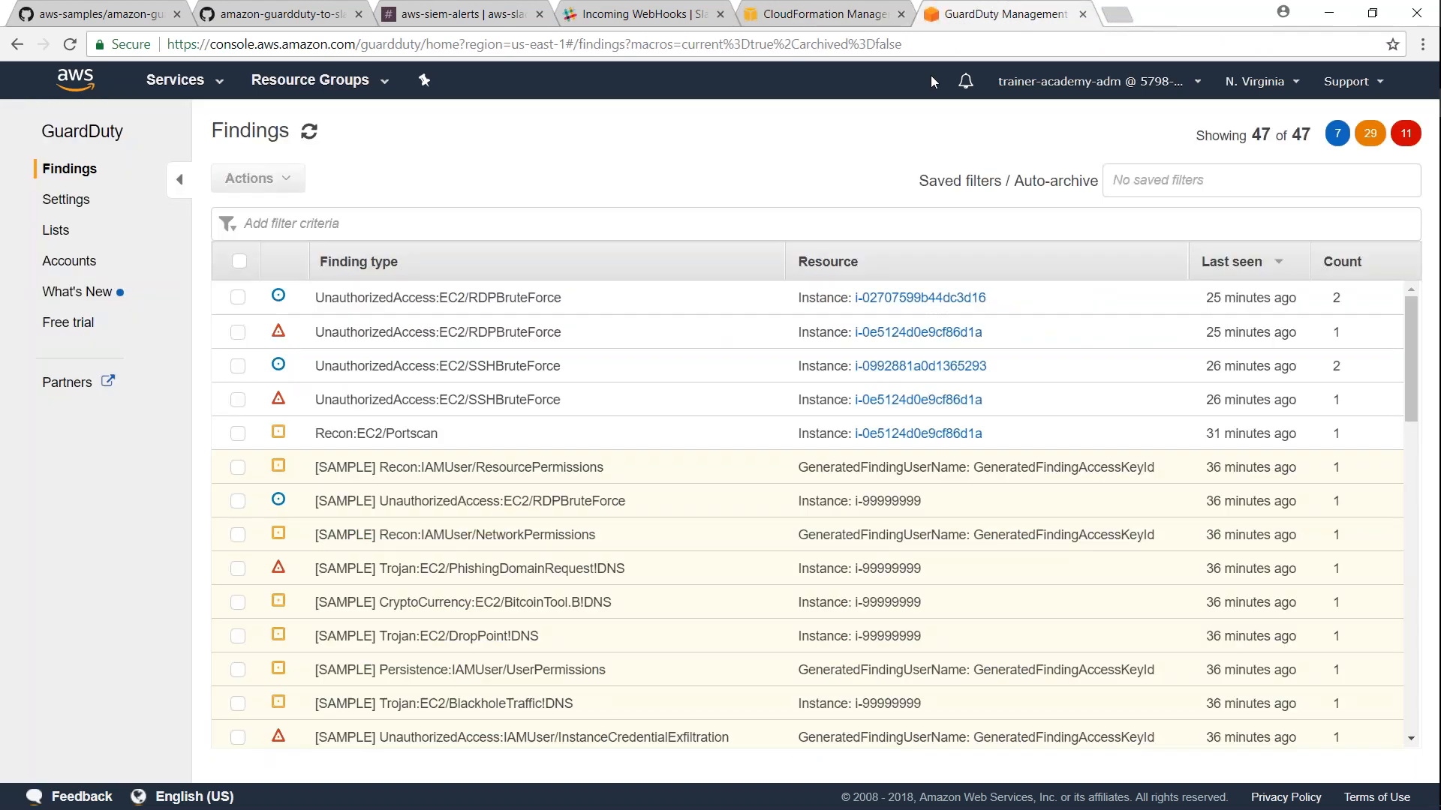
- Generate sample findings from GuardDuty Settings and return to the Findings list
click(311, 132)
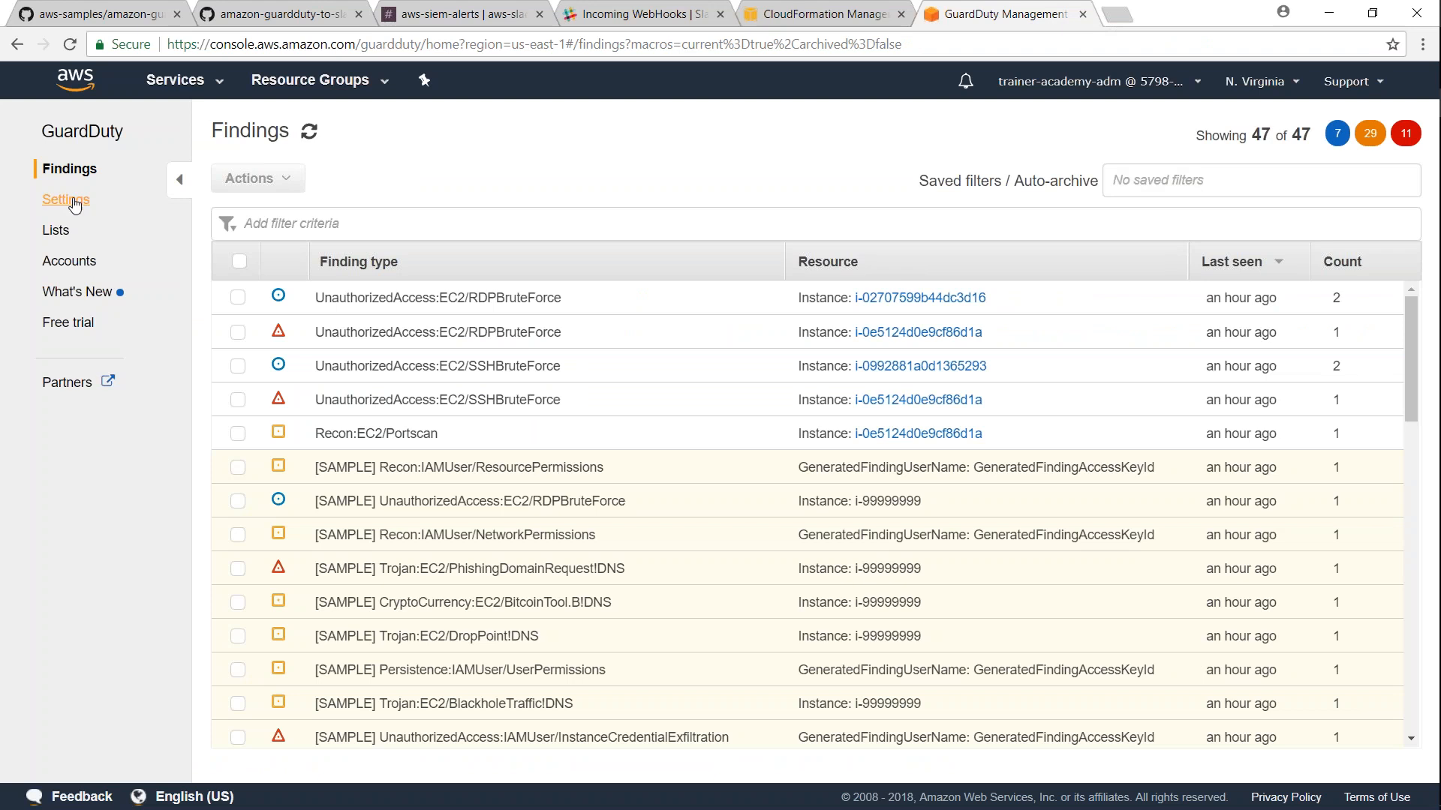
click(66, 200)
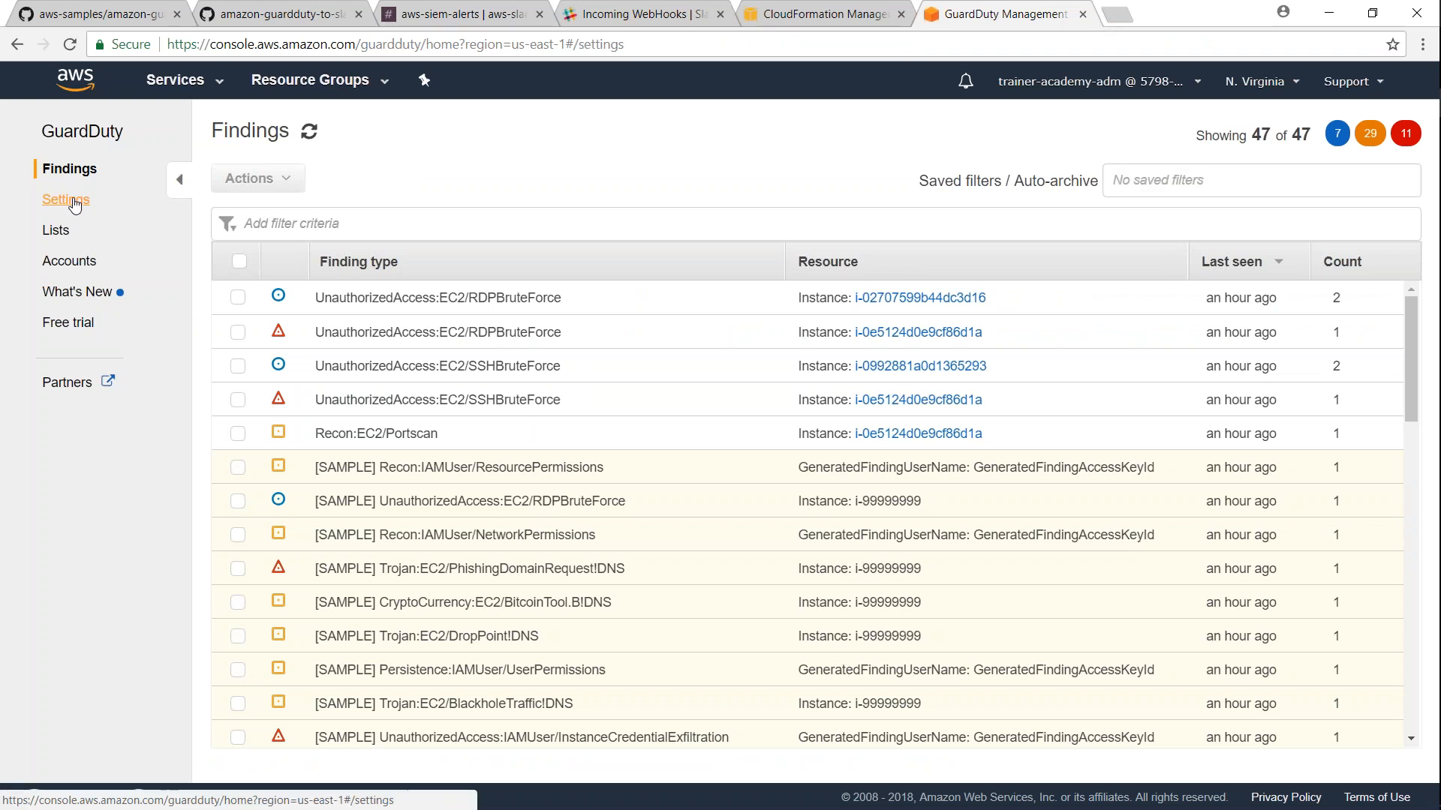
click(64, 199)
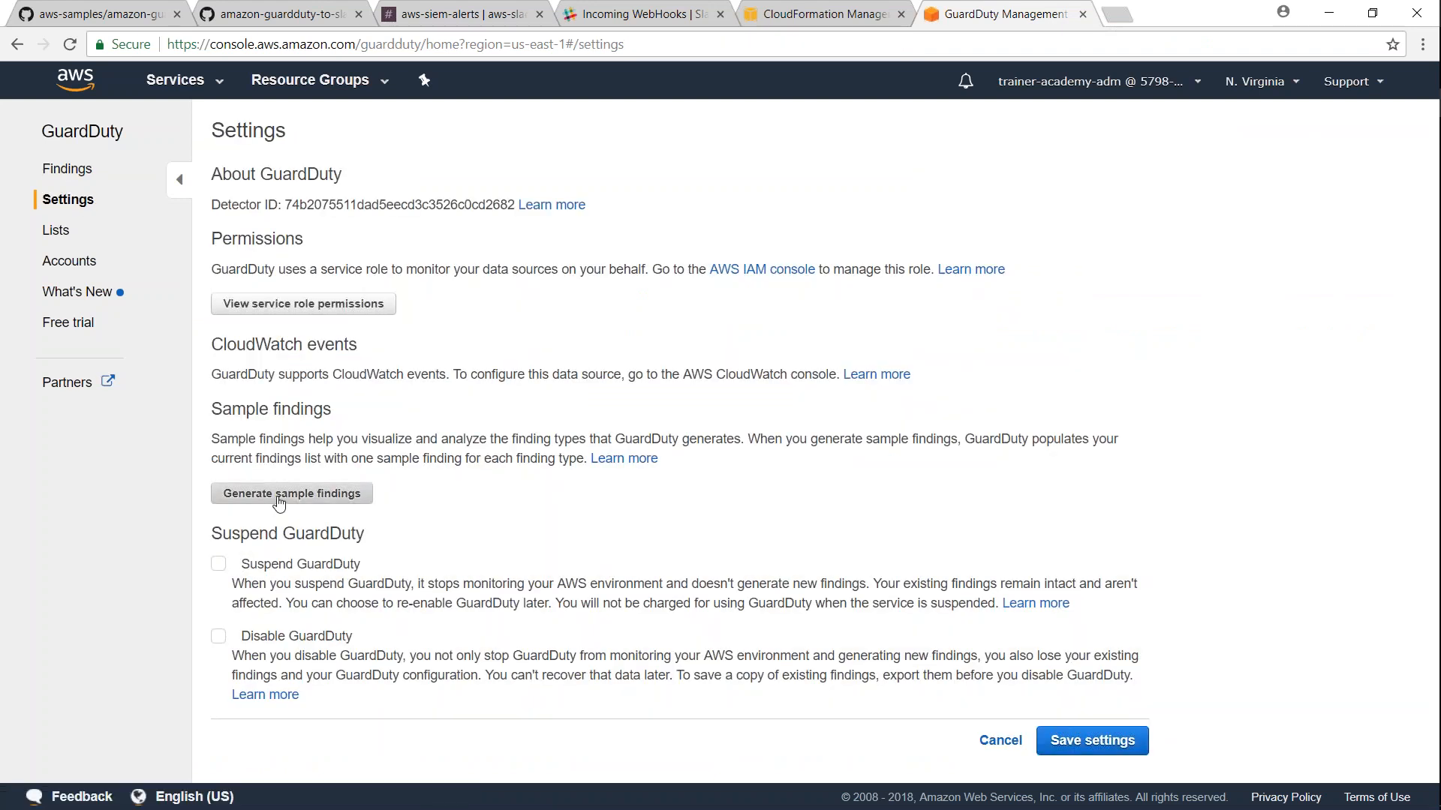
click(291, 494)
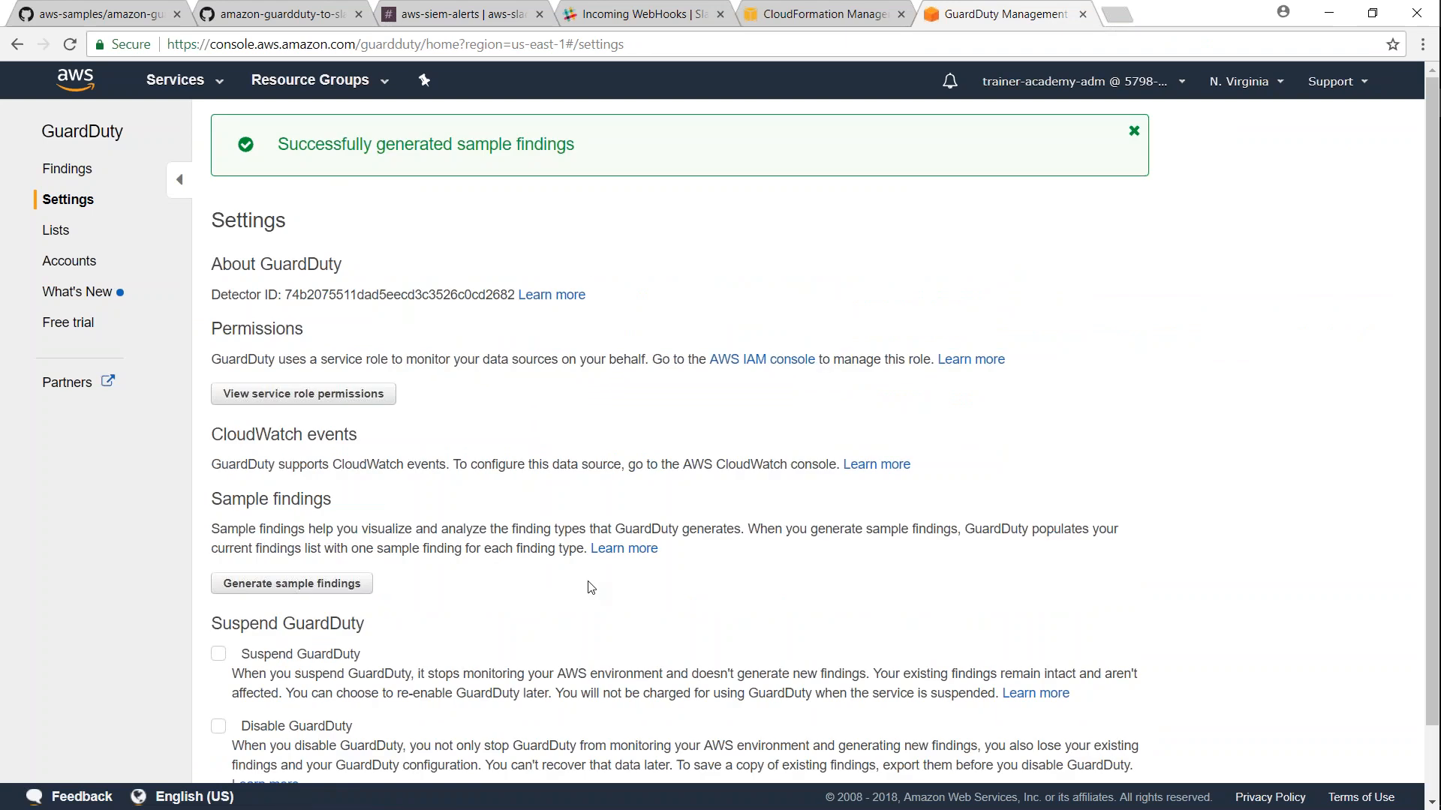
click(68, 168)
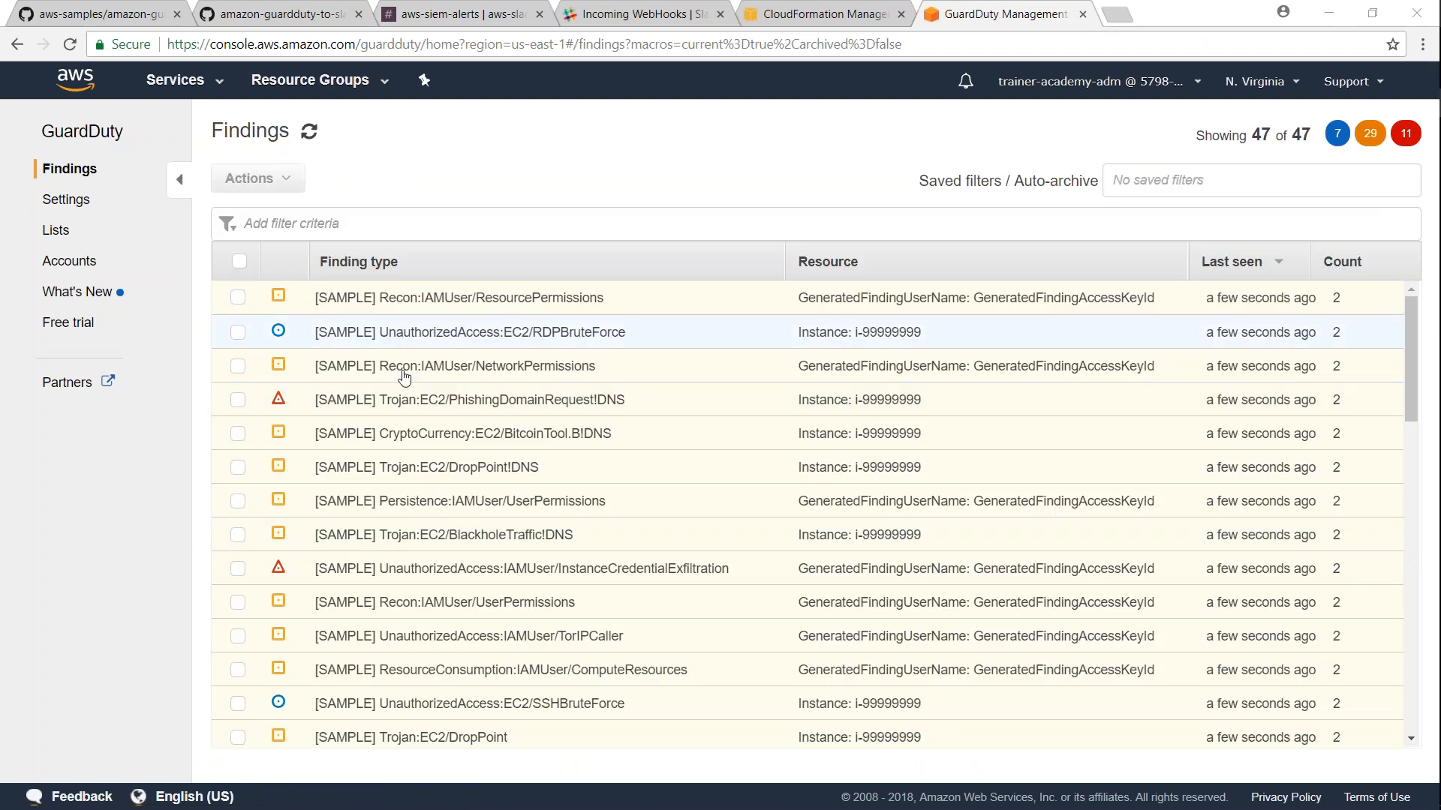
mouse_move(423, 602)
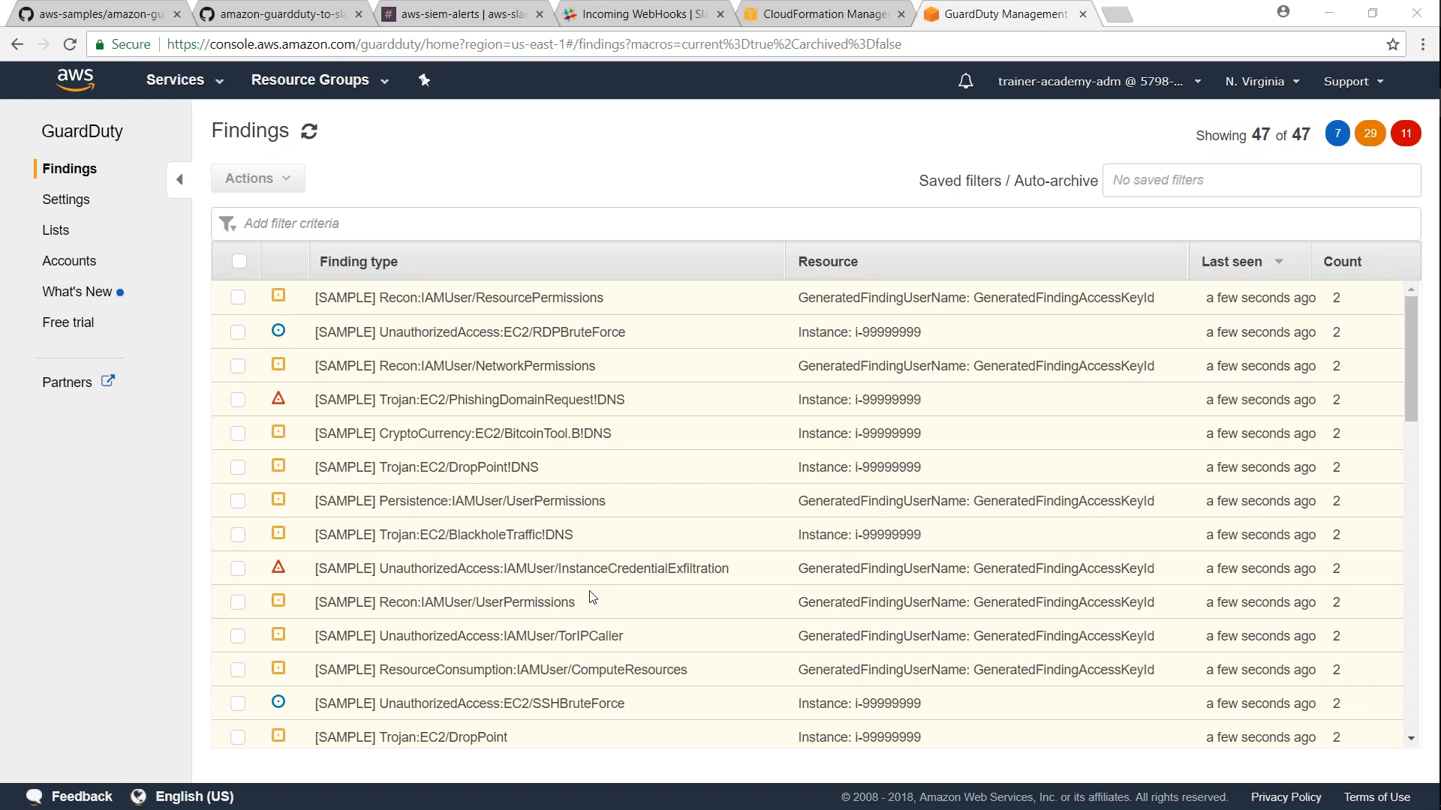
- Confirm the SSH brute-force finding alert arrived in Slack #aws-siem-alerts
click(458, 14)
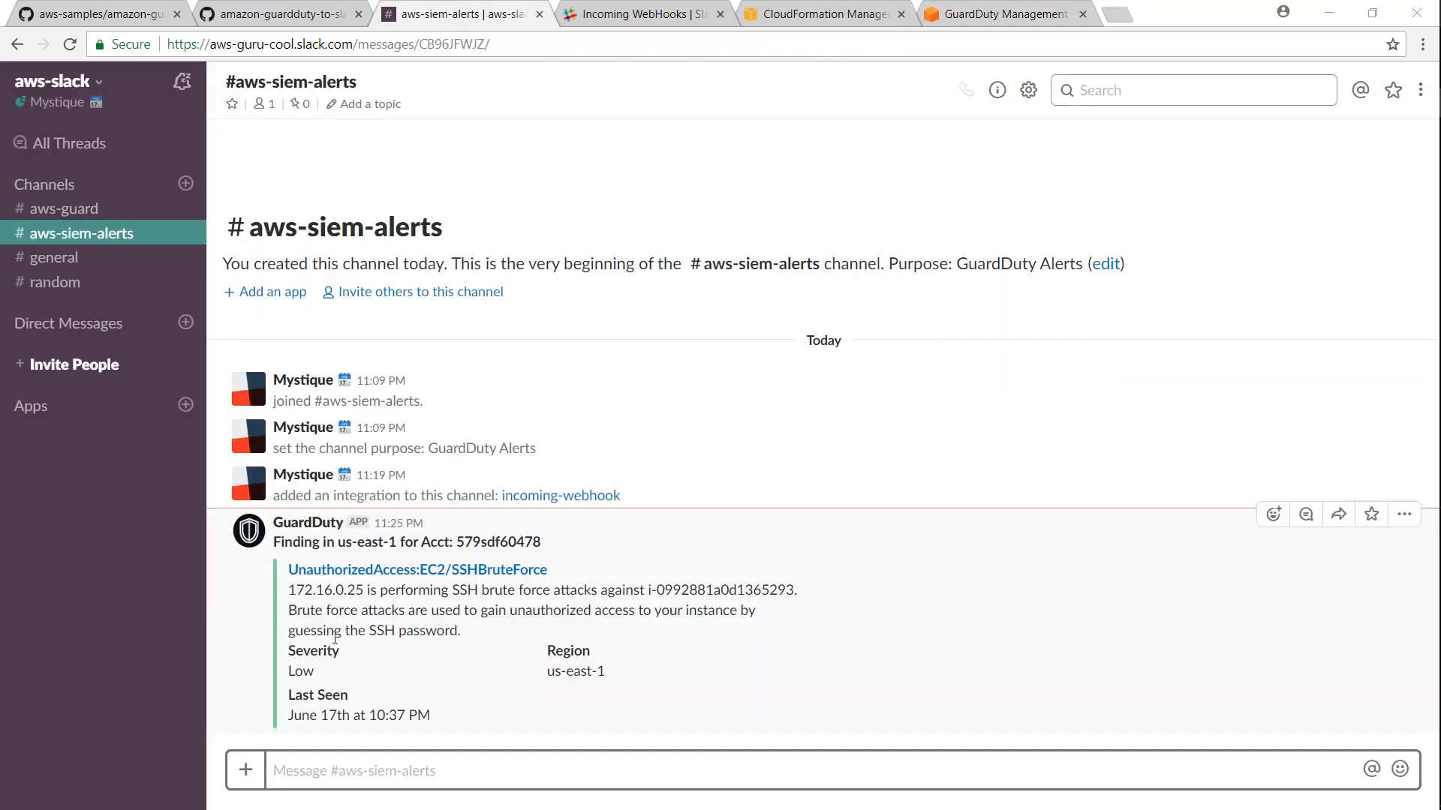